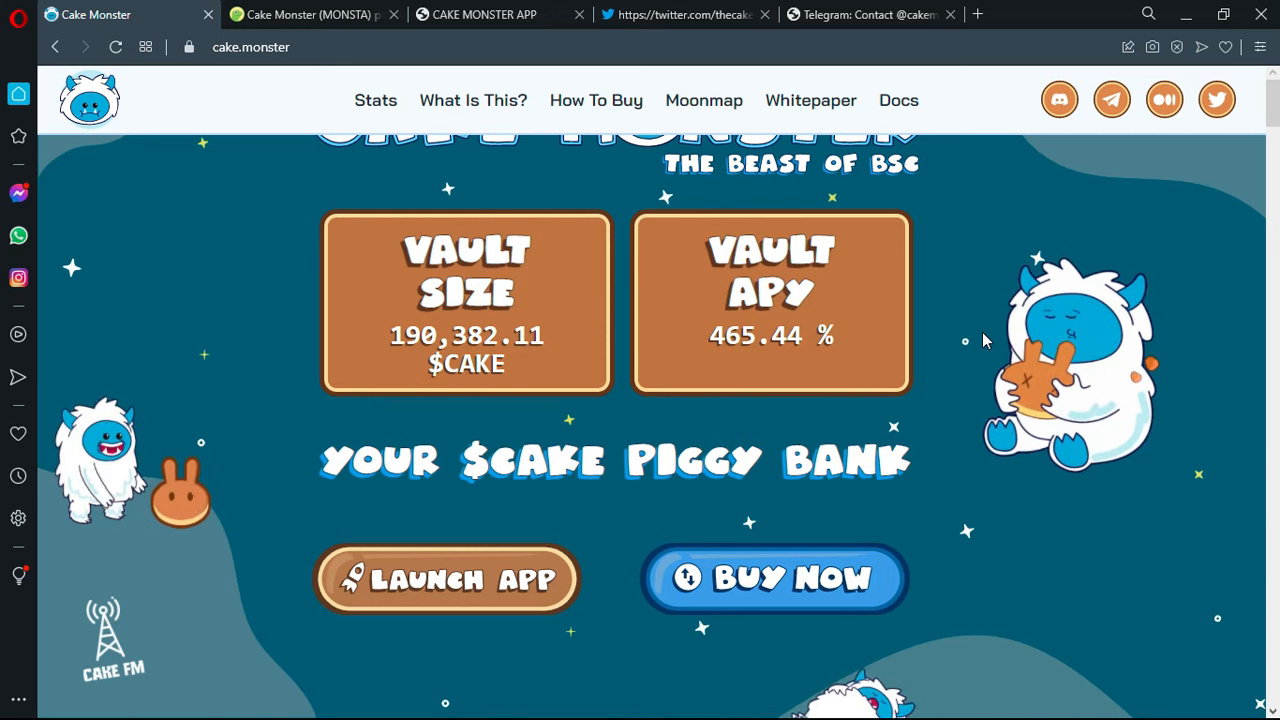
mouse_move(230, 176)
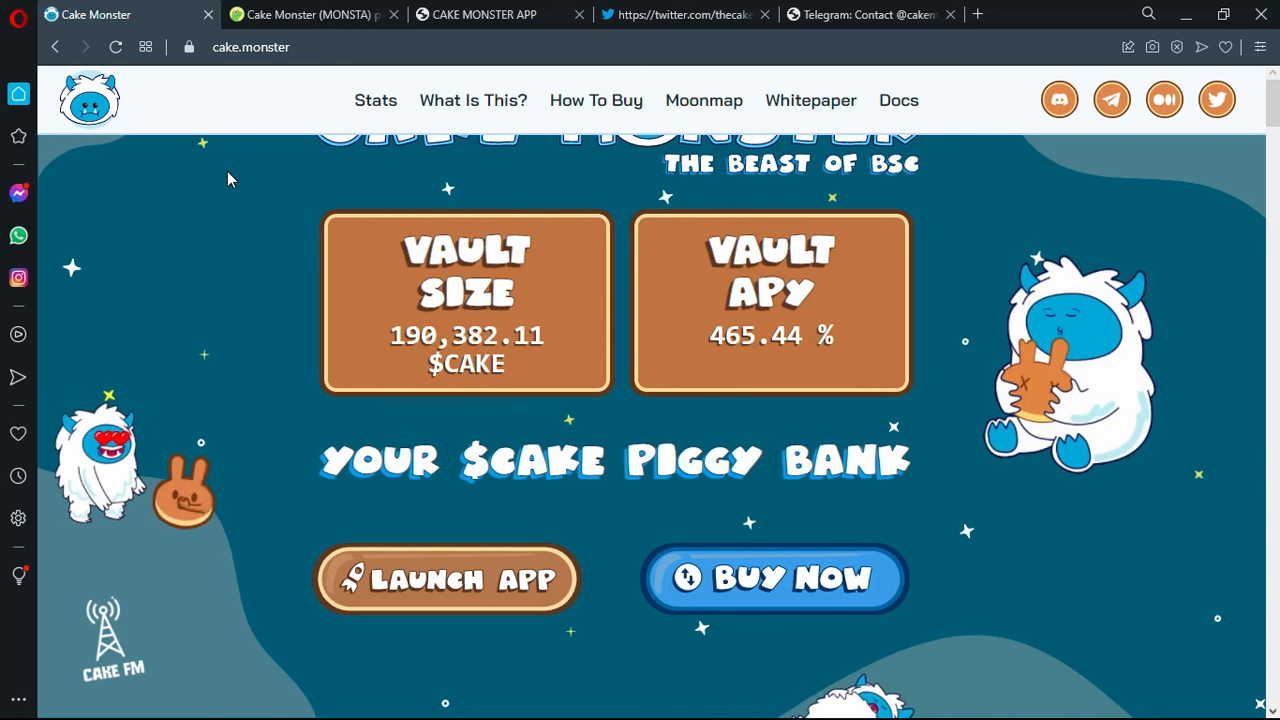
mouse_move(220, 282)
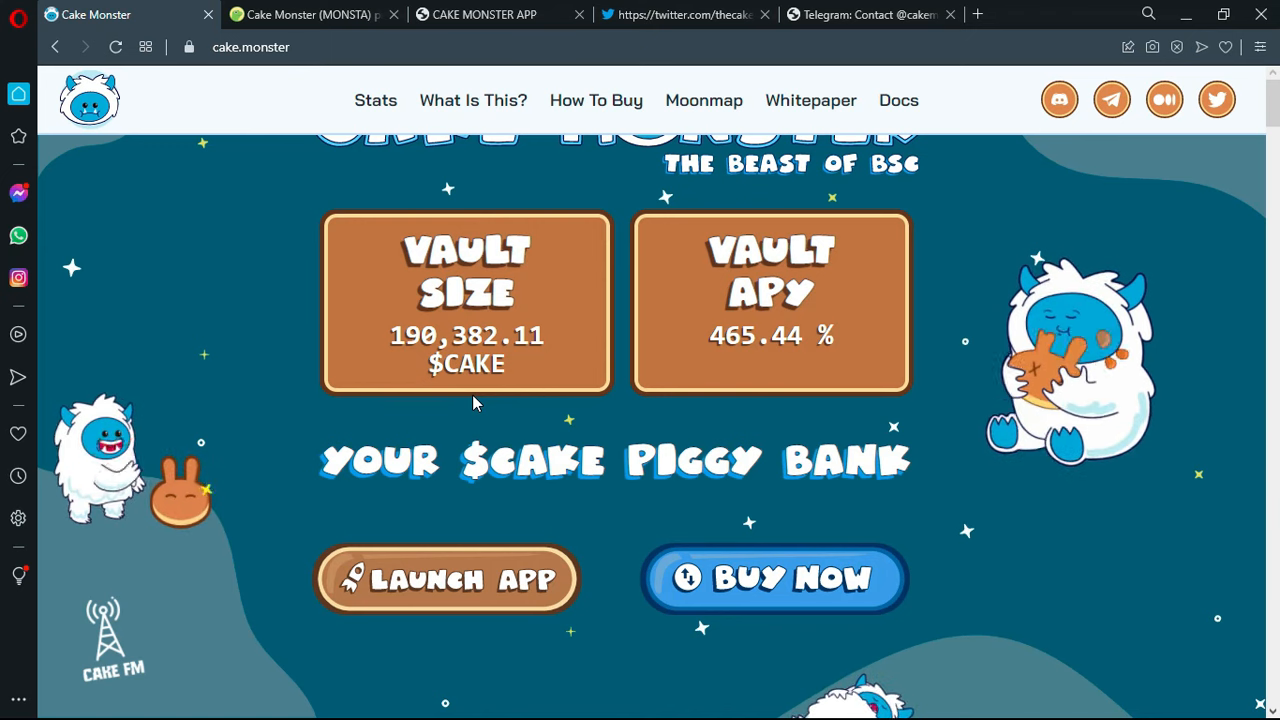
mouse_move(776, 620)
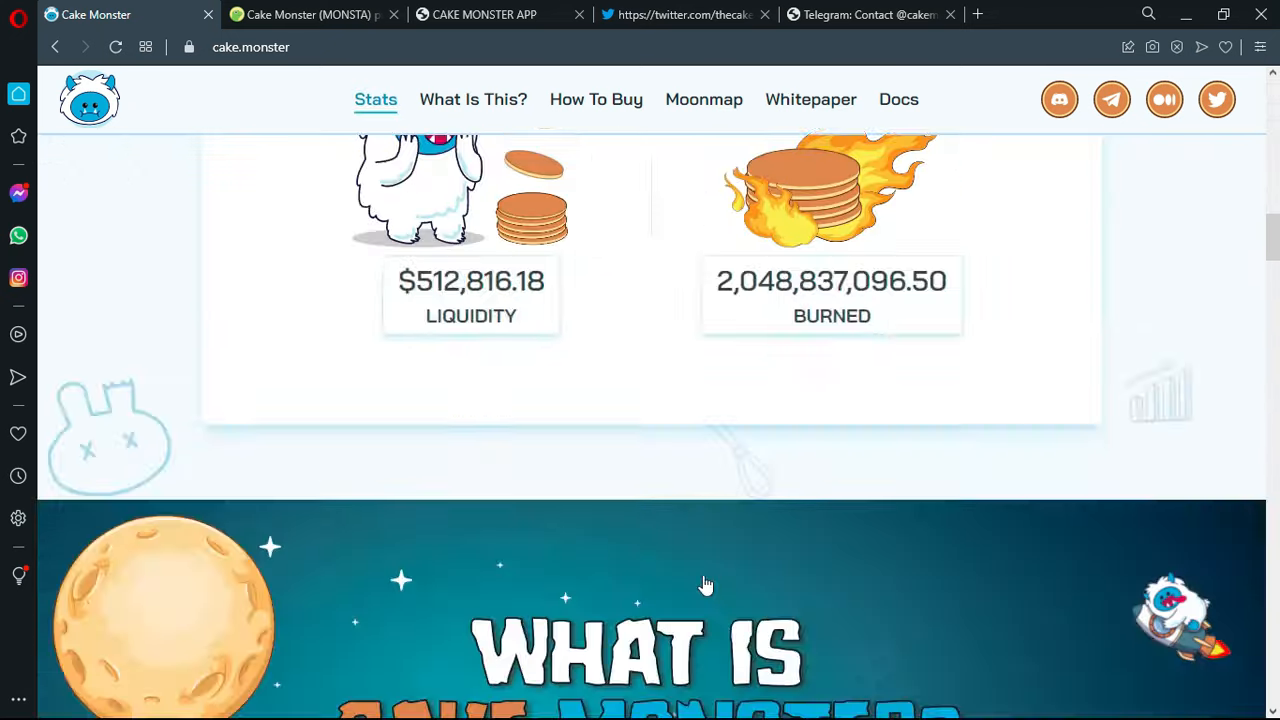
- Show the How To Buy swap widget and the MetaMask, Trust Wallet and Binance Connect wallet cards
click(596, 100)
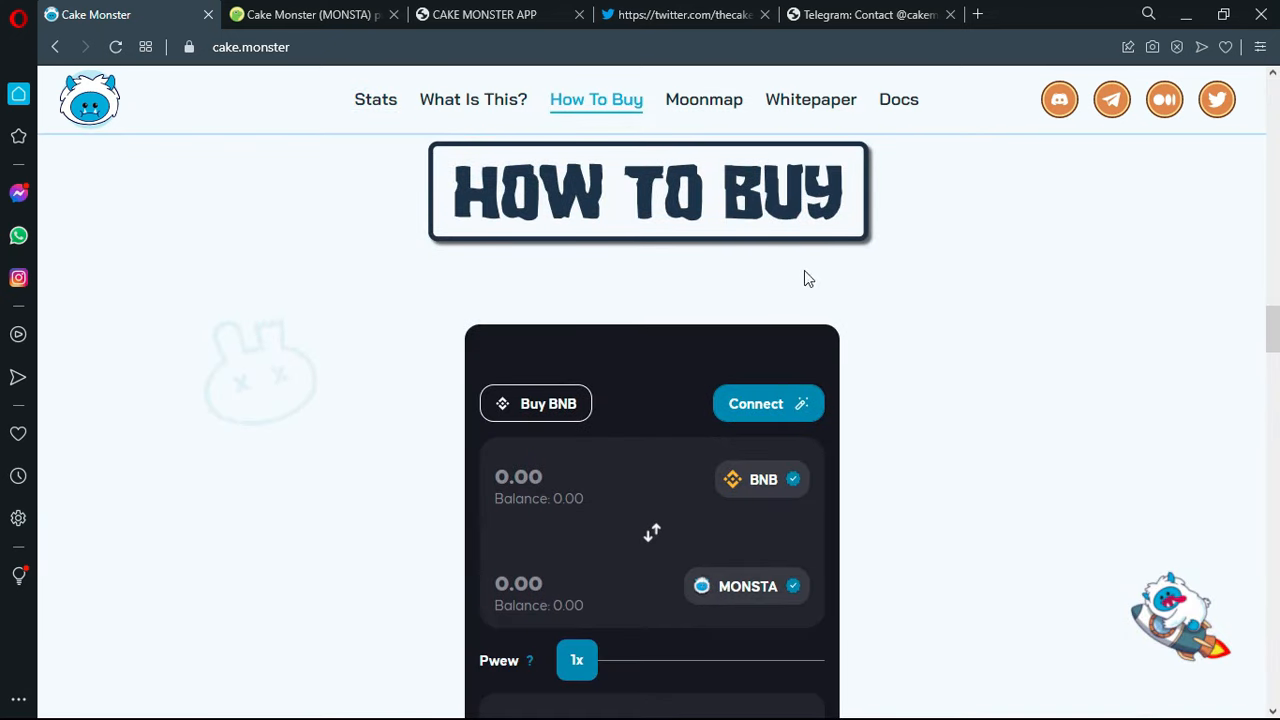
scroll(down, 3)
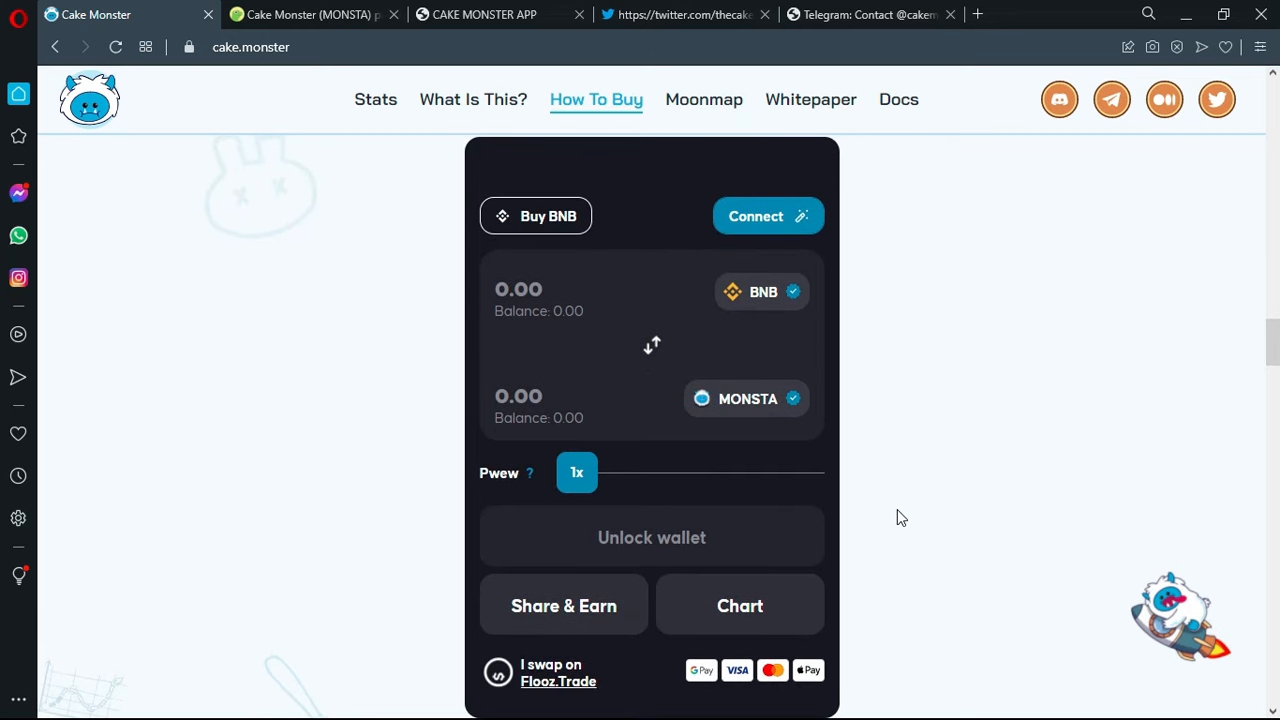
mouse_move(1136, 192)
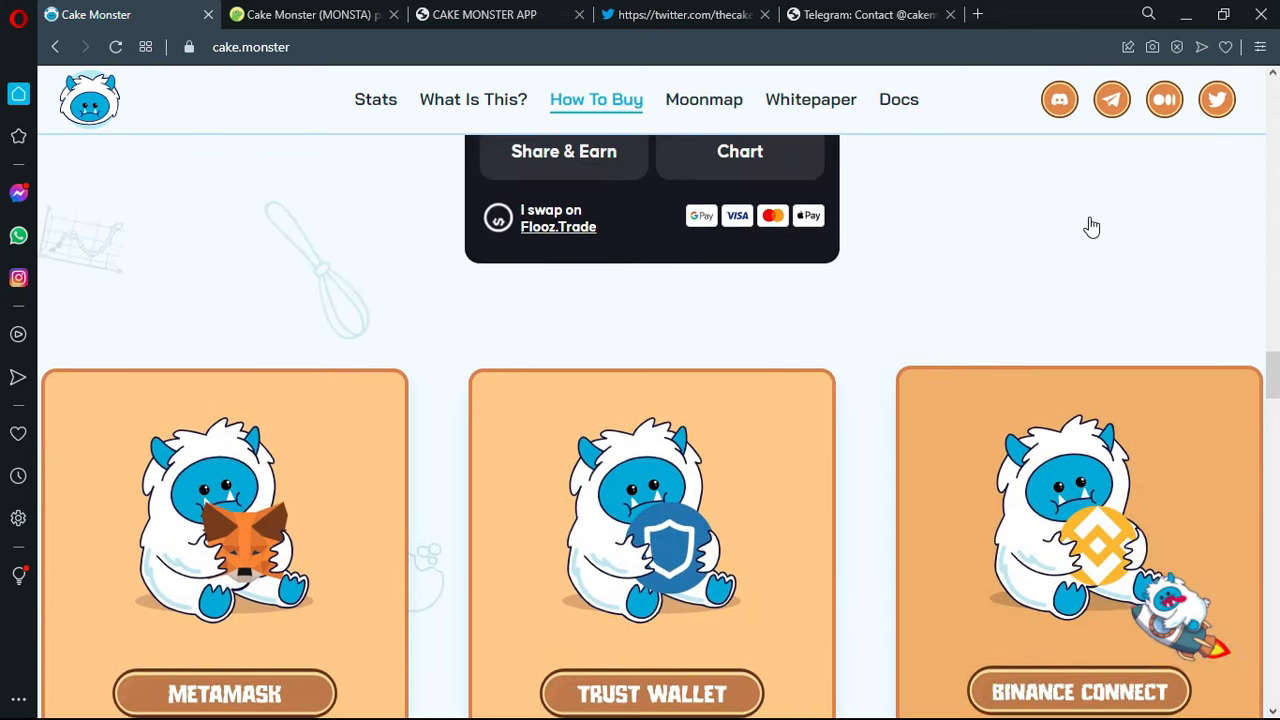
scroll(down, 3)
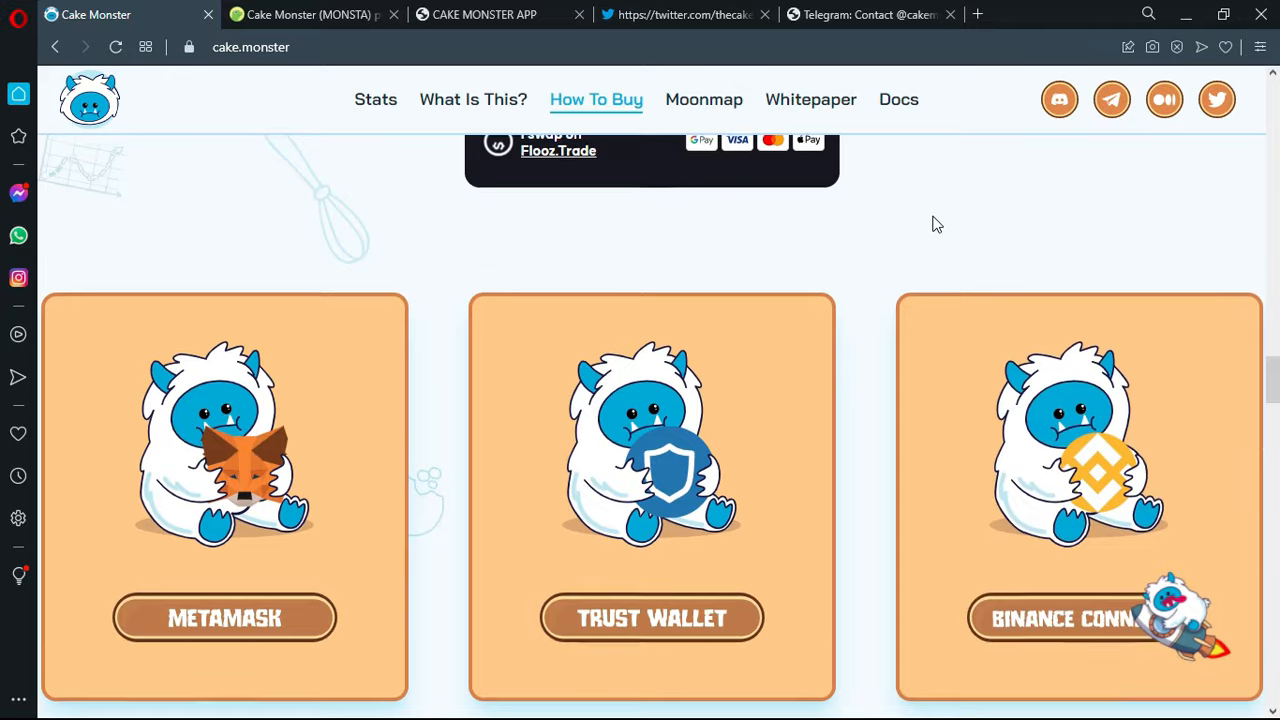
scroll(up, 3)
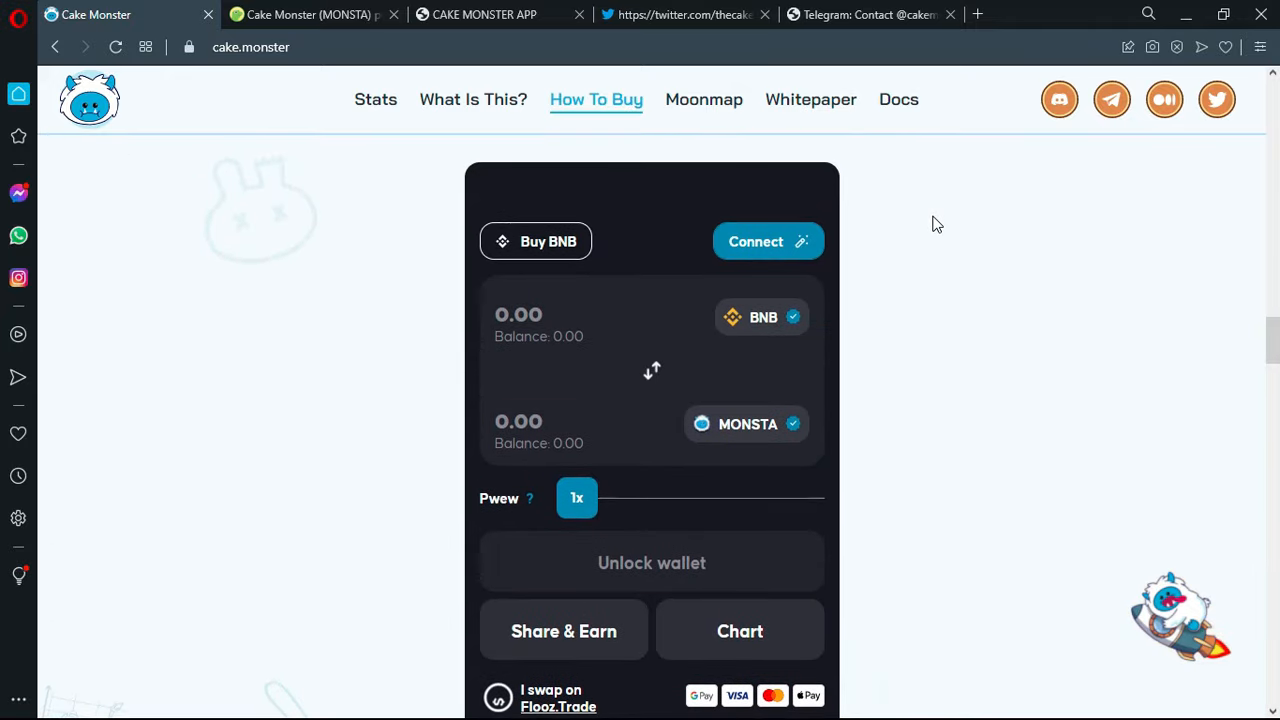
mouse_move(816, 392)
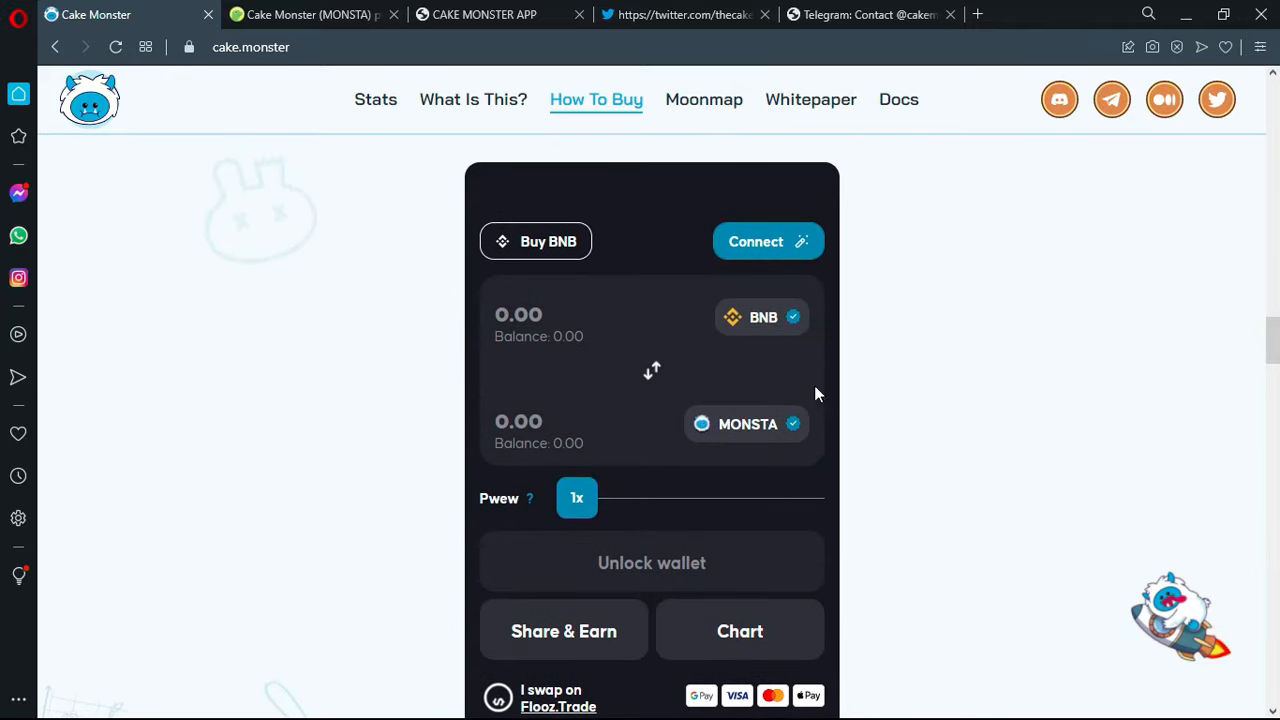
mouse_move(864, 398)
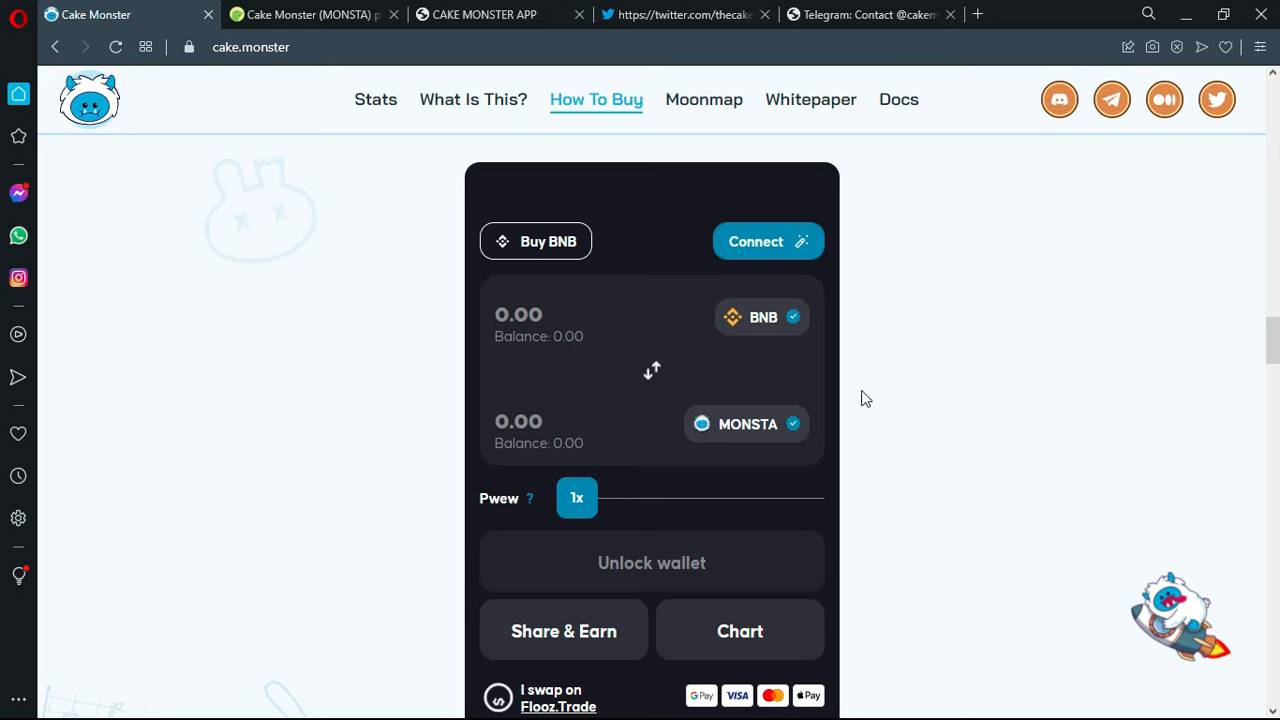
mouse_move(590, 326)
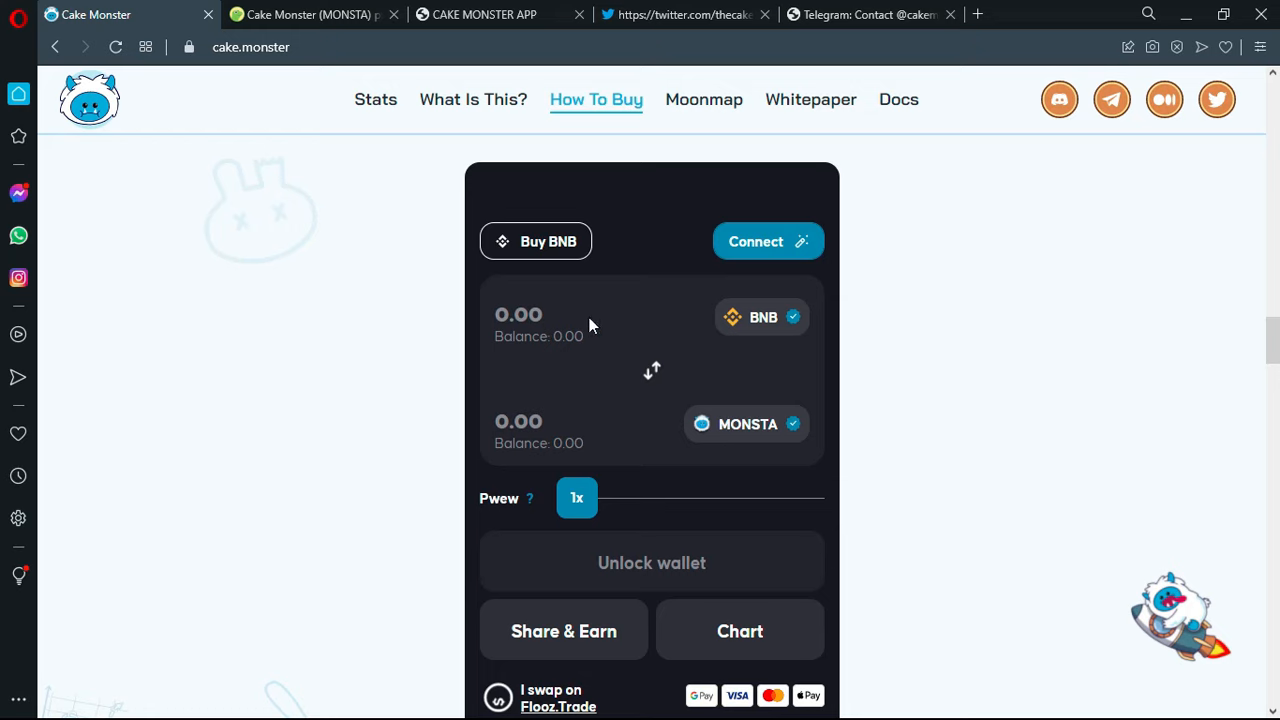
mouse_move(740, 434)
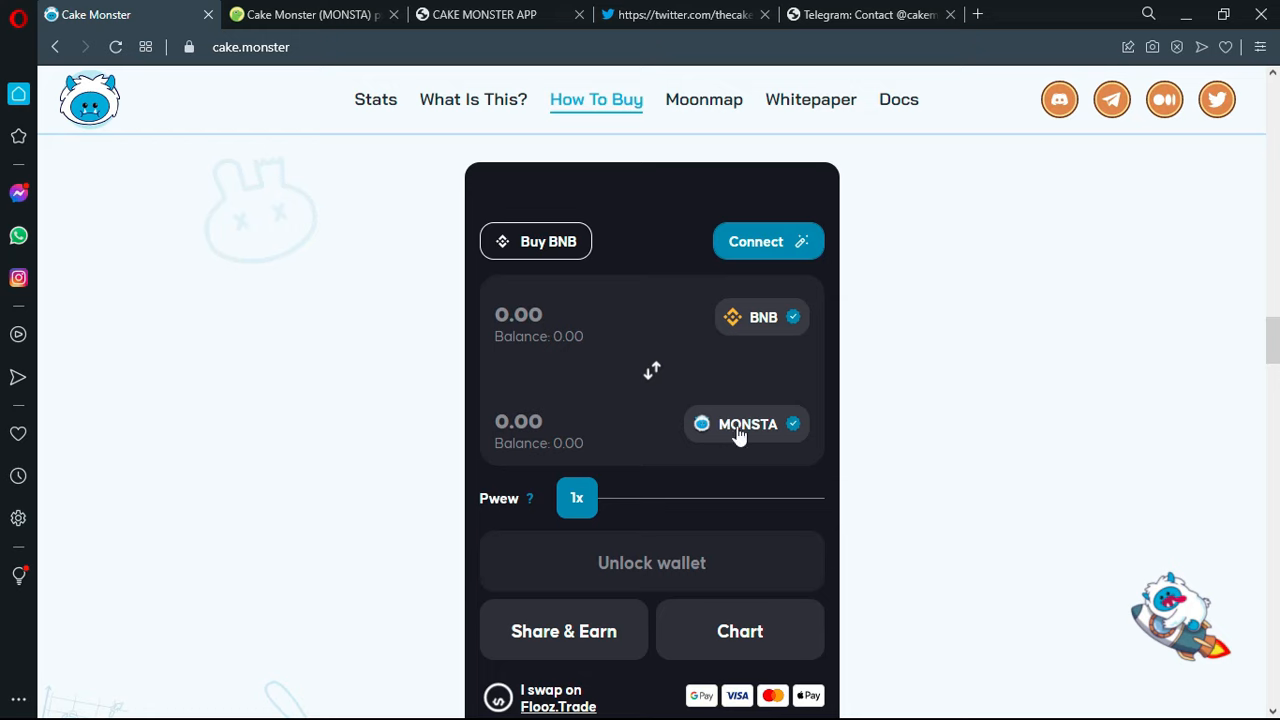
mouse_move(892, 558)
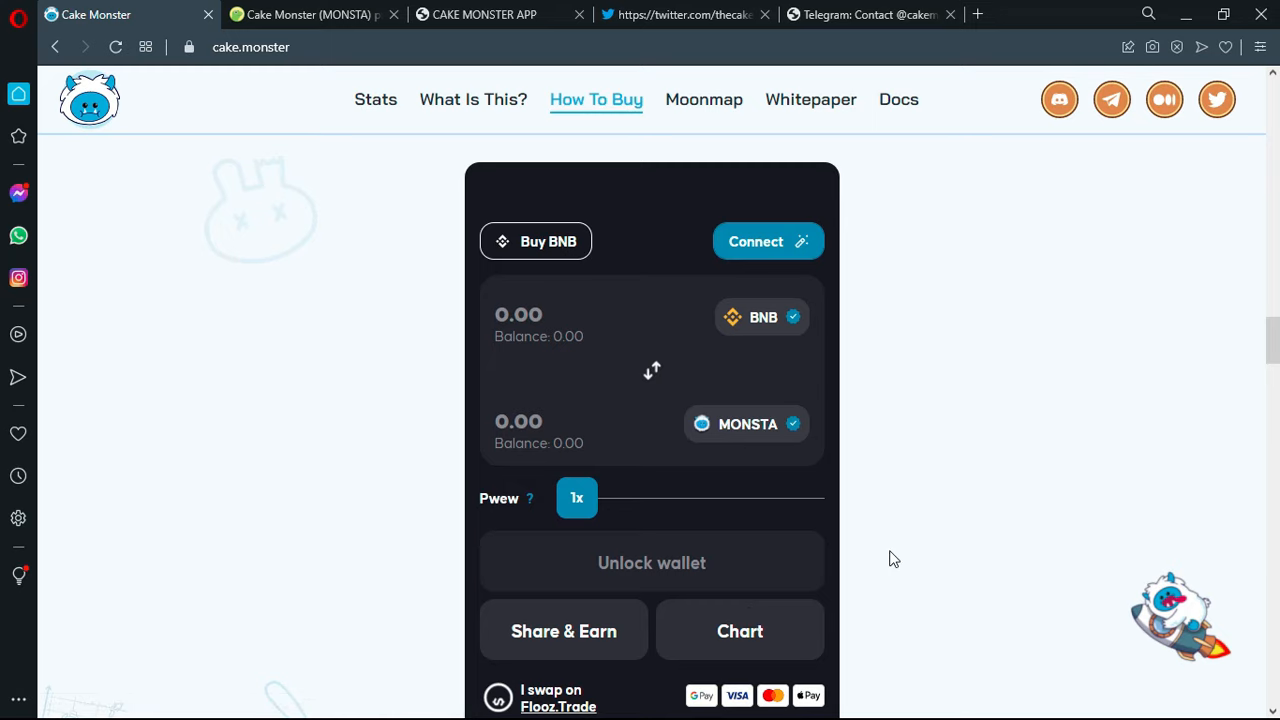
mouse_move(938, 478)
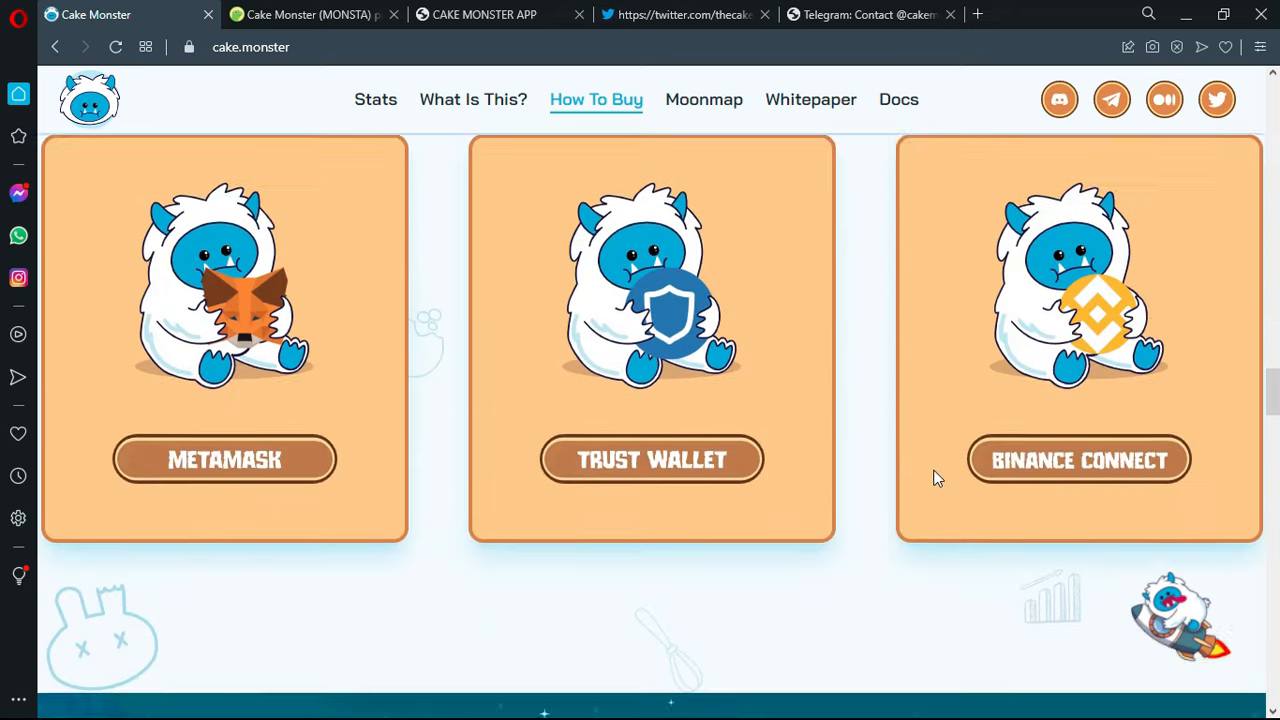
- Browse the Moonmap roadmap down through all eight phases
click(704, 100)
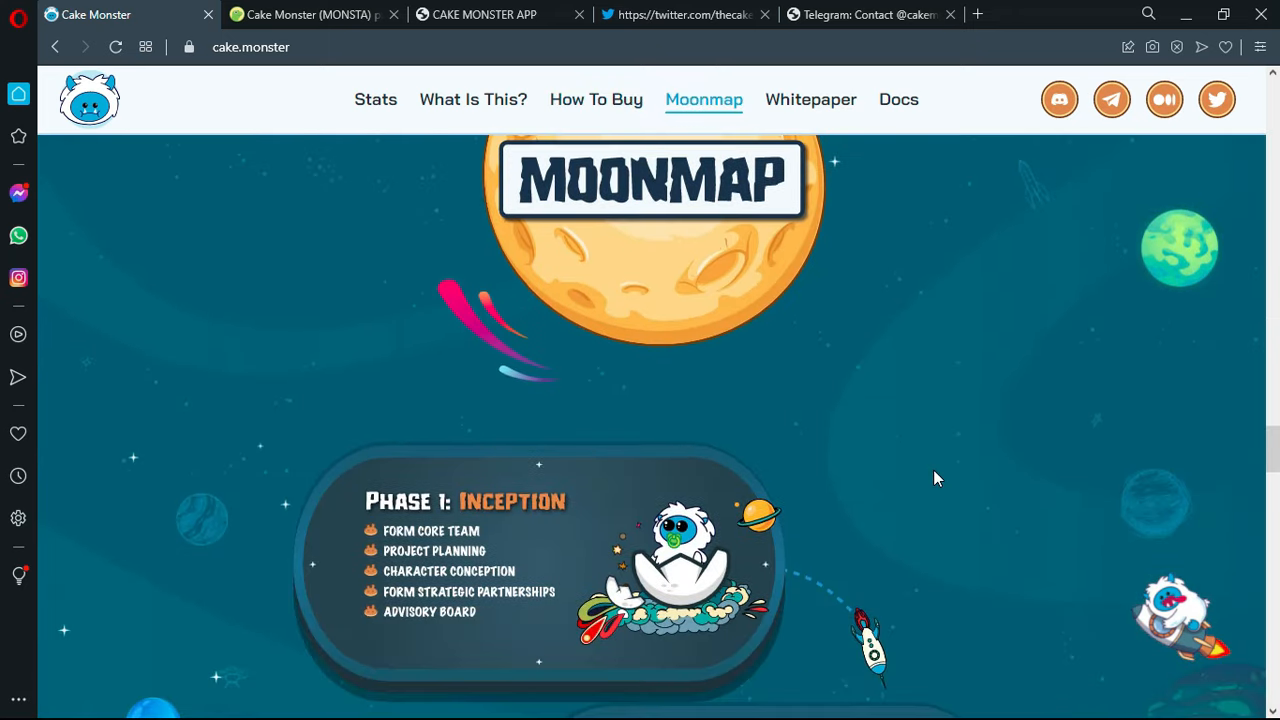
scroll(up, 3)
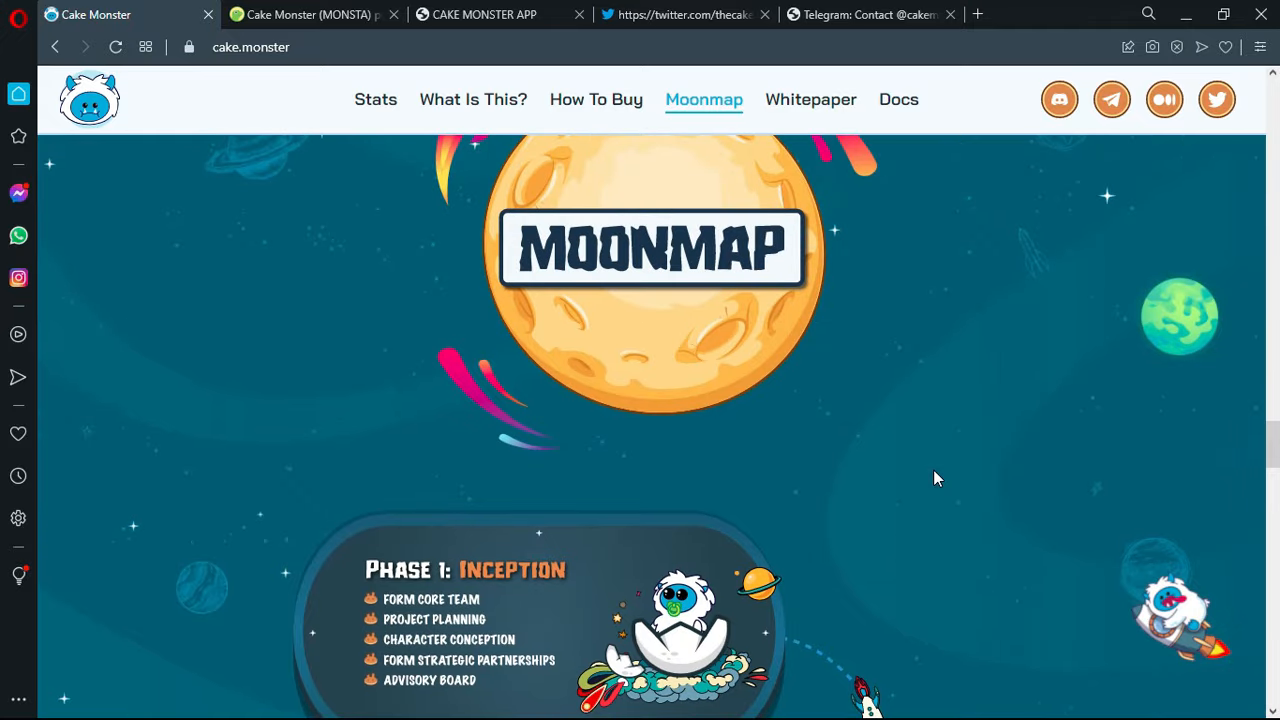
scroll(down, 3)
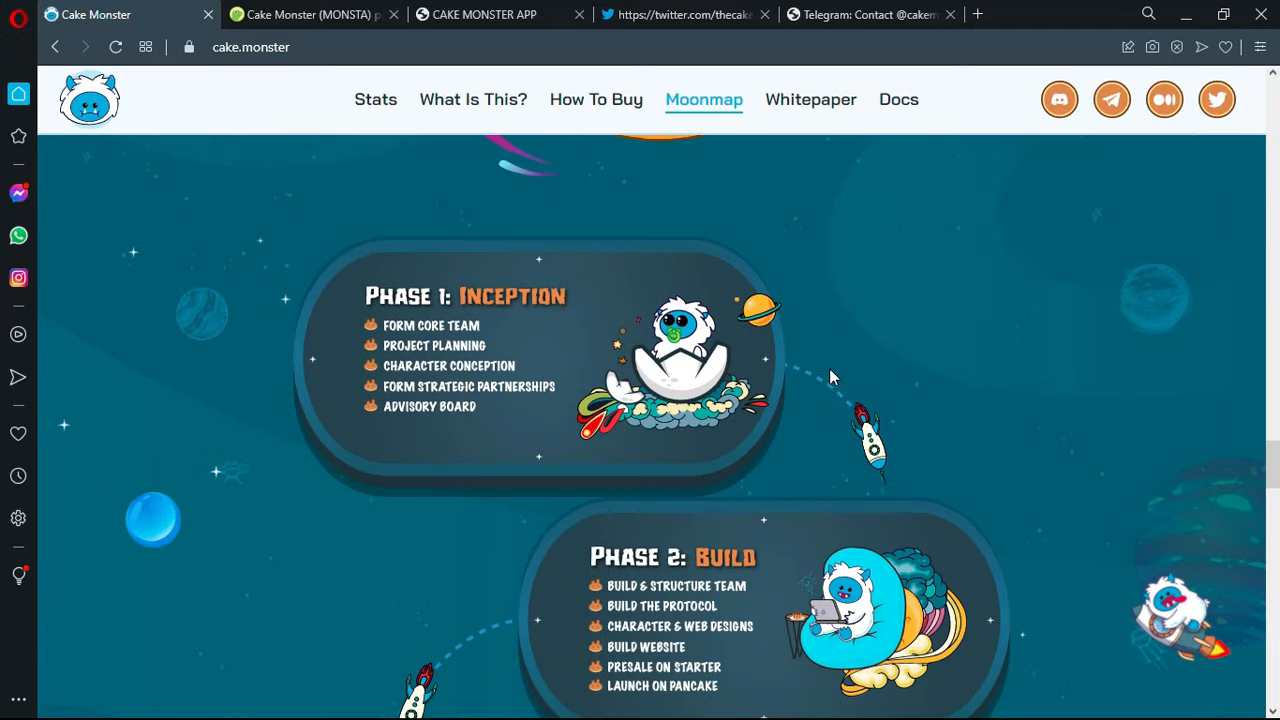
scroll(down, 3)
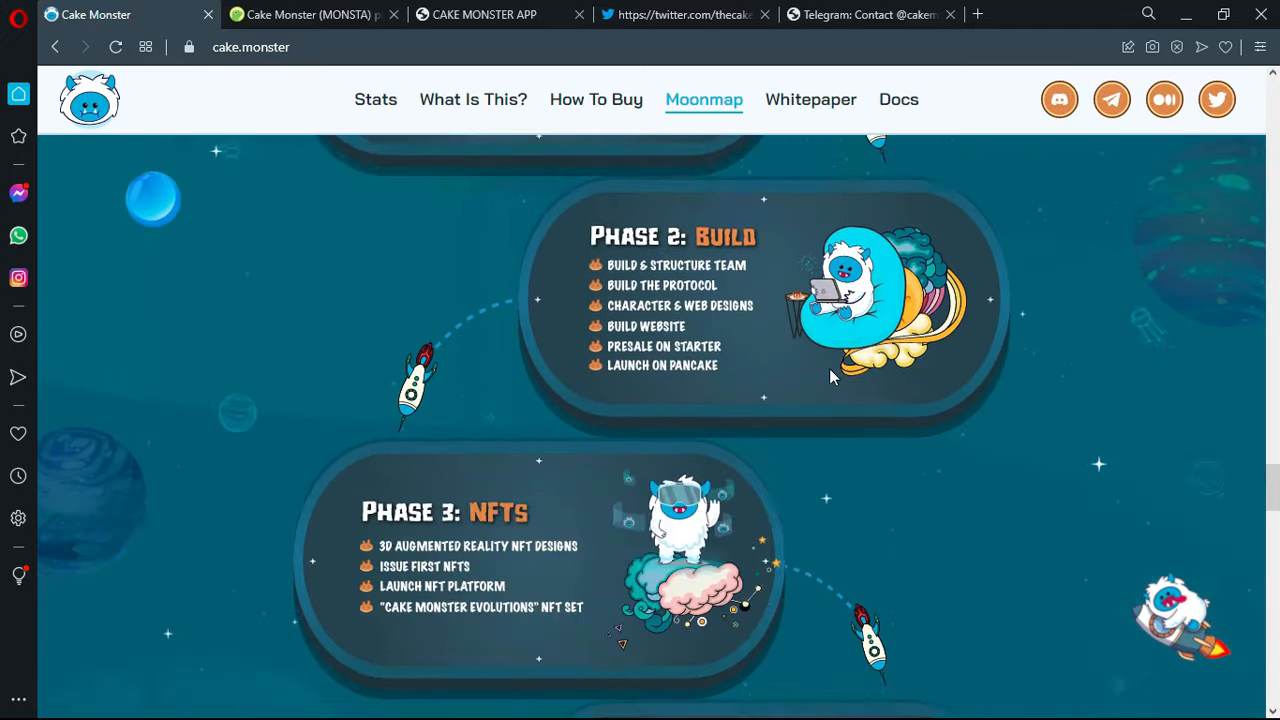
scroll(down, 3)
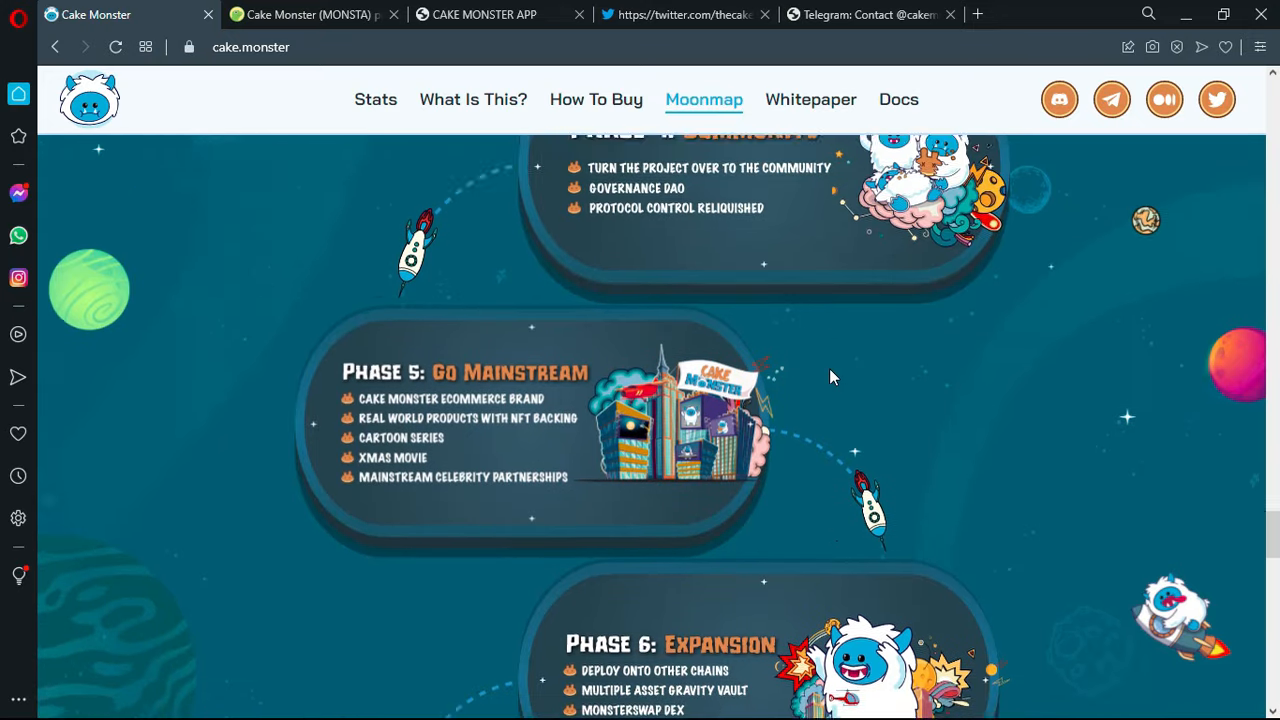
scroll(down, 3)
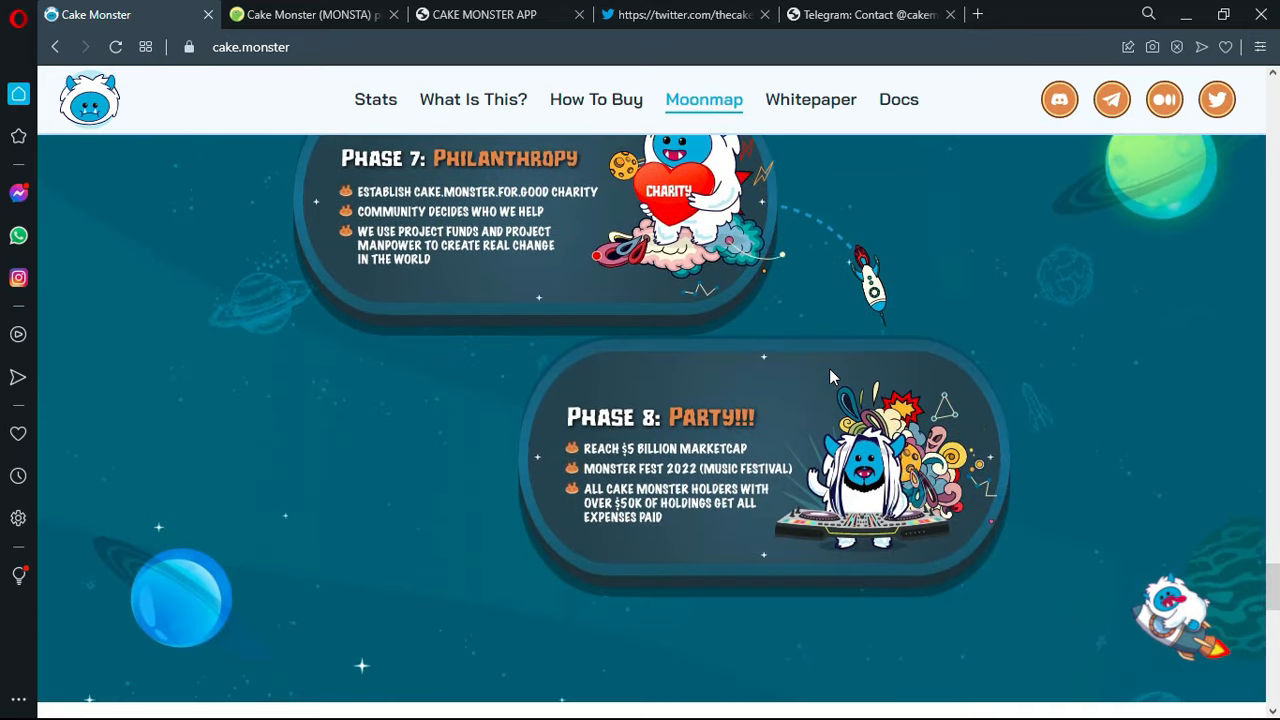
- Return to Phase 1: Inception and Phase 2: Build at the top of the roadmap
scroll(up, 3)
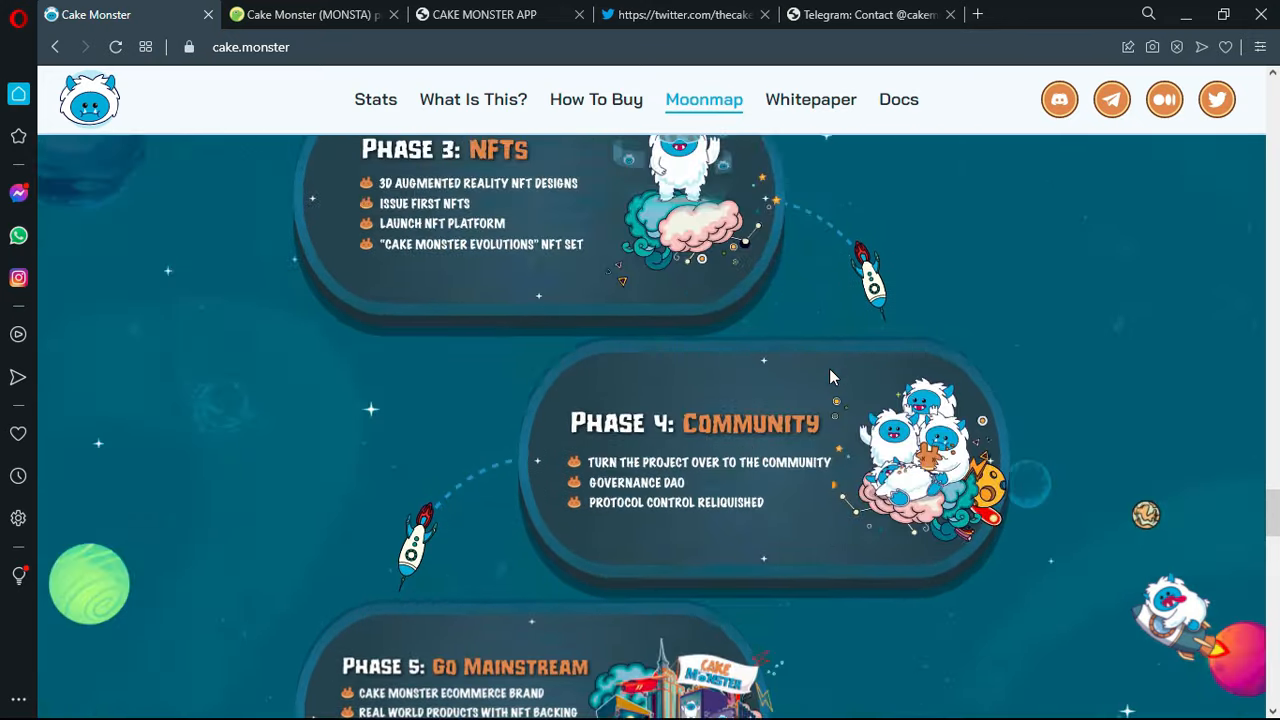
scroll(up, 3)
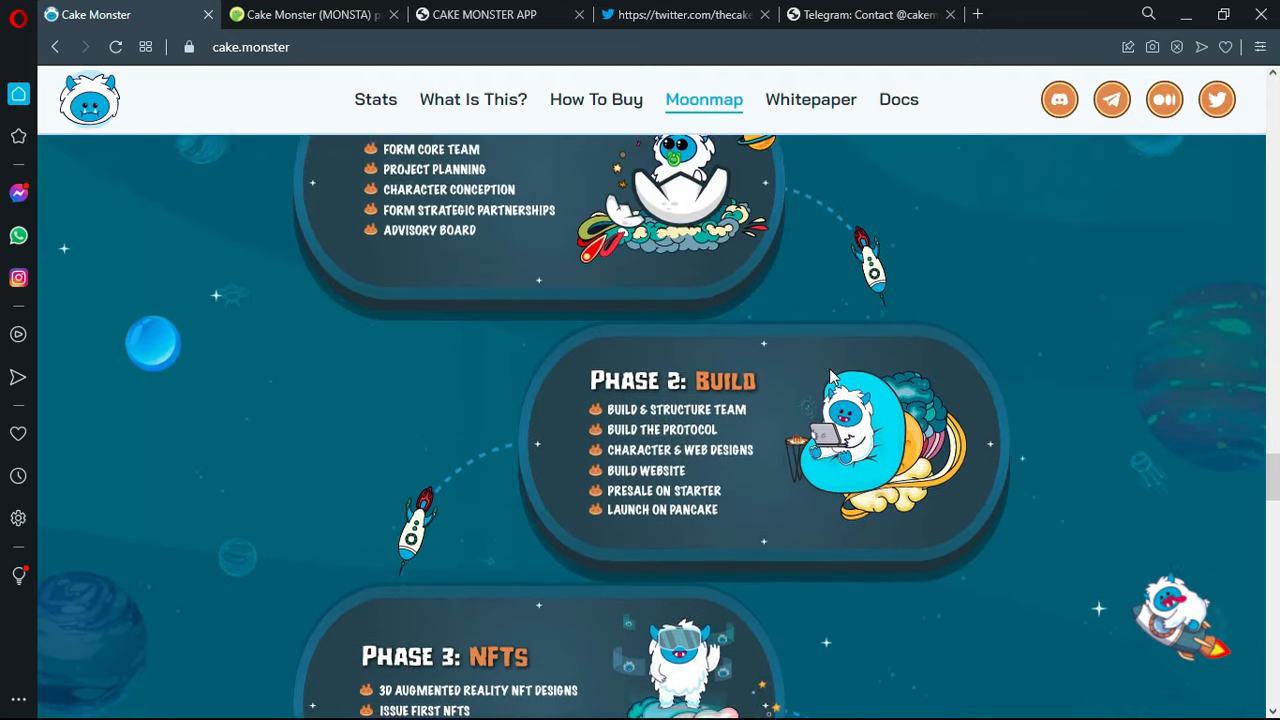
scroll(up, 3)
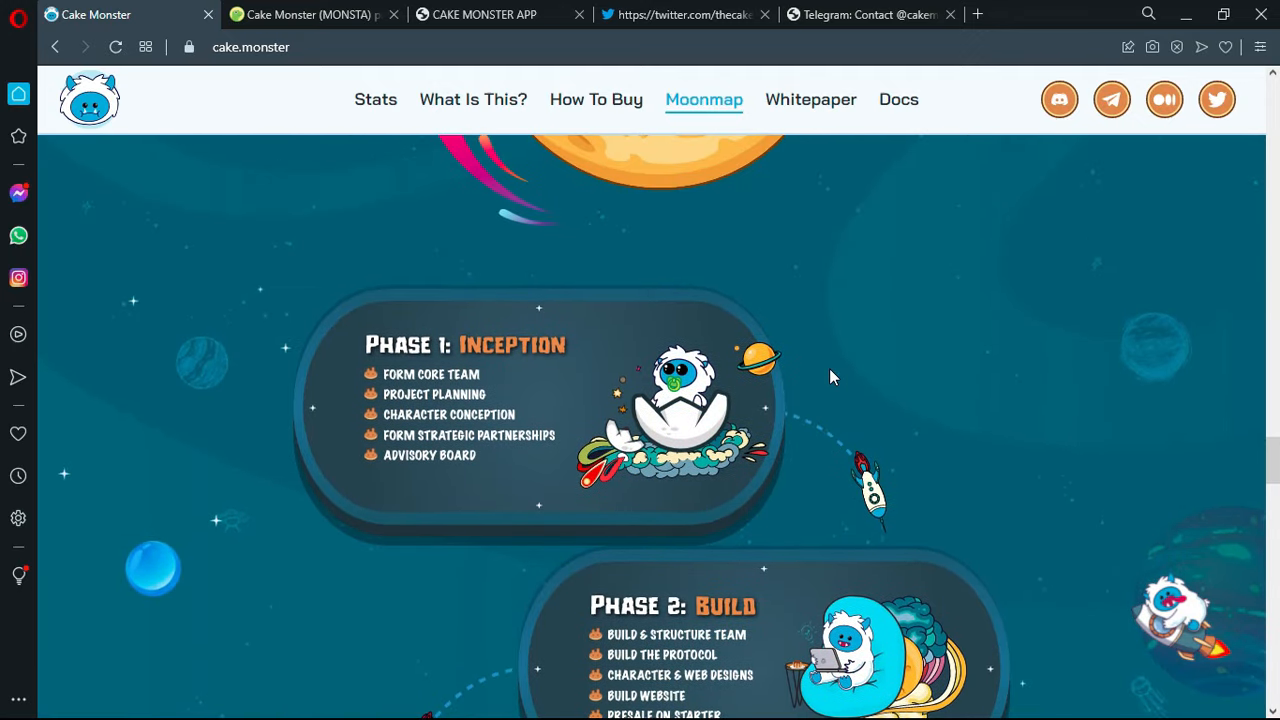
scroll(down, 3)
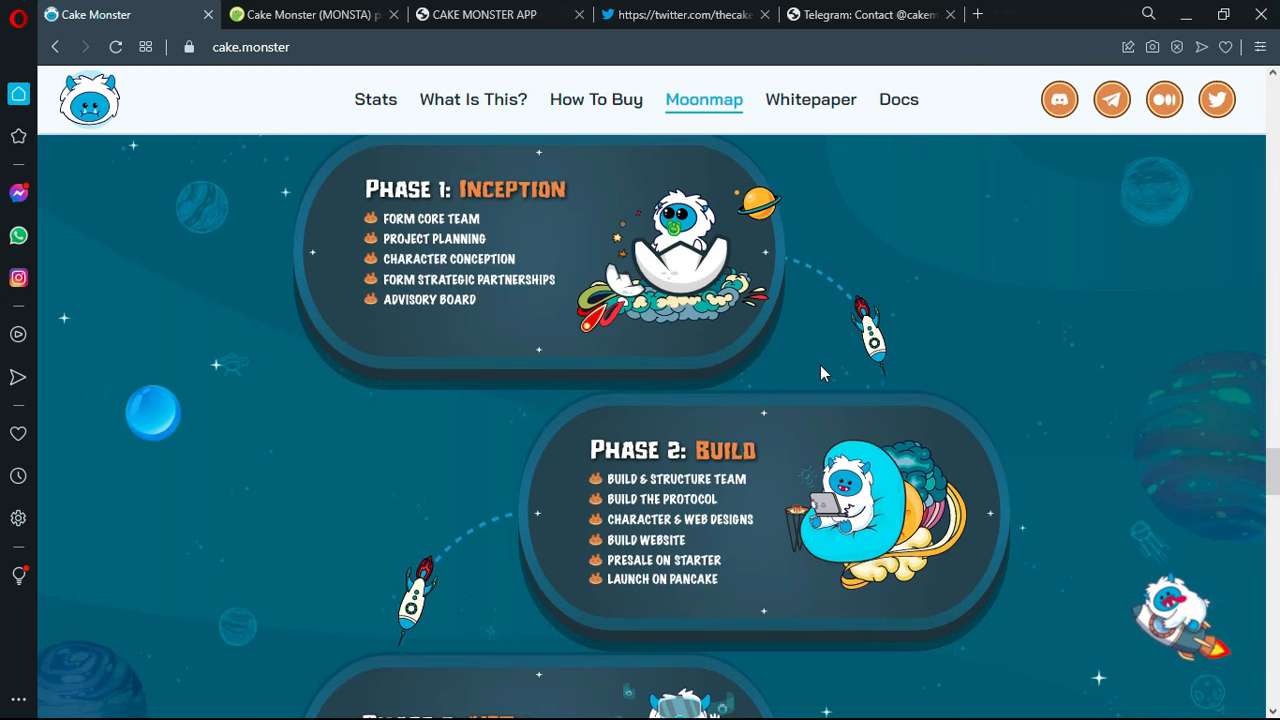
mouse_move(452, 340)
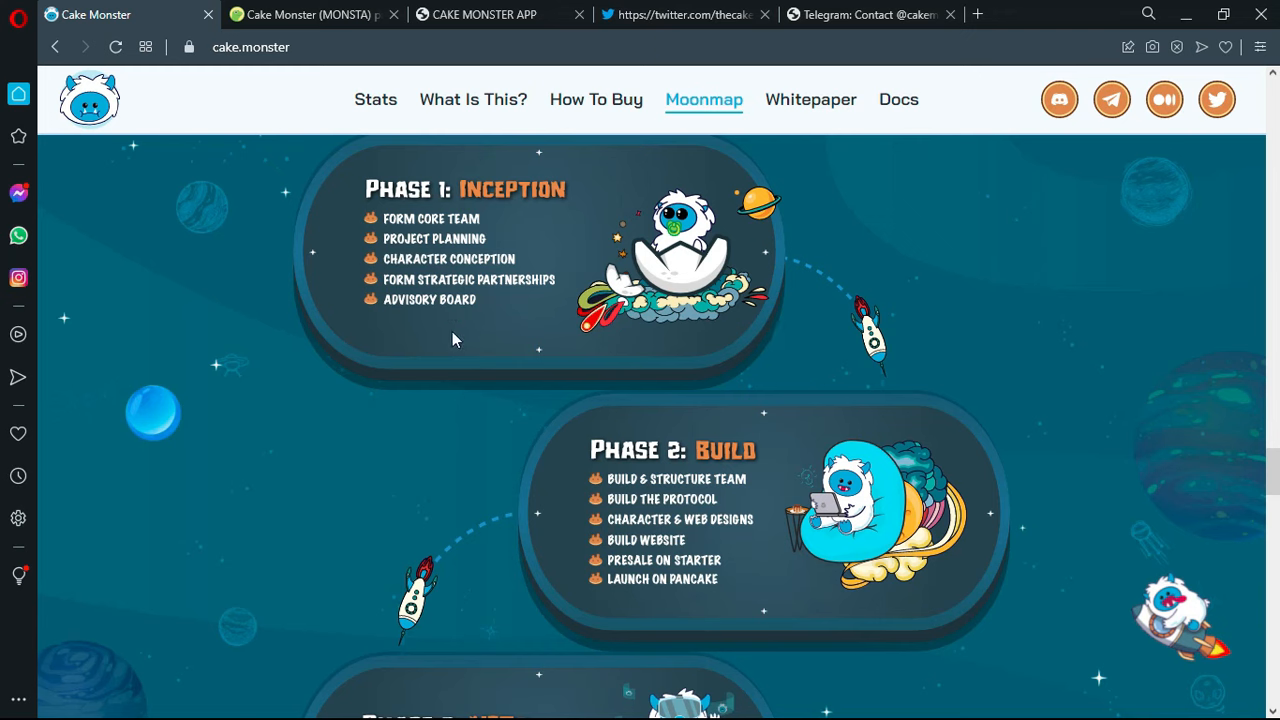
mouse_move(644, 392)
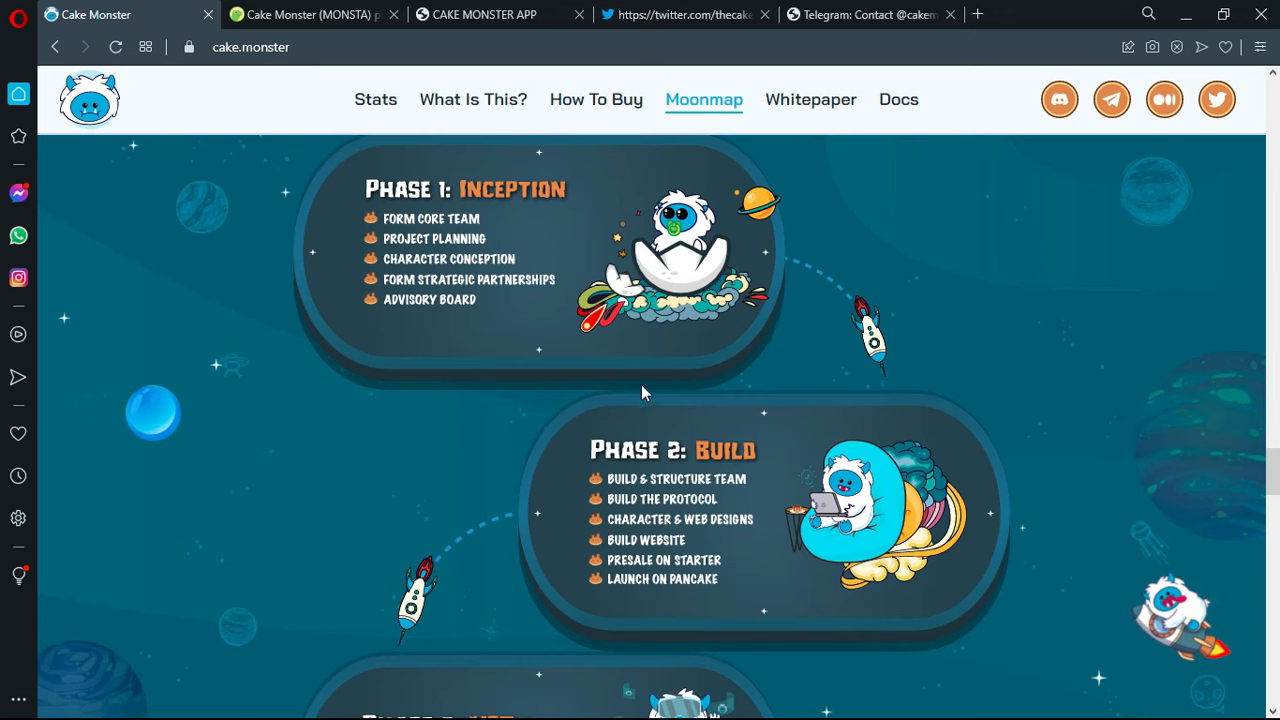
- Show Phase 3: NFTs with its augmented reality NFT designs and Phase 4: Community
scroll(down, 3)
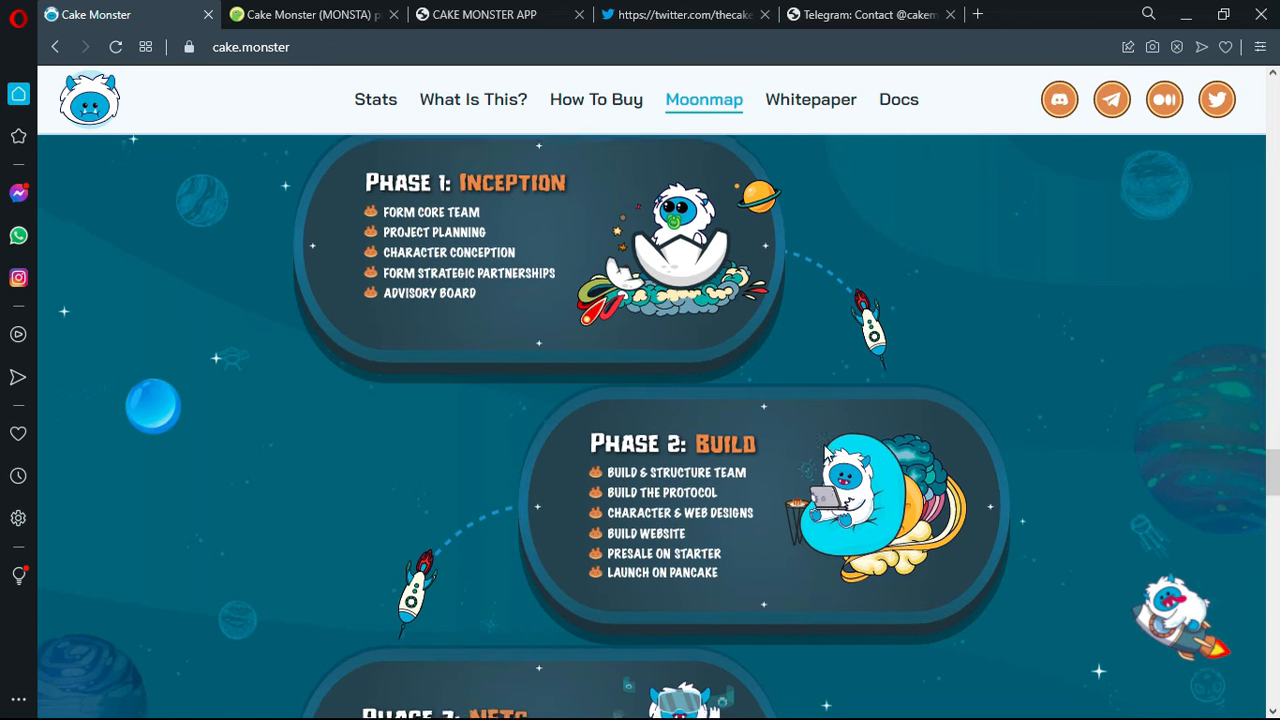
scroll(down, 3)
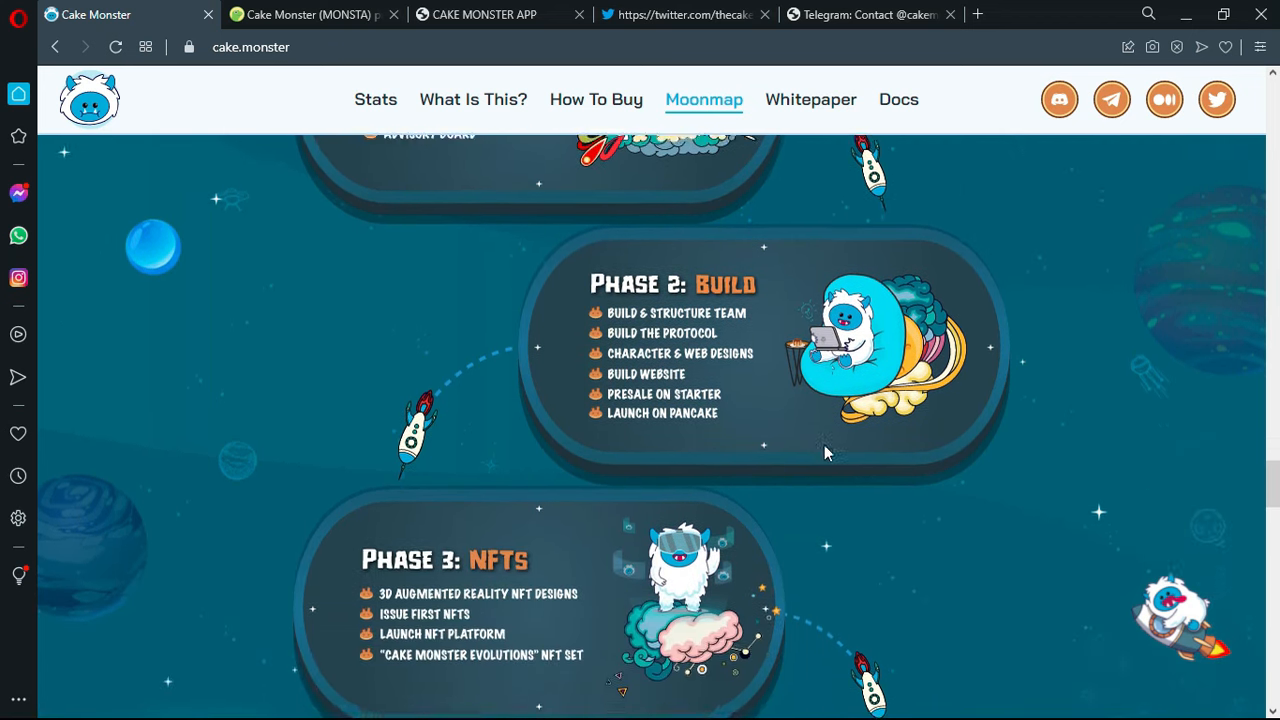
scroll(down, 3)
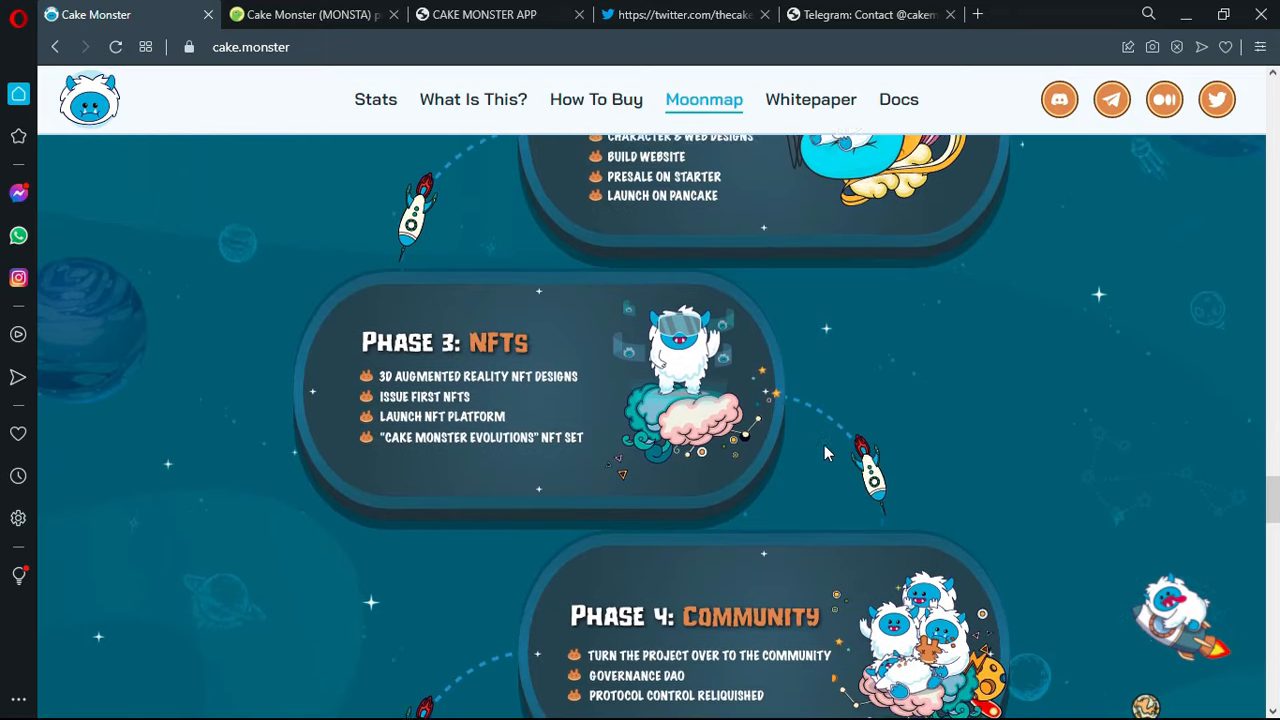
scroll(down, 3)
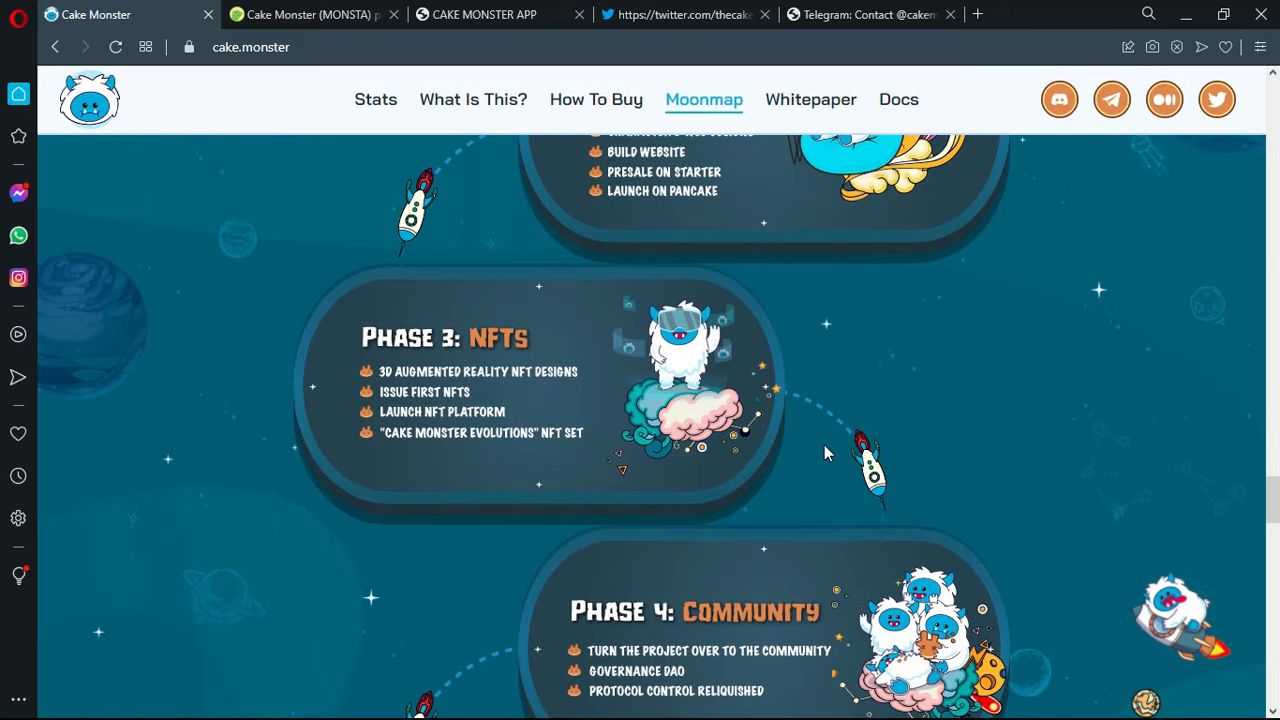
scroll(up, 3)
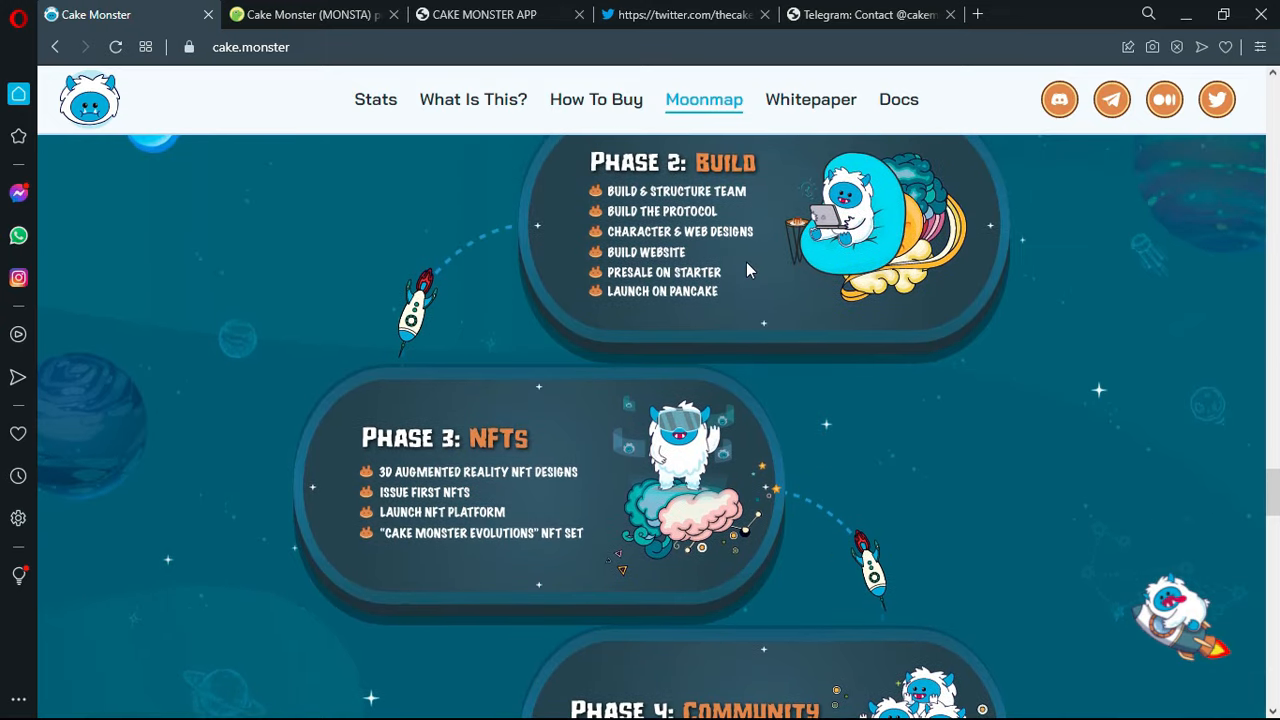
mouse_move(658, 296)
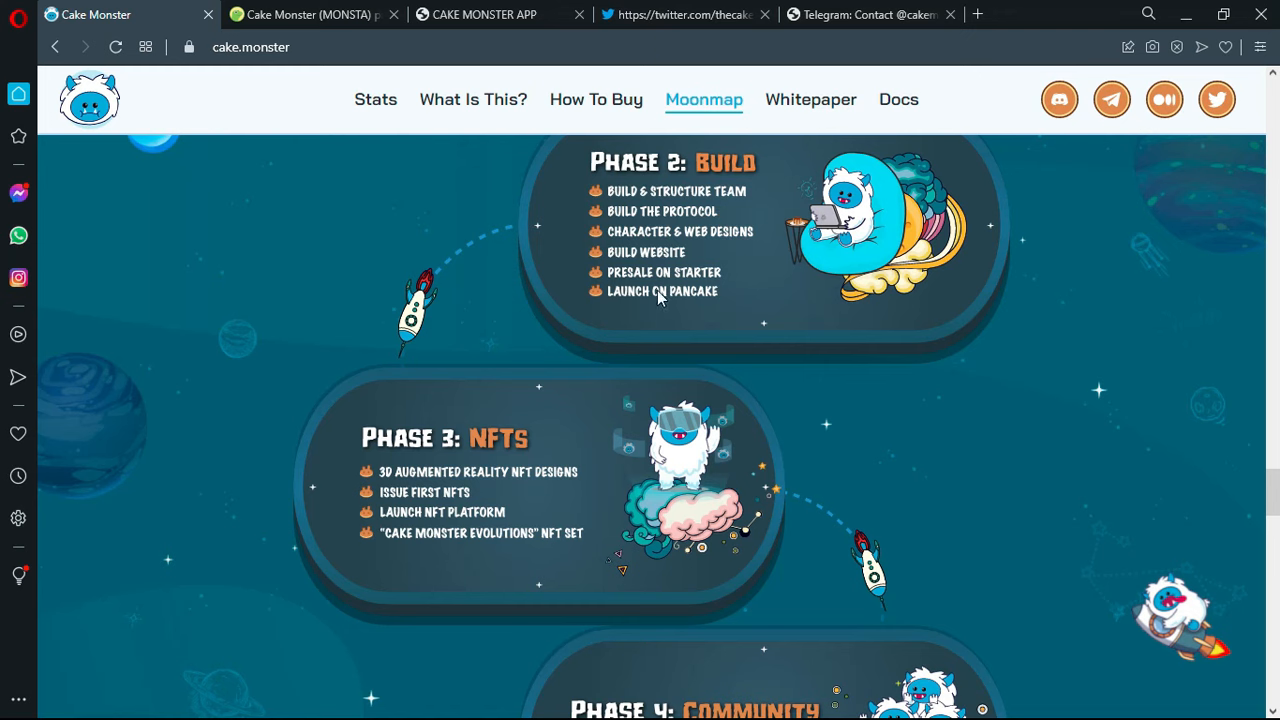
mouse_move(636, 308)
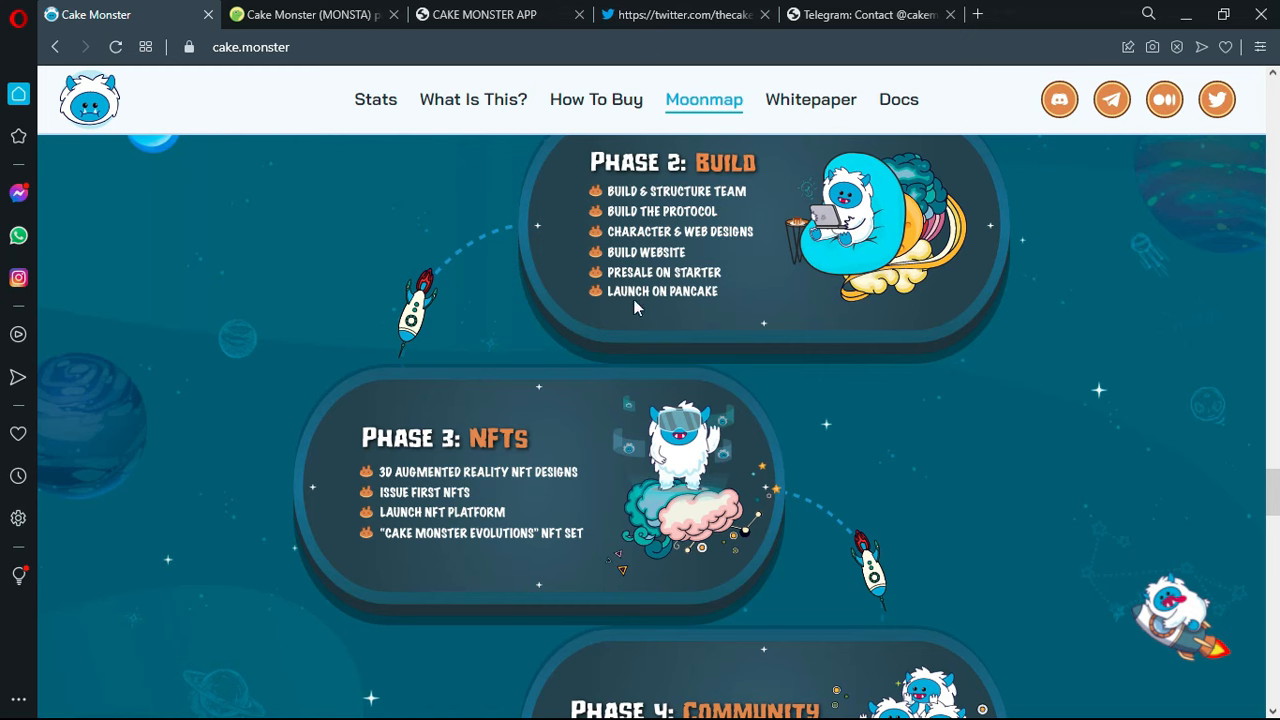
mouse_move(432, 368)
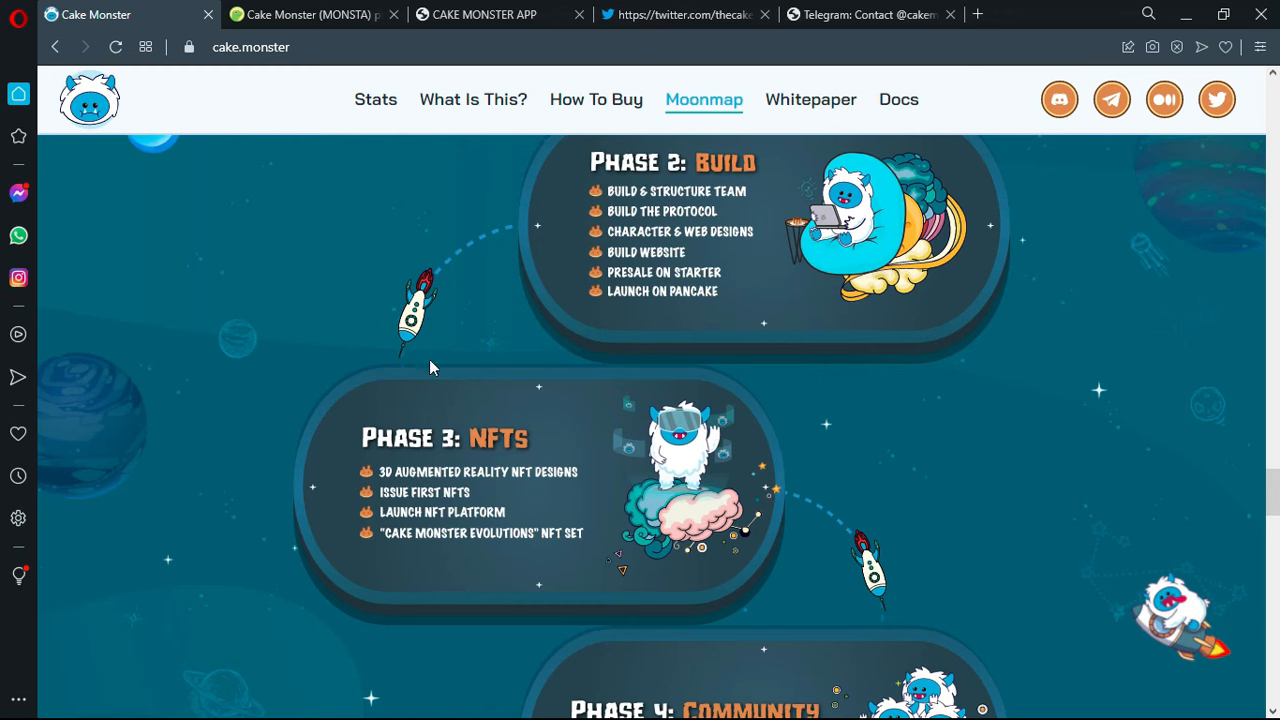
mouse_move(362, 446)
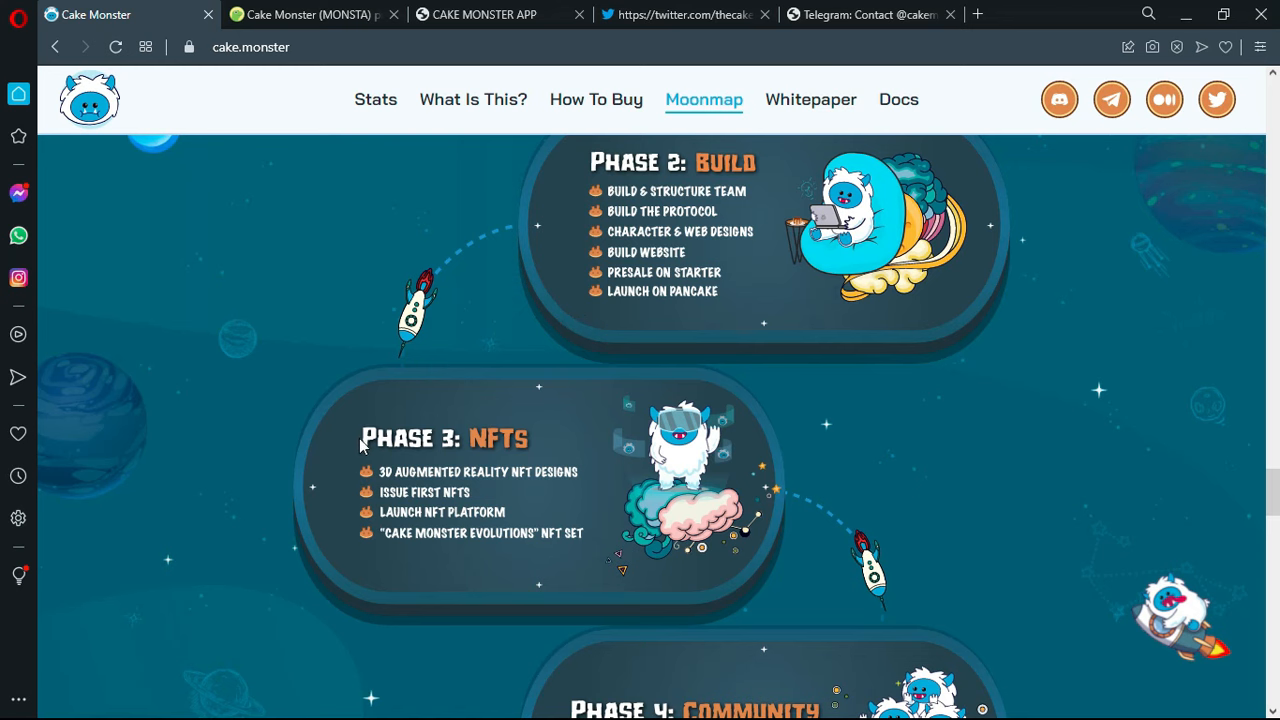
mouse_move(272, 456)
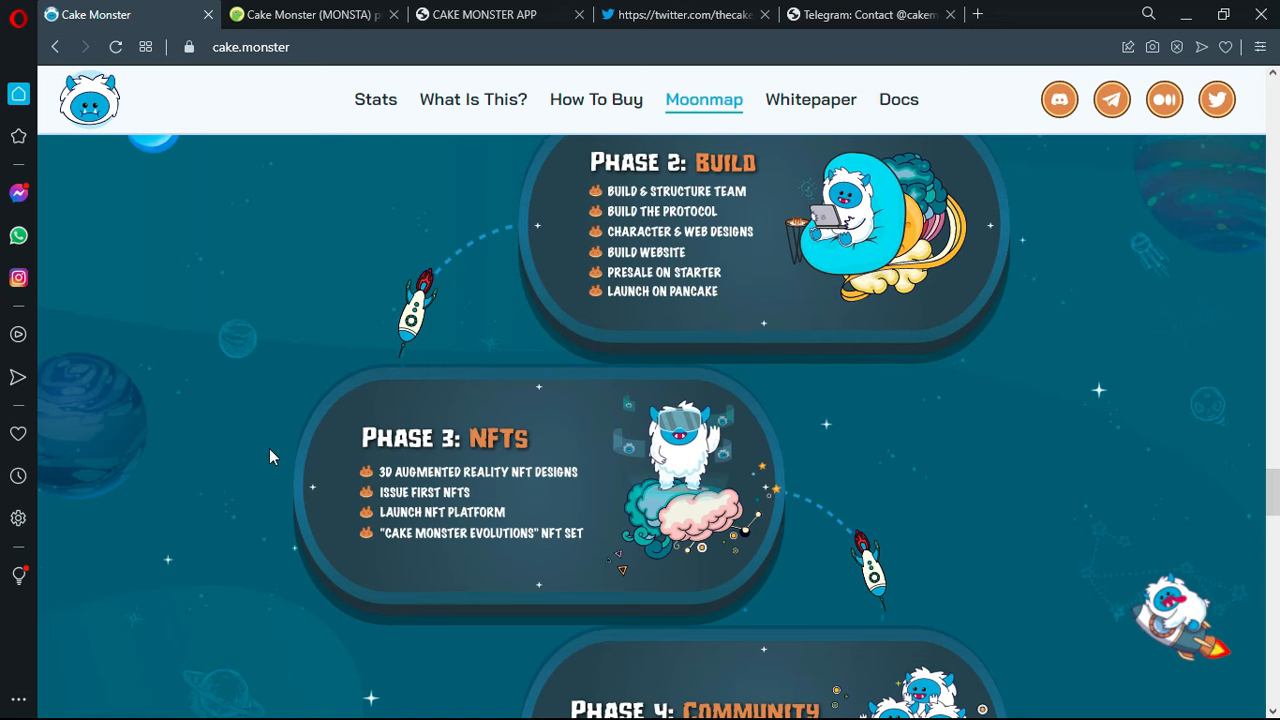
scroll(down, 3)
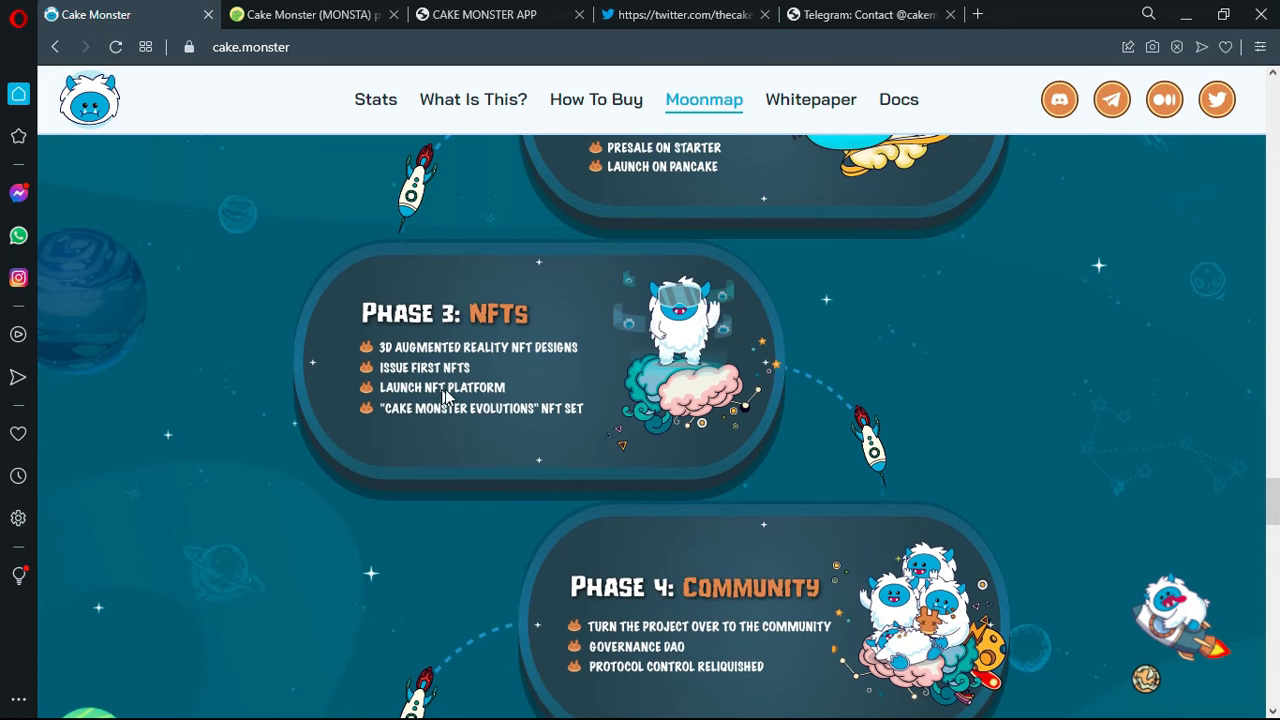
mouse_move(440, 384)
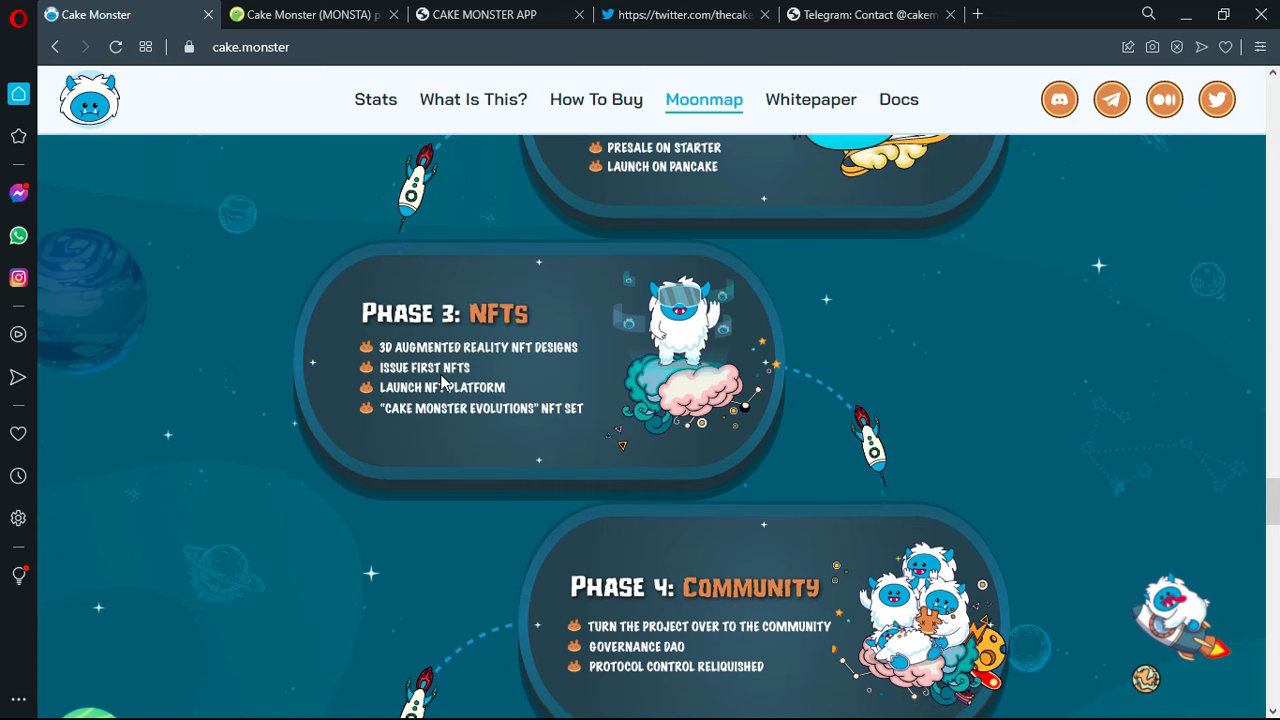
mouse_move(590, 424)
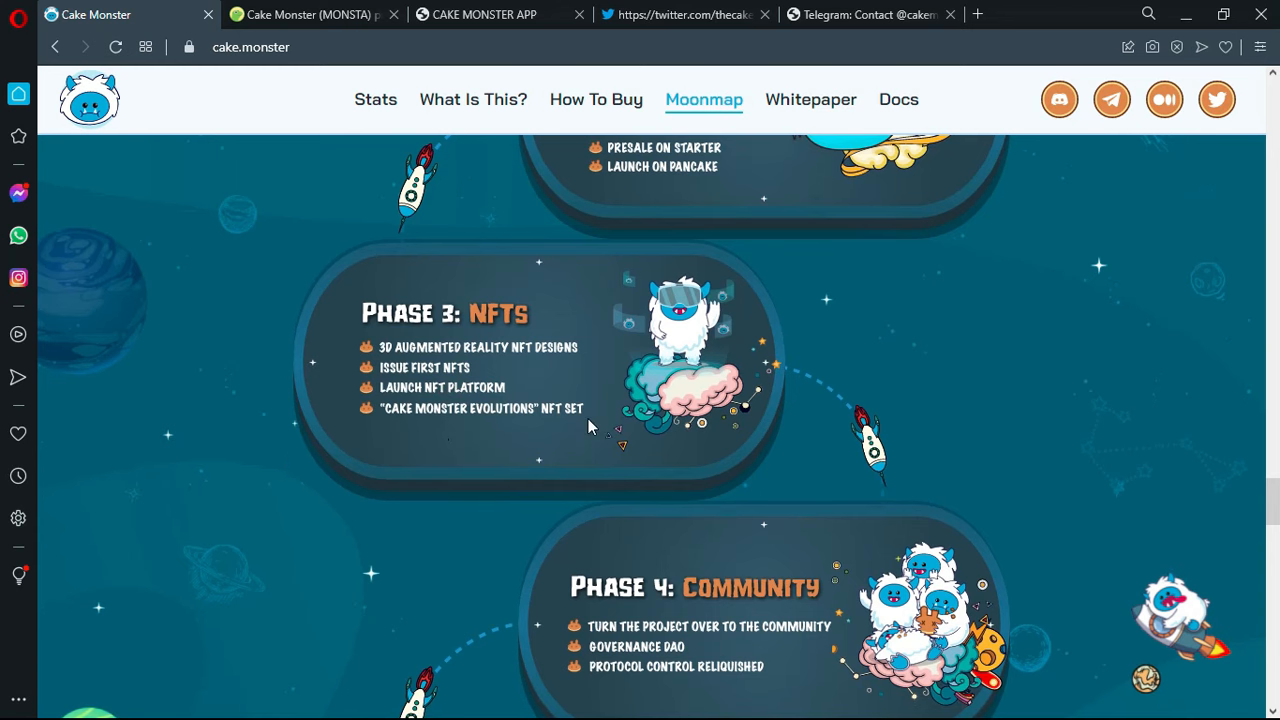
- Show the Partners and Collaborations section with Chainlink, Metavest and Oasis
scroll(down, 3)
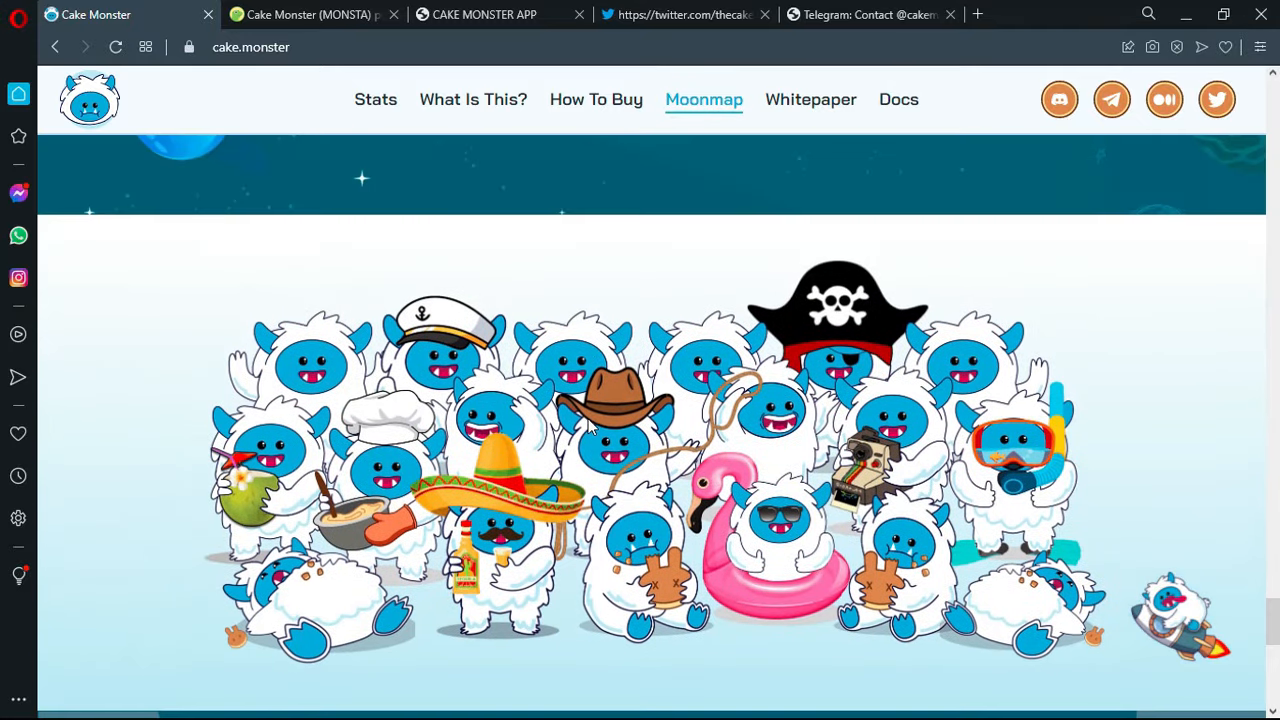
mouse_move(860, 404)
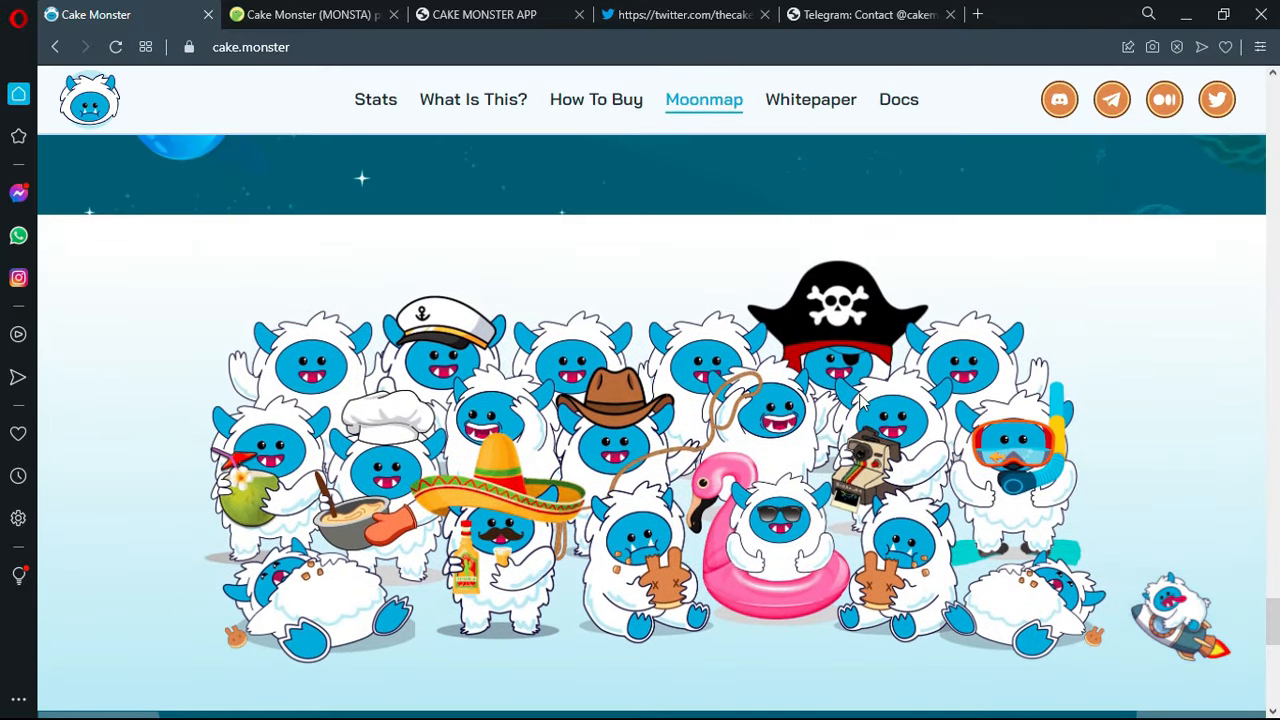
mouse_move(778, 478)
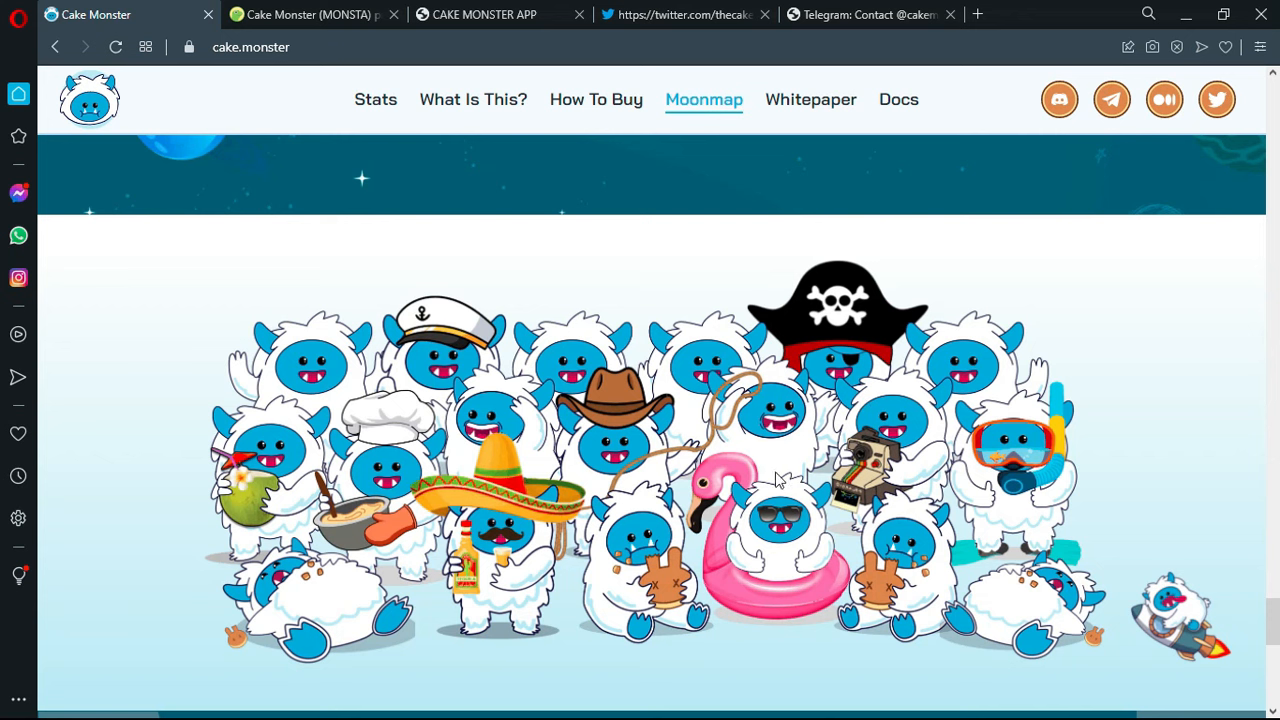
scroll(down, 3)
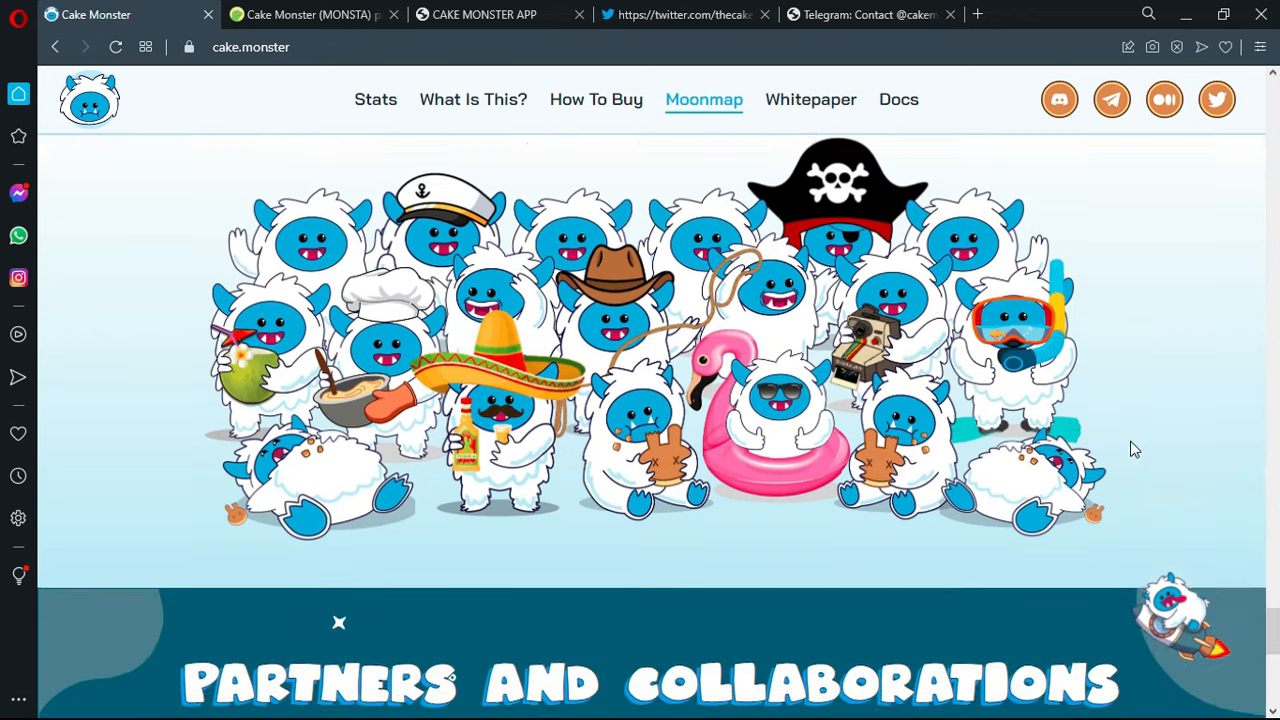
scroll(down, 3)
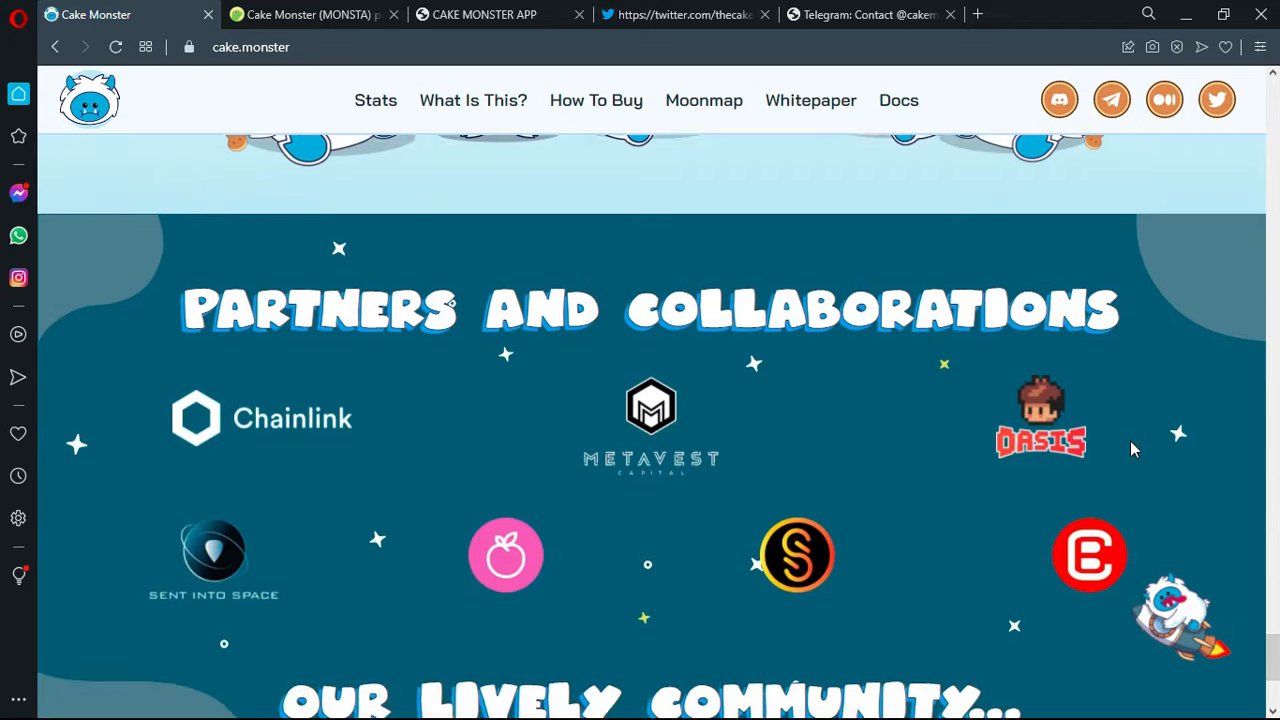
scroll(down, 3)
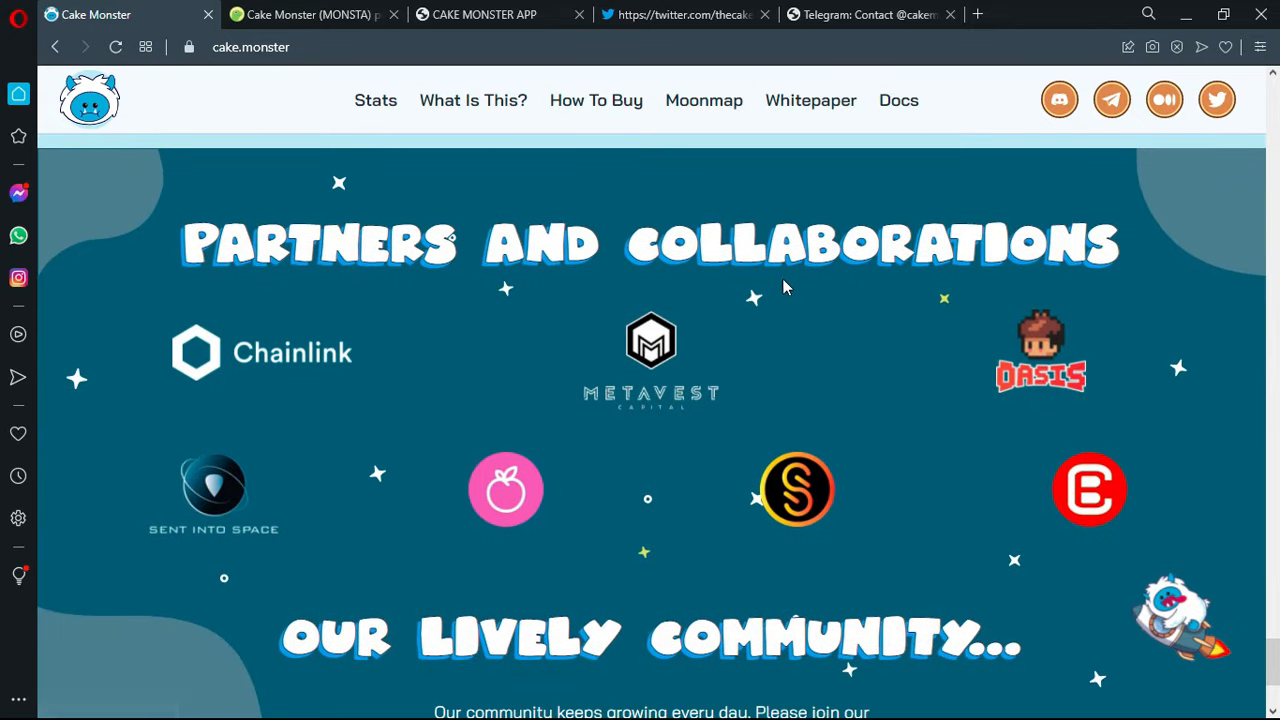
mouse_move(676, 568)
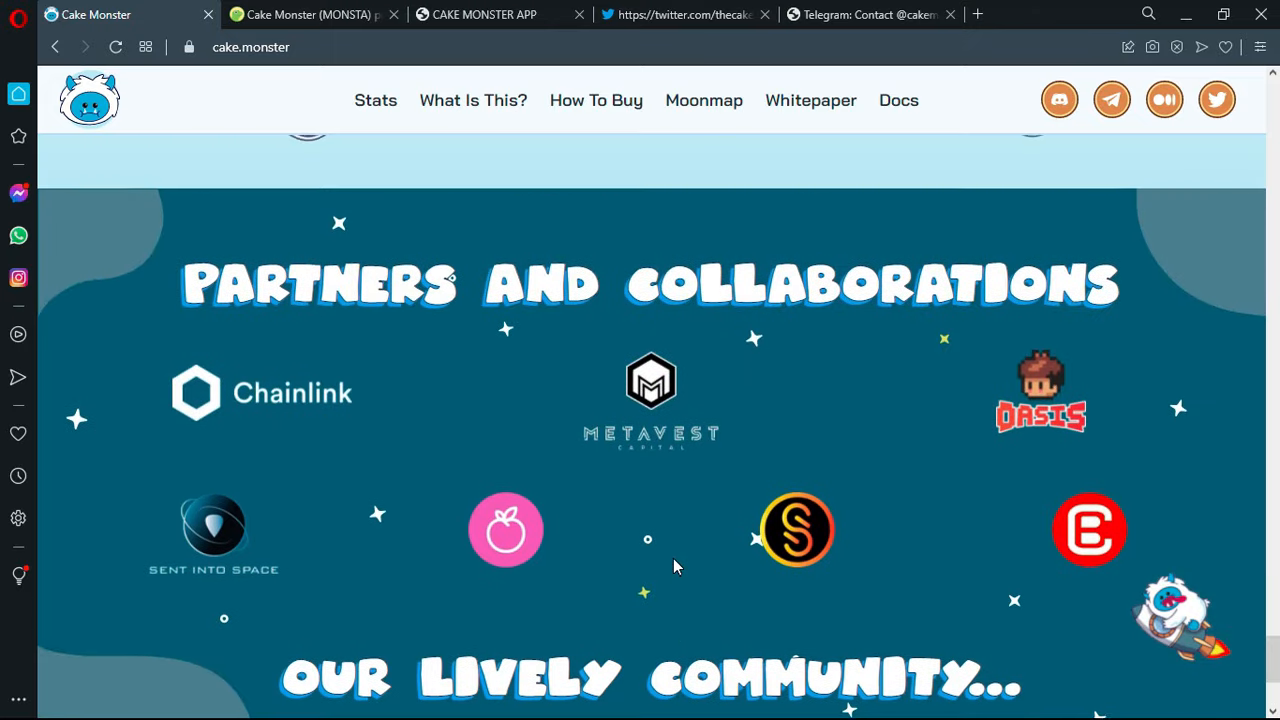
scroll(down, 3)
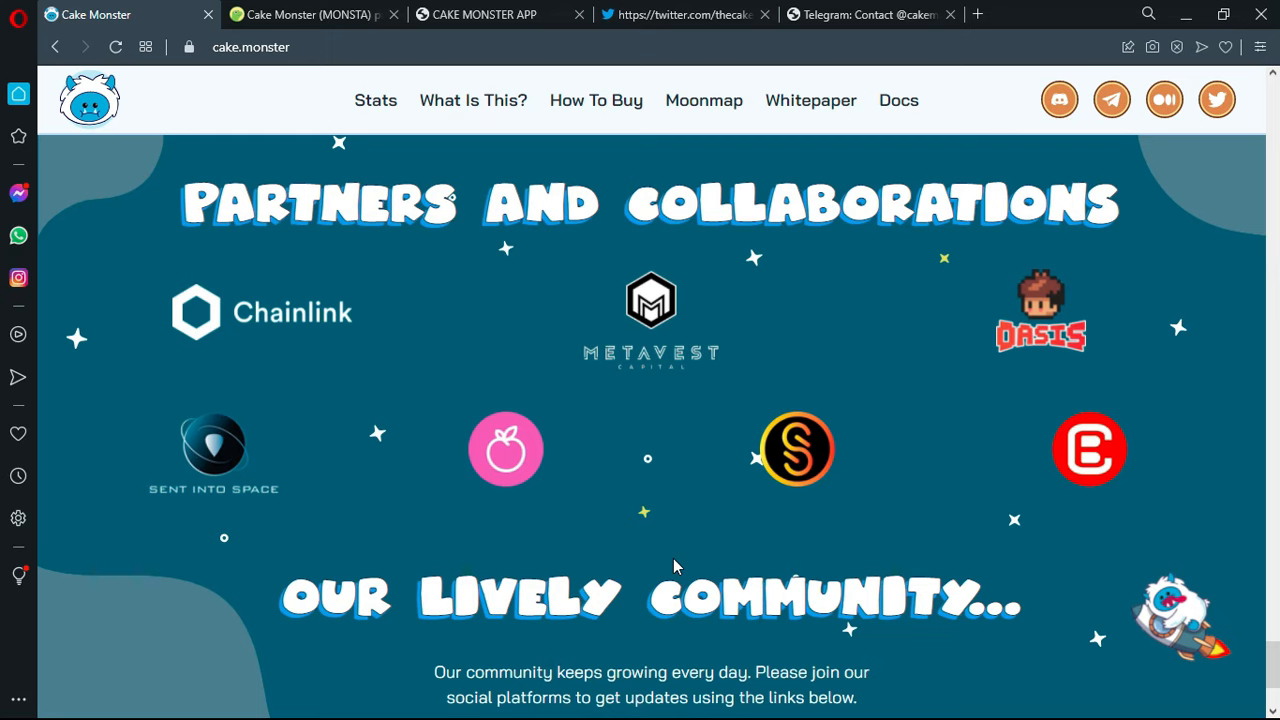
mouse_move(624, 636)
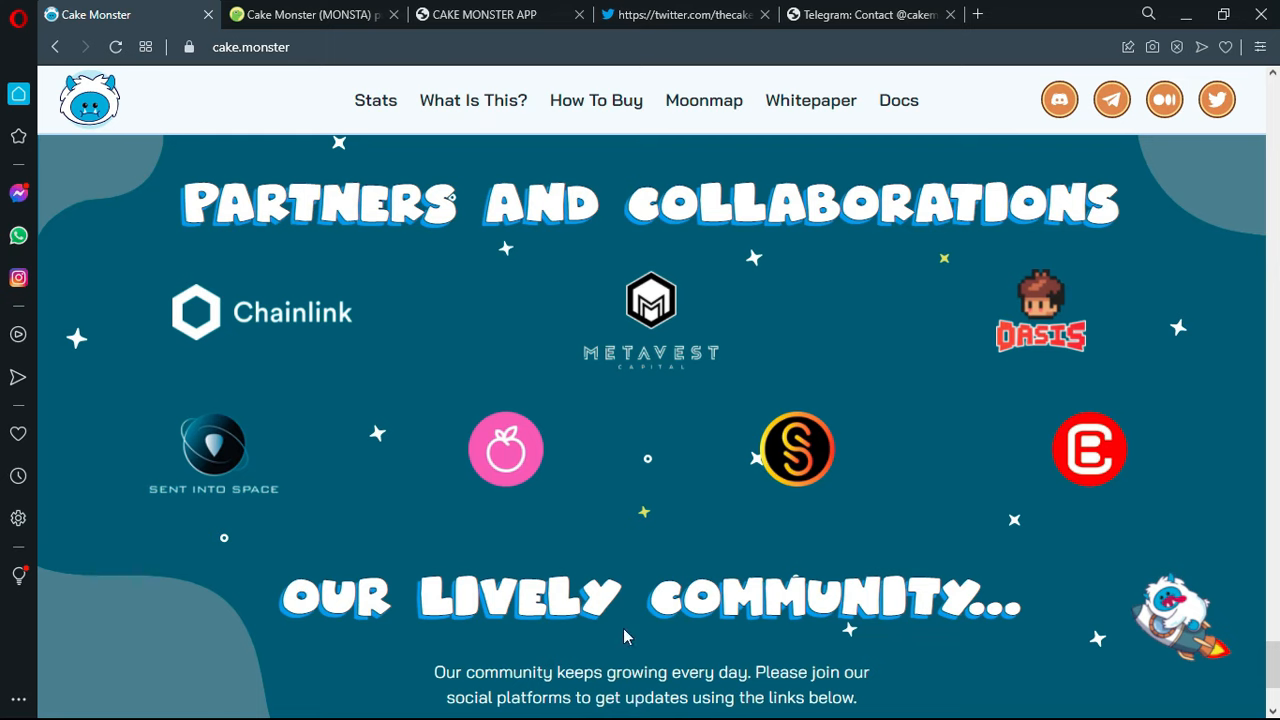
mouse_move(620, 472)
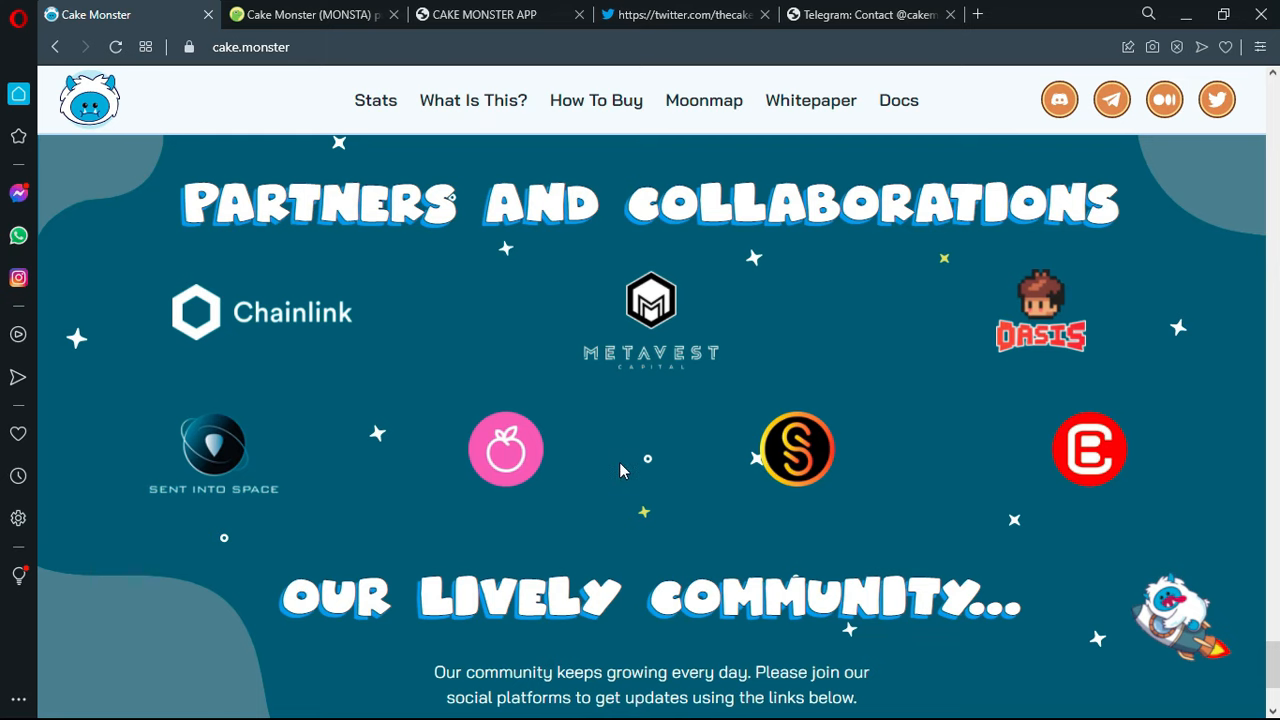
scroll(down, 3)
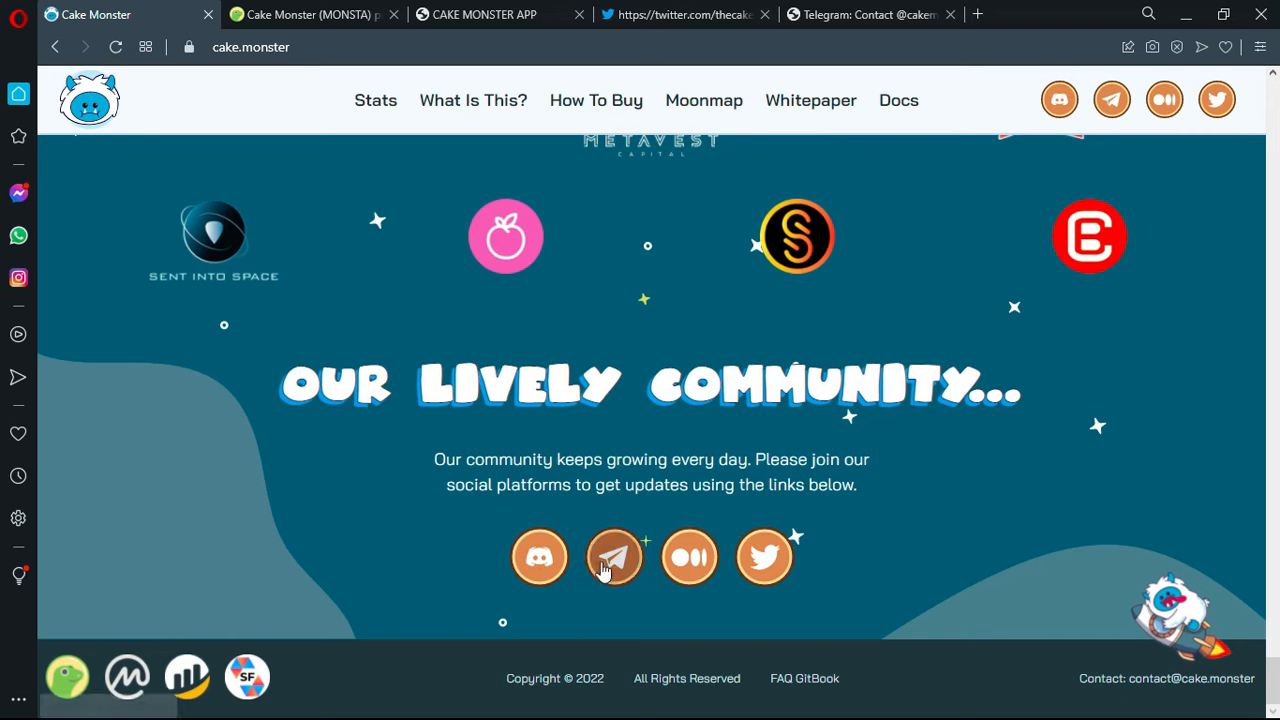
mouse_move(288, 696)
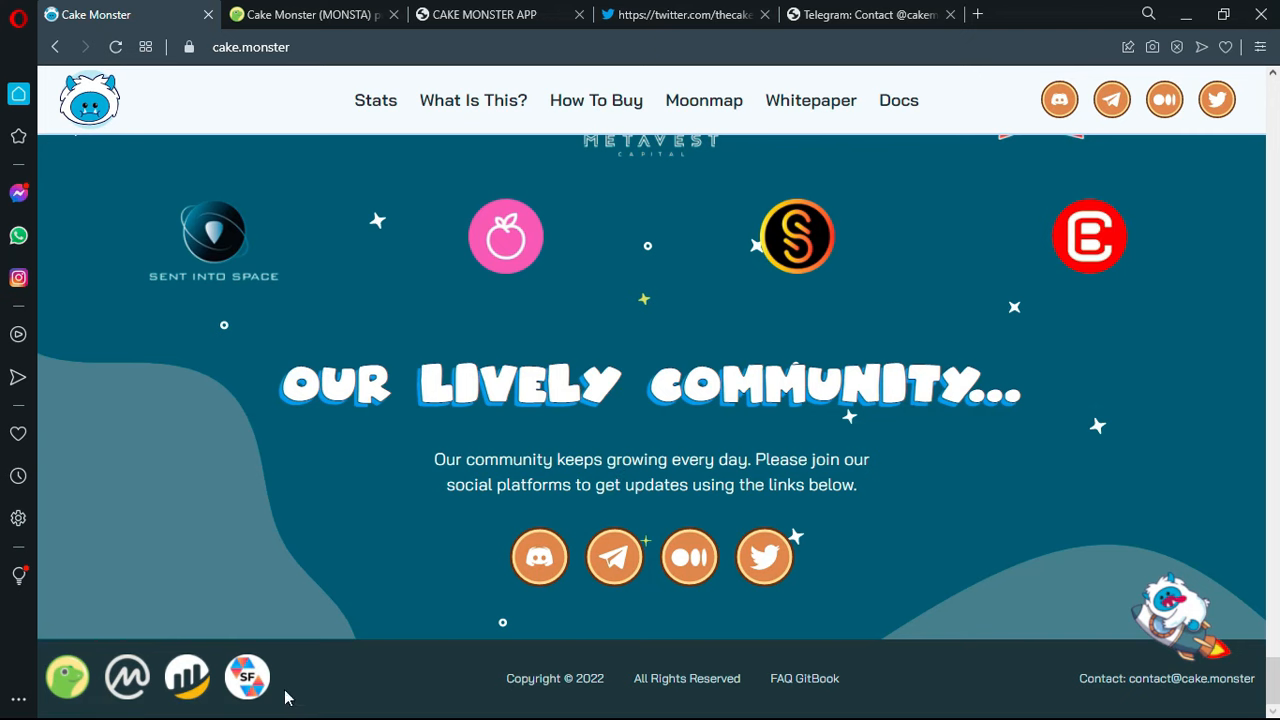
mouse_move(614, 556)
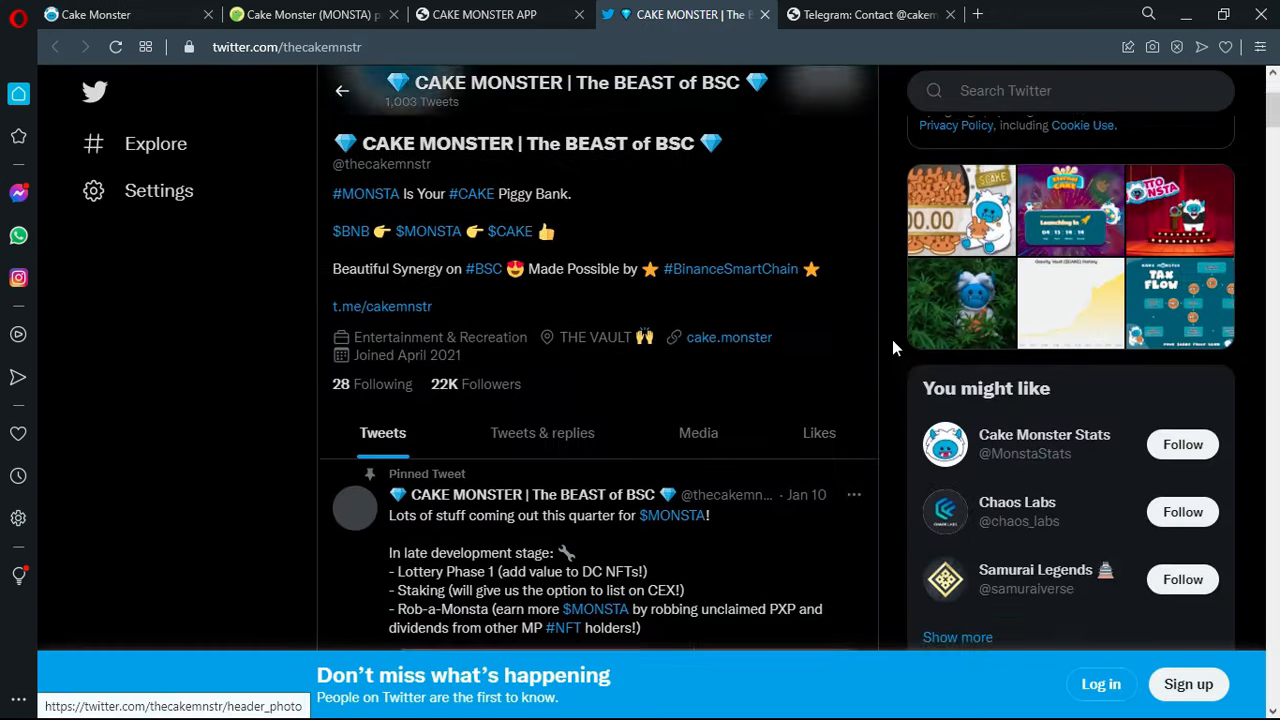
scroll(down, 3)
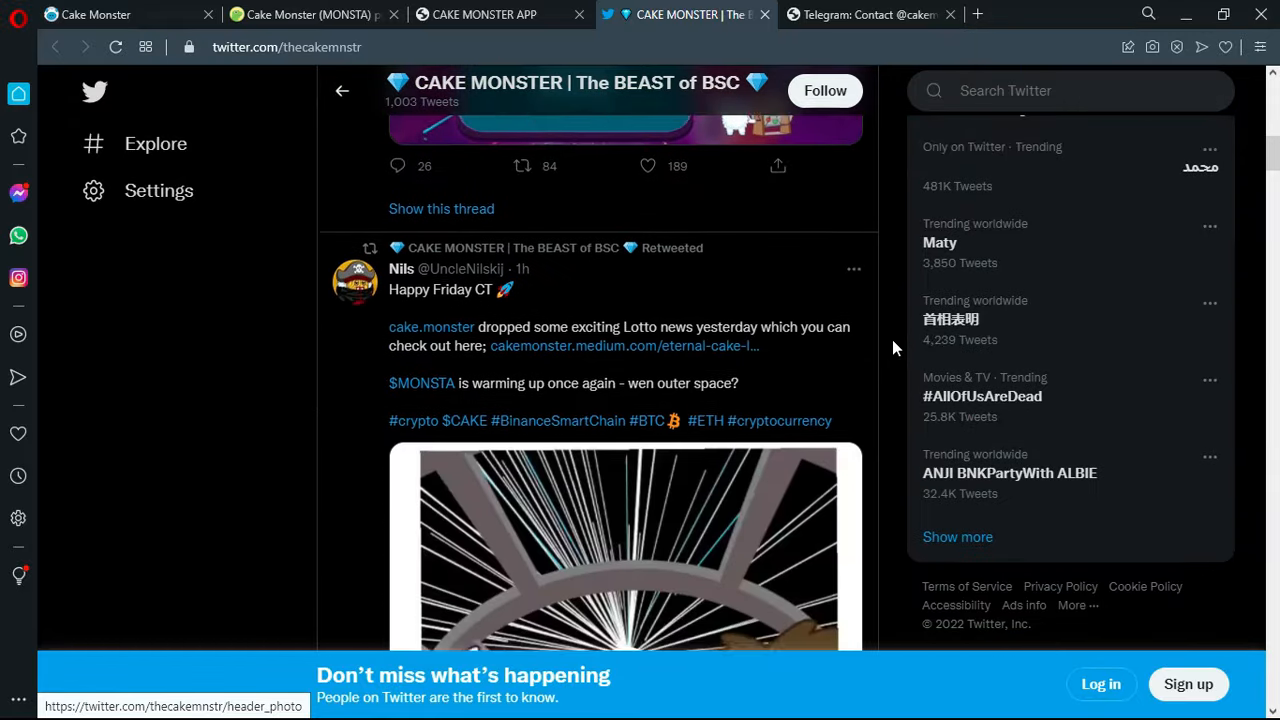
- View the Official Cake Monster Community Telegram page, then the CoinGecko MONSTA page at $0.00283782
click(868, 14)
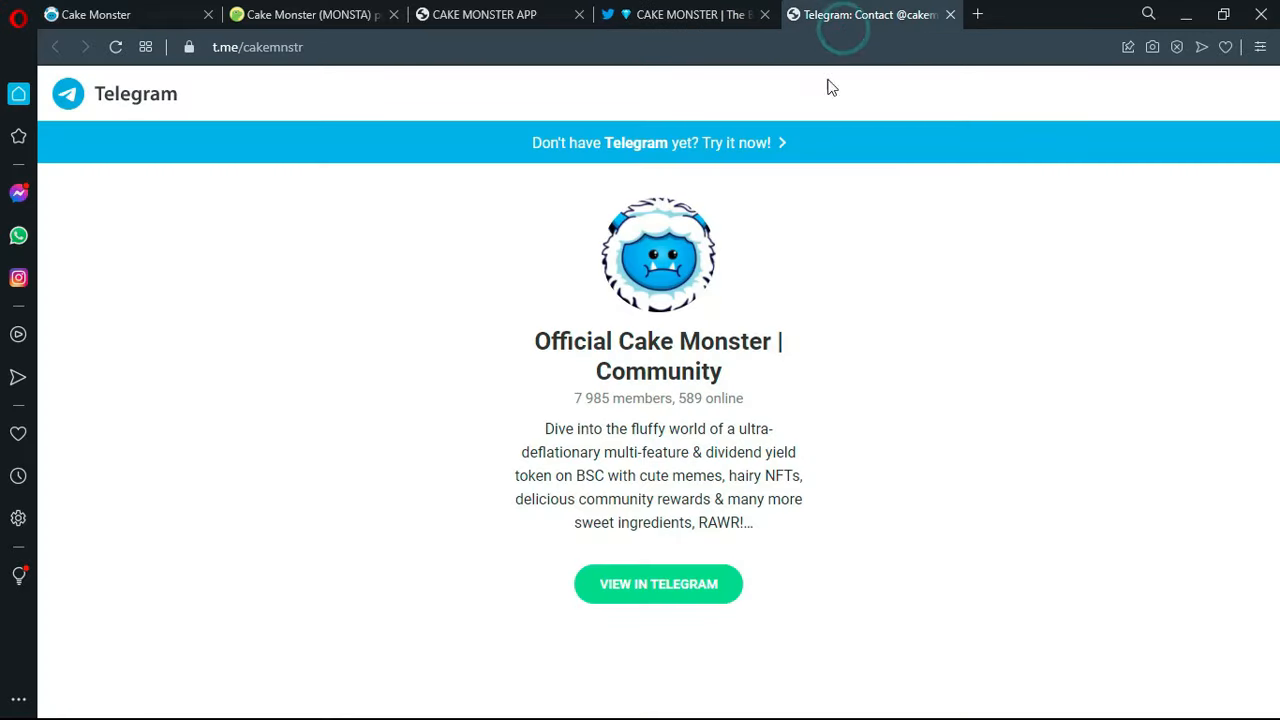
mouse_move(840, 428)
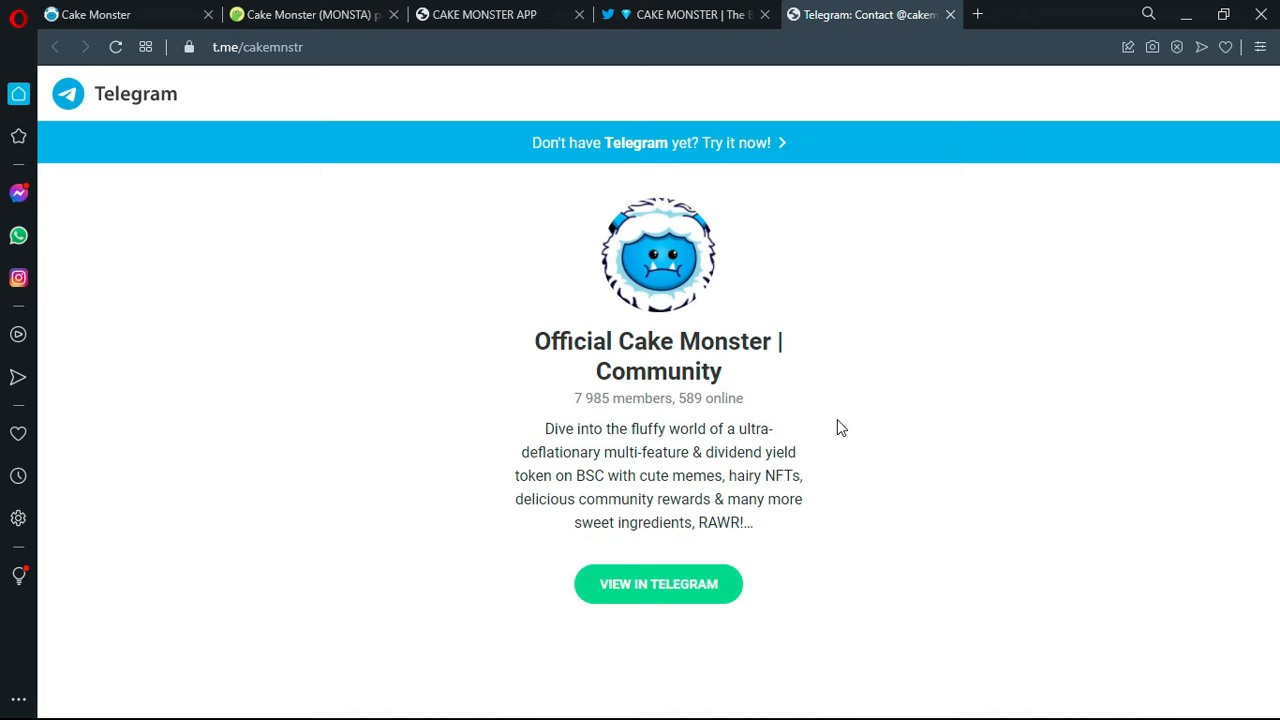
mouse_move(716, 394)
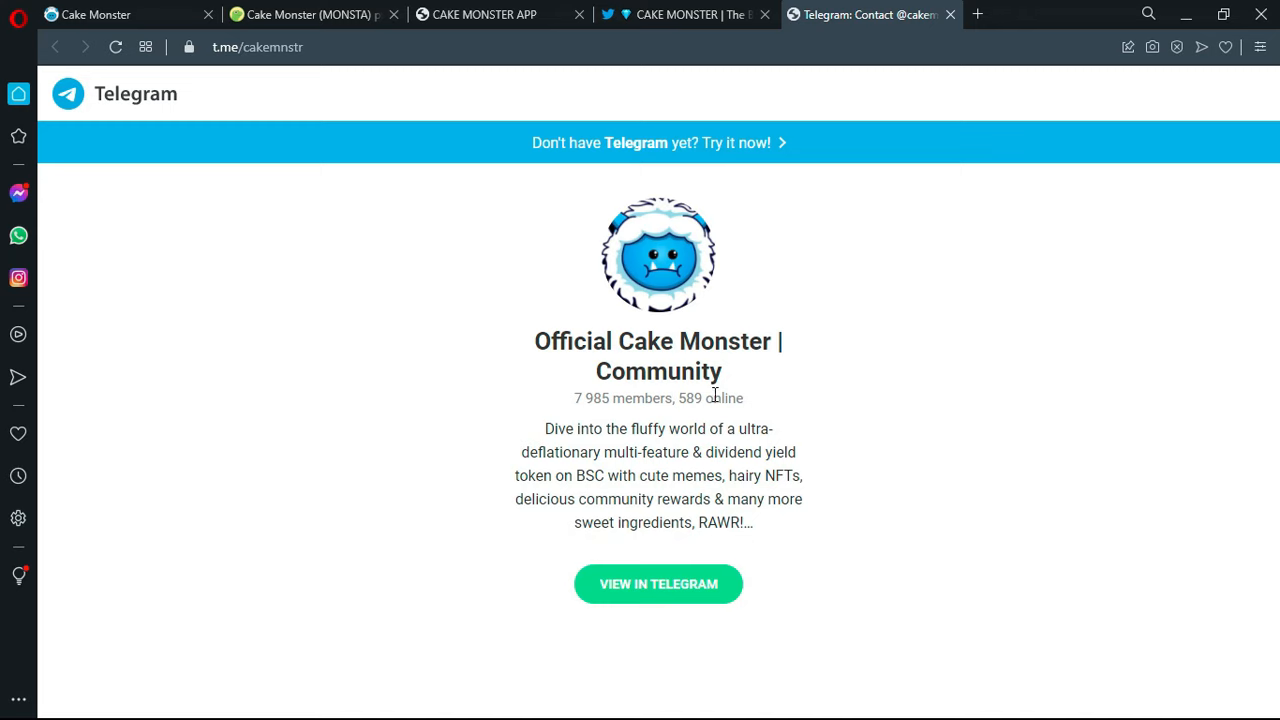
mouse_move(780, 406)
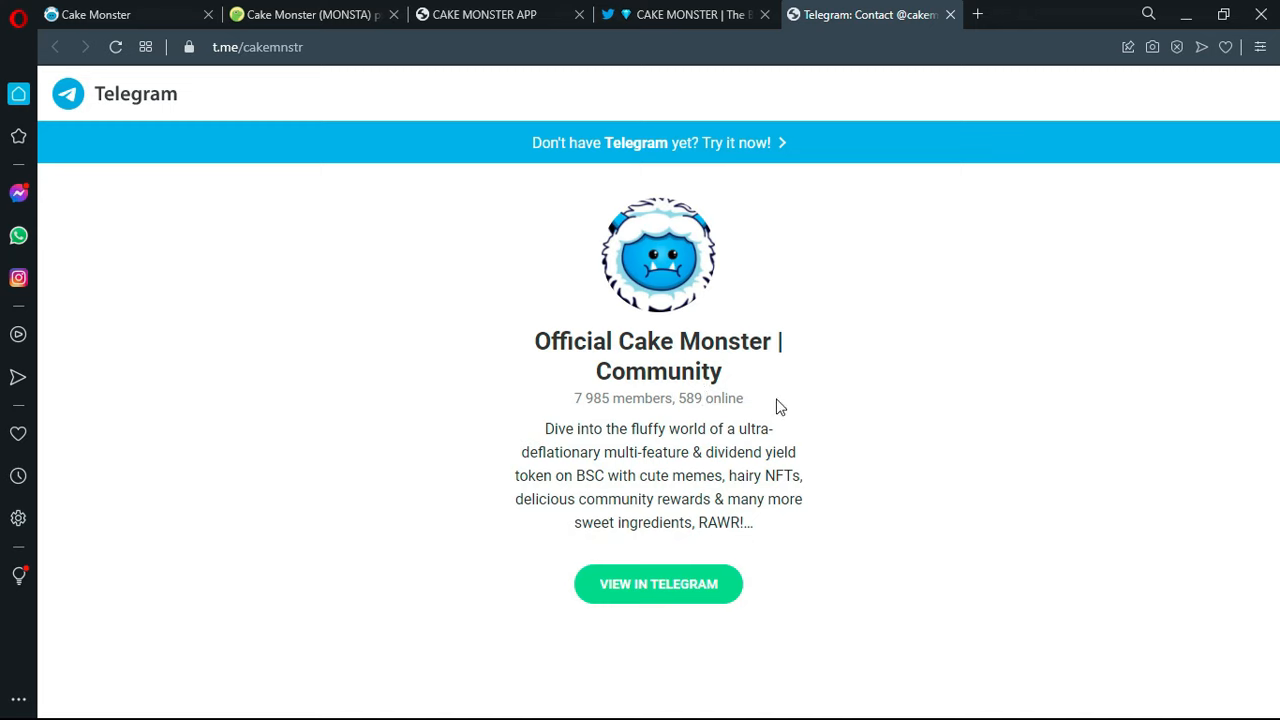
mouse_move(744, 228)
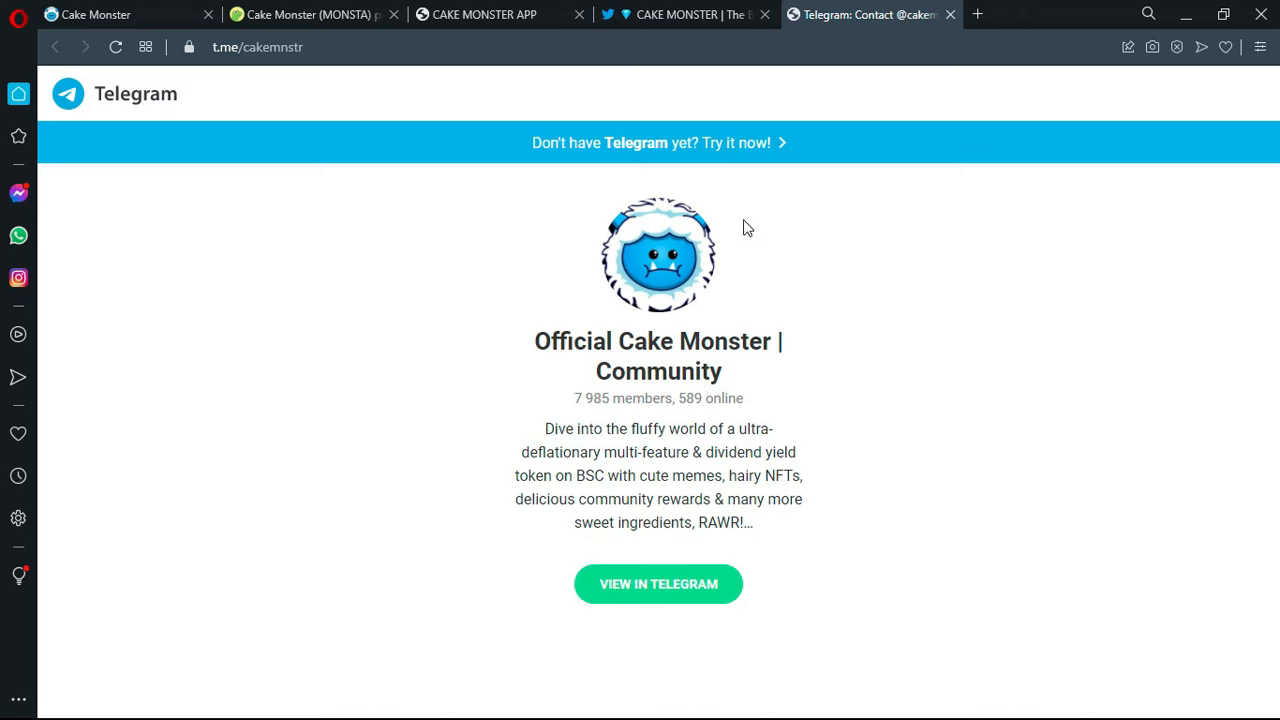
mouse_move(684, 192)
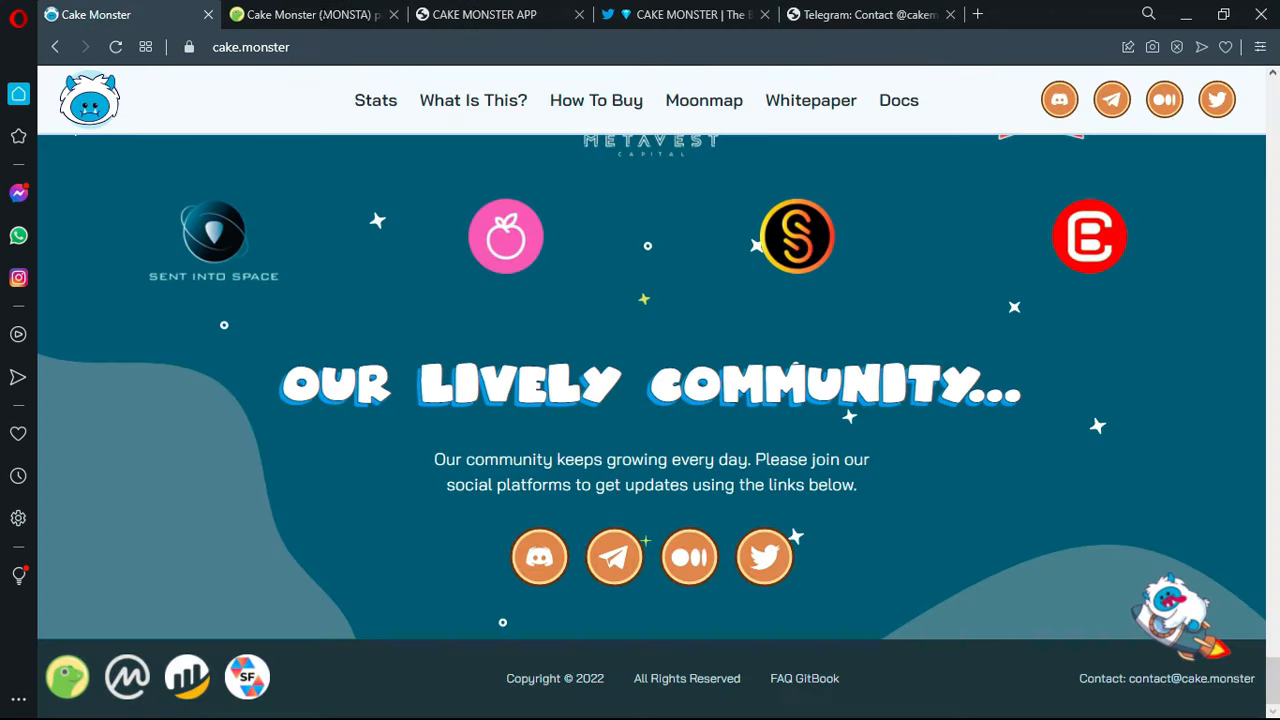
click(304, 14)
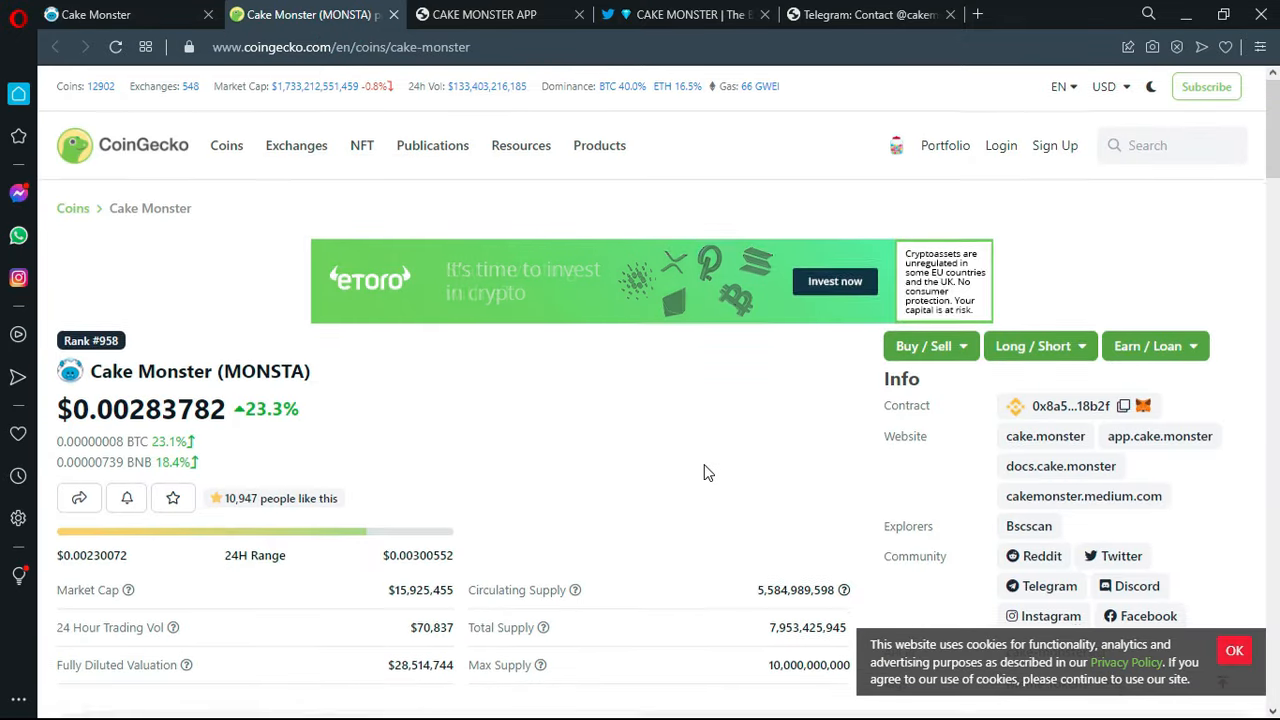
- Show the MONSTA 24h price chart and market stats with all-time high $0.03442554
scroll(down, 3)
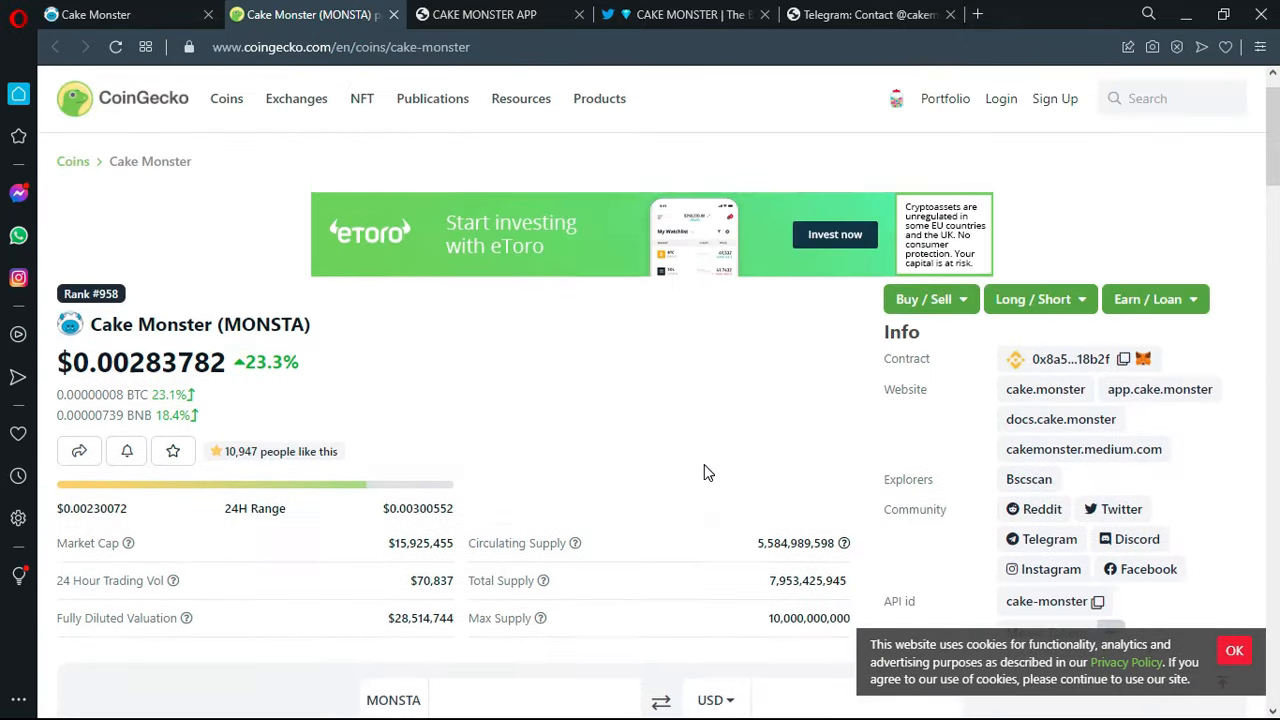
scroll(down, 3)
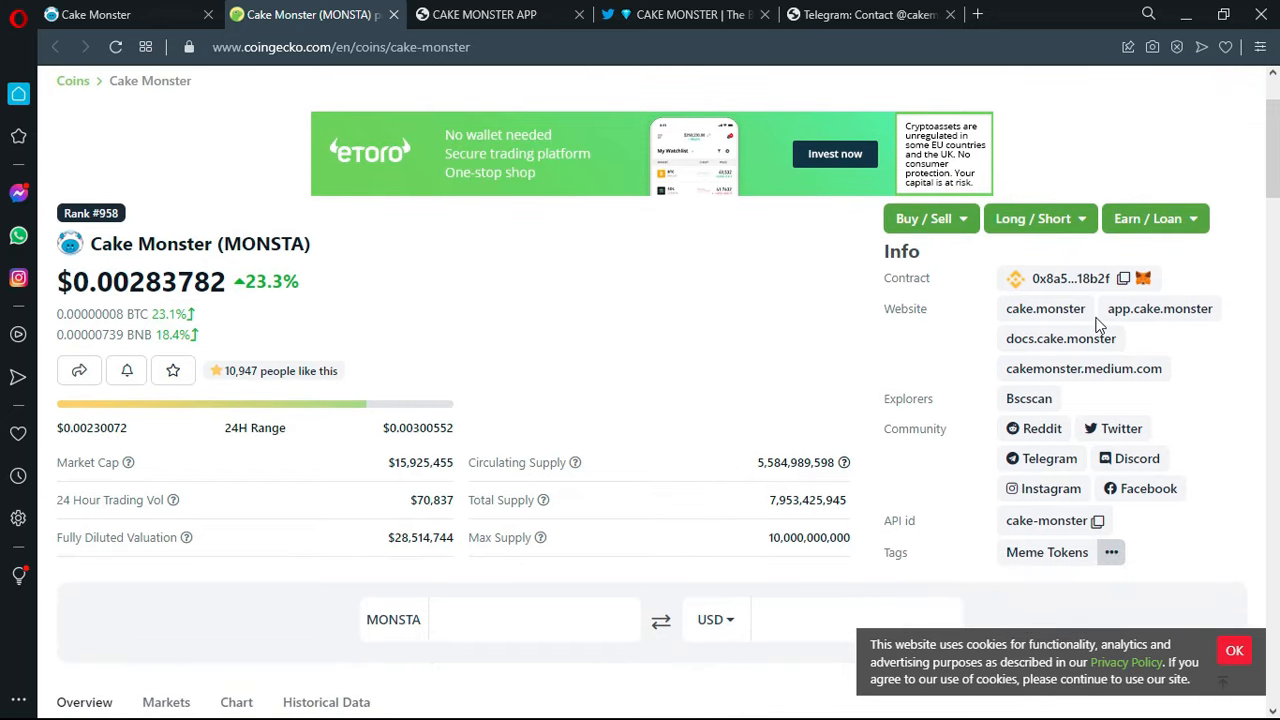
mouse_move(548, 318)
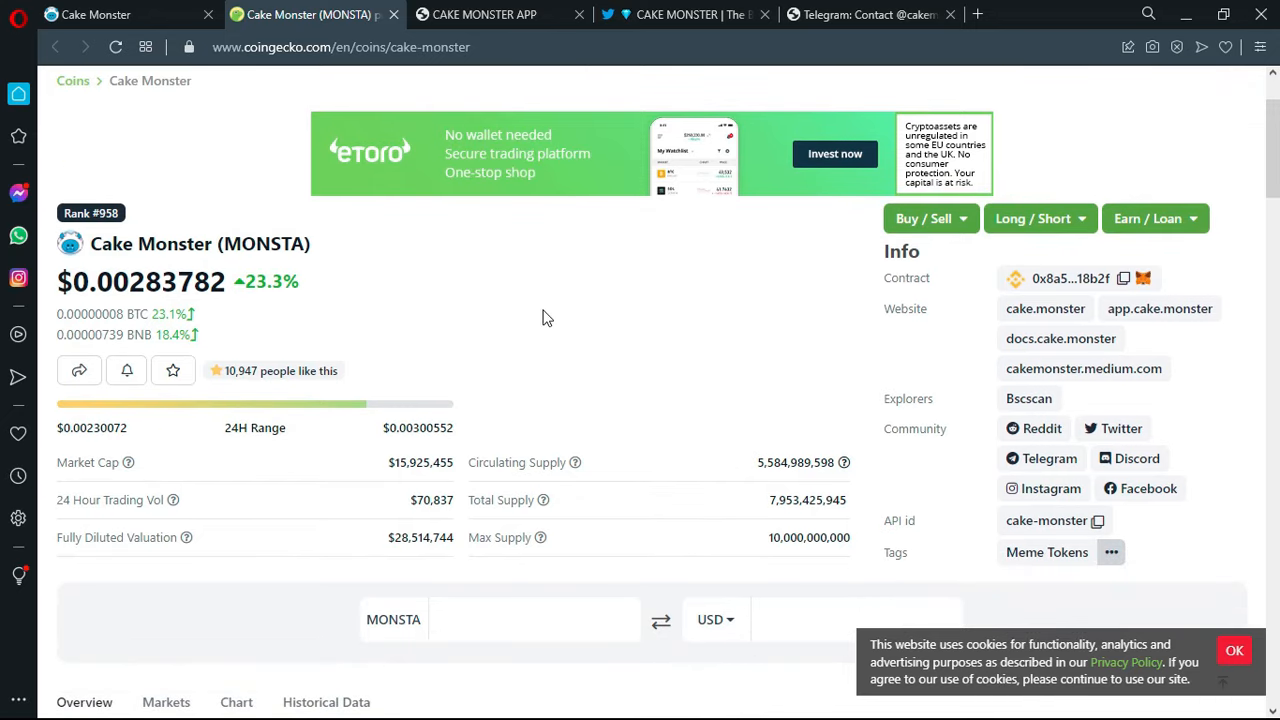
scroll(down, 3)
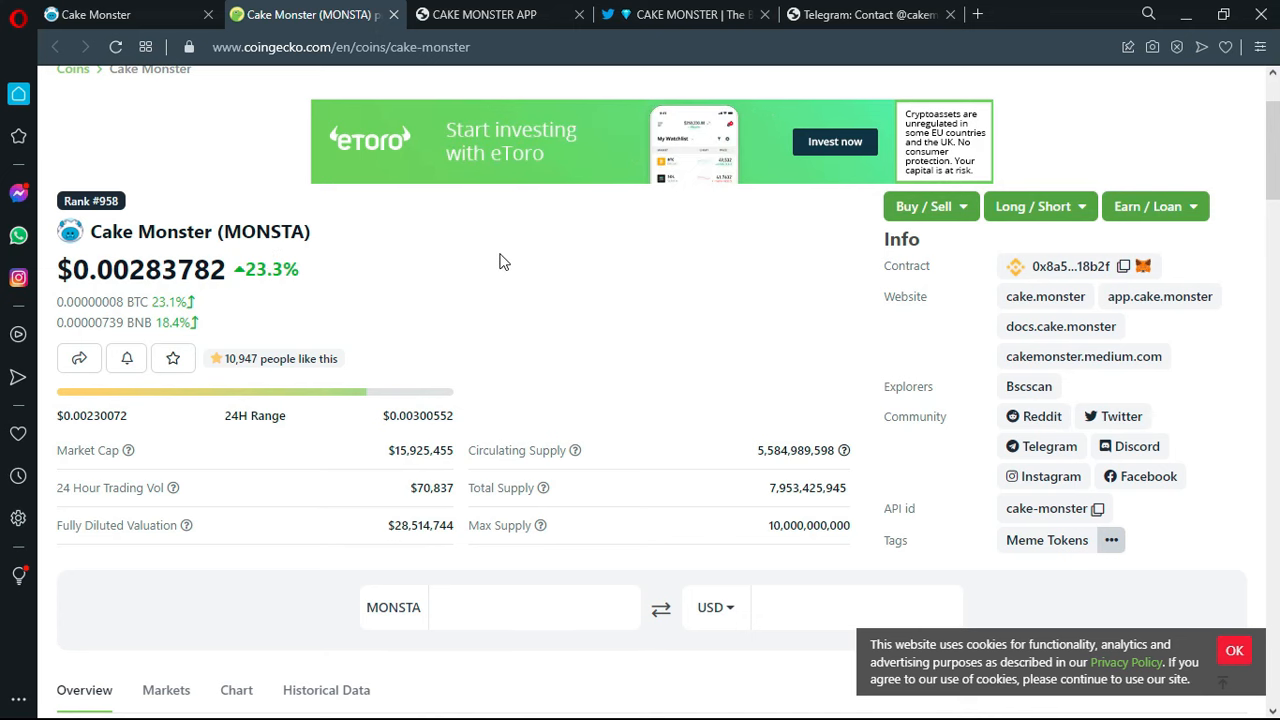
scroll(down, 3)
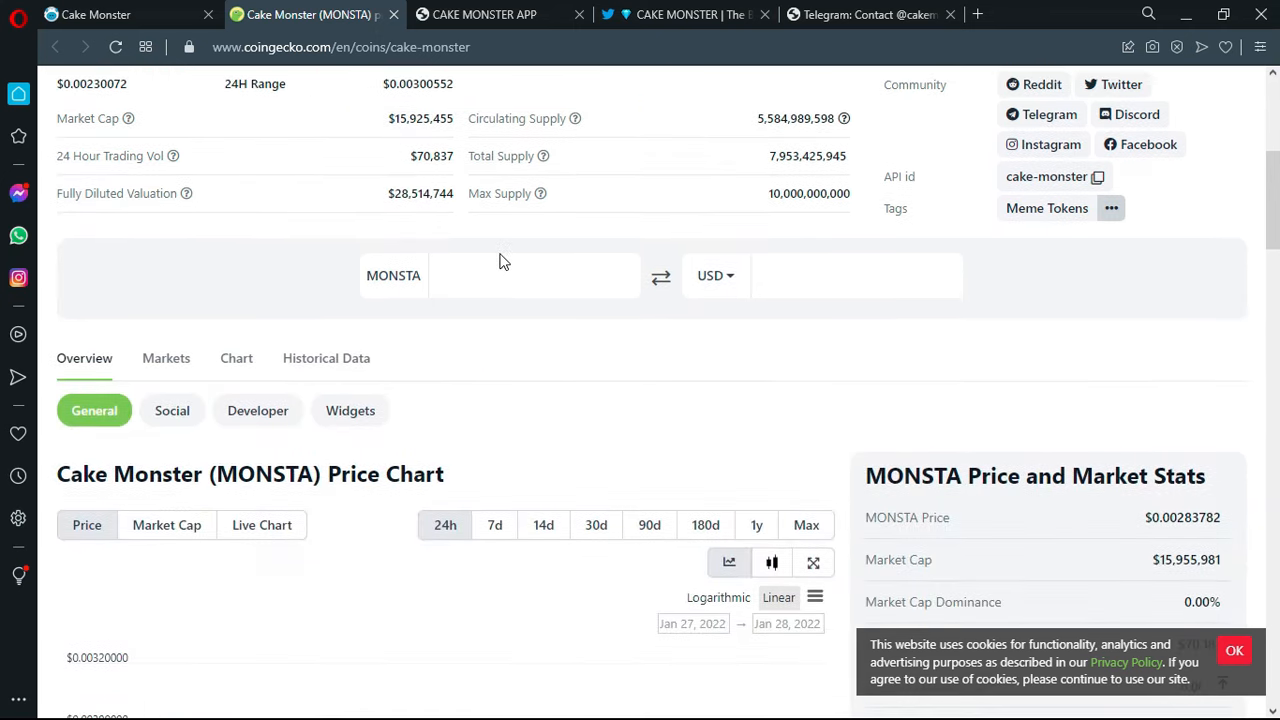
scroll(down, 3)
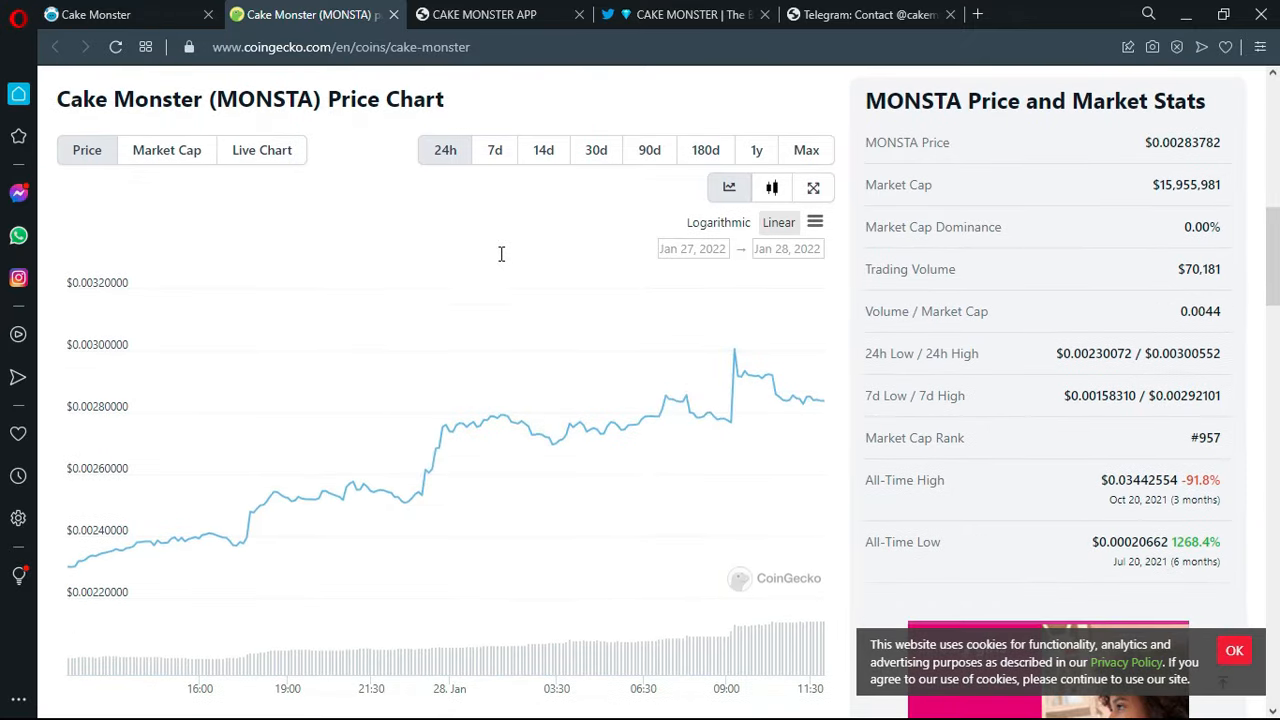
- Show the one-year MONSTA chart from June 21, 2021 to January 28, 2022
click(756, 150)
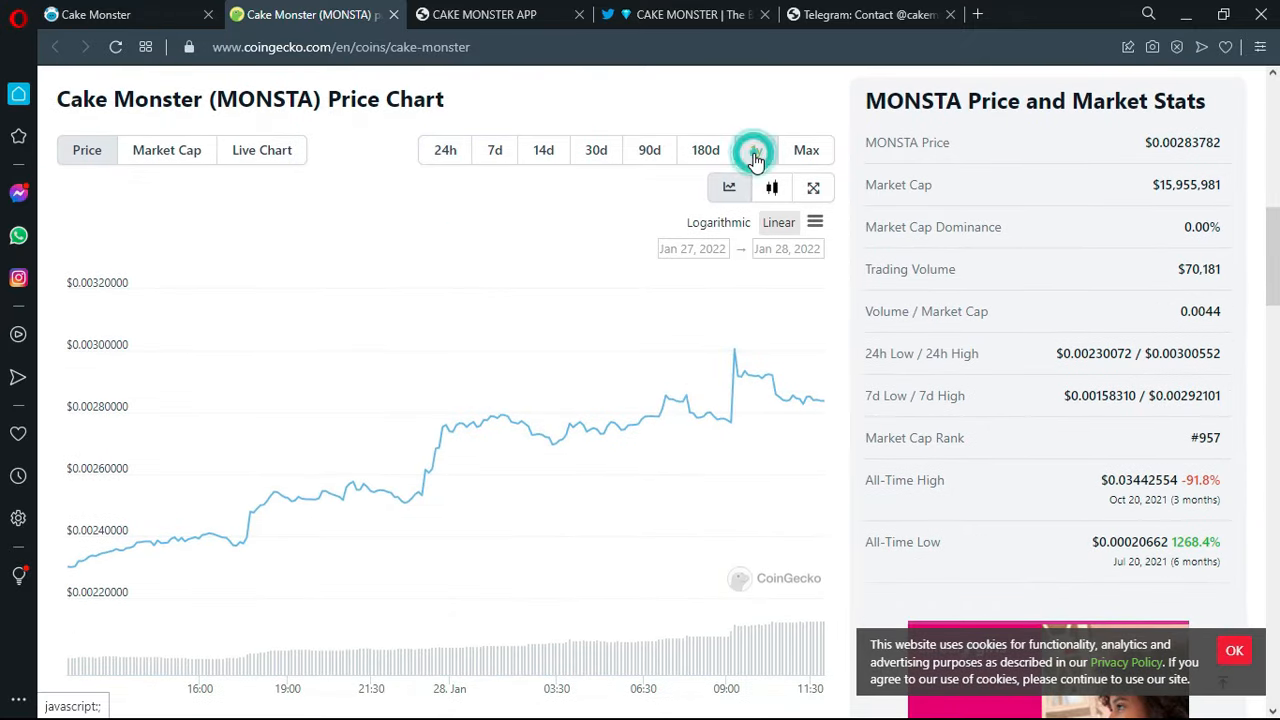
click(756, 150)
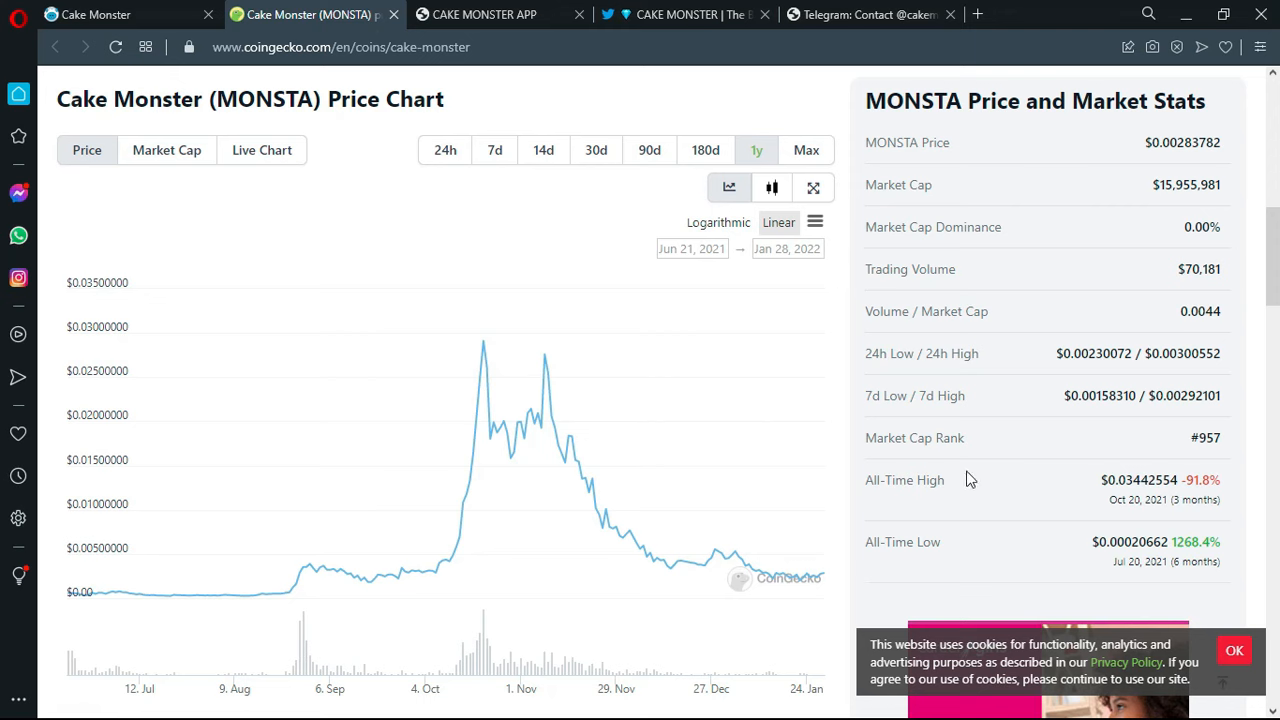
mouse_move(840, 472)
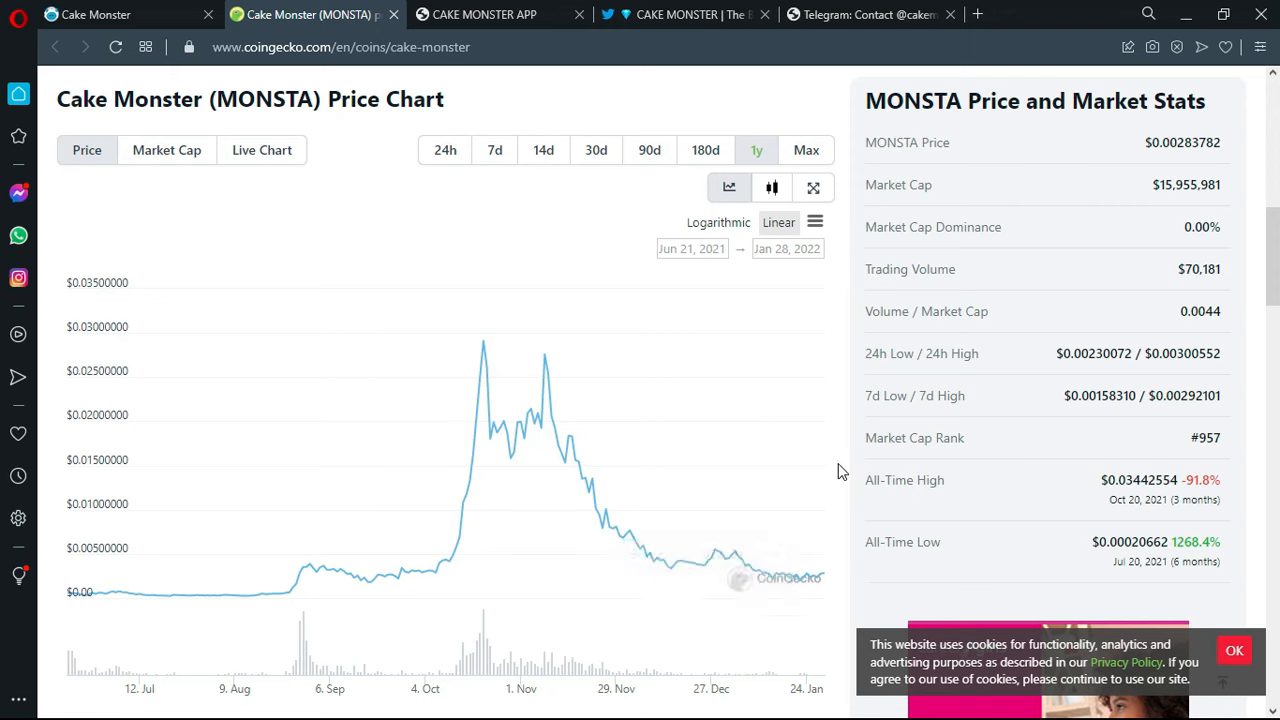
mouse_move(800, 472)
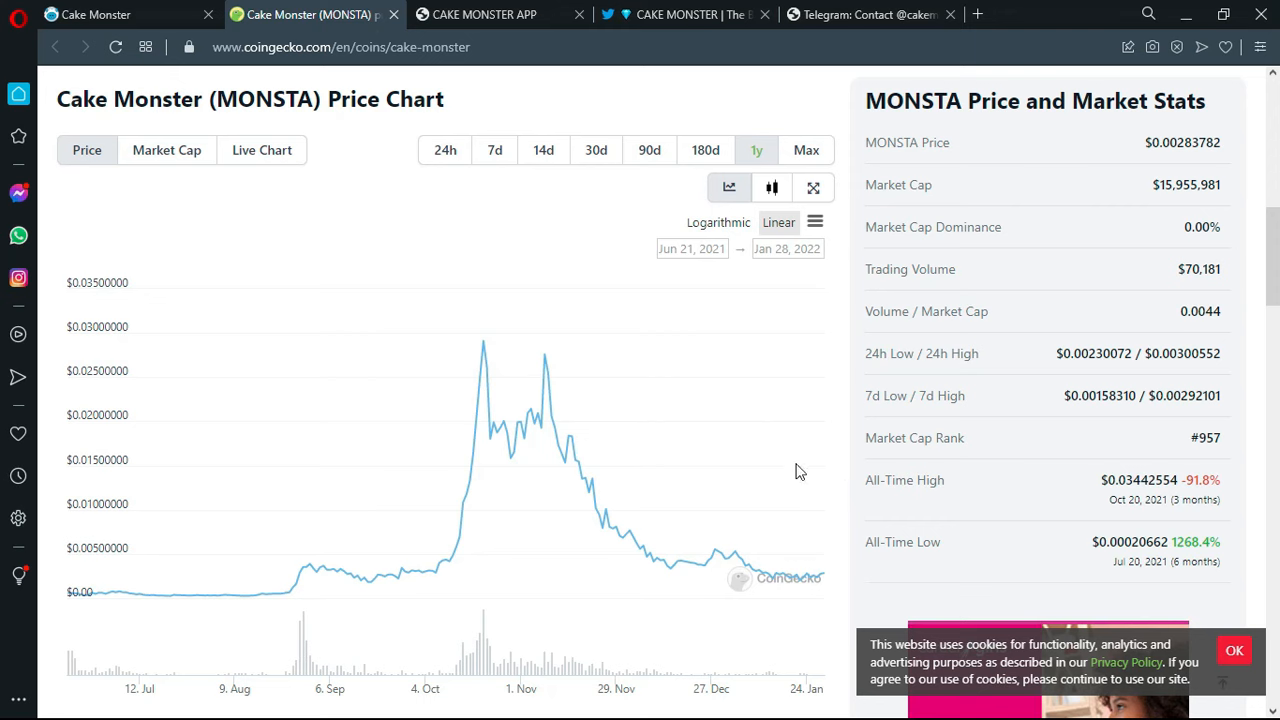
mouse_move(484, 350)
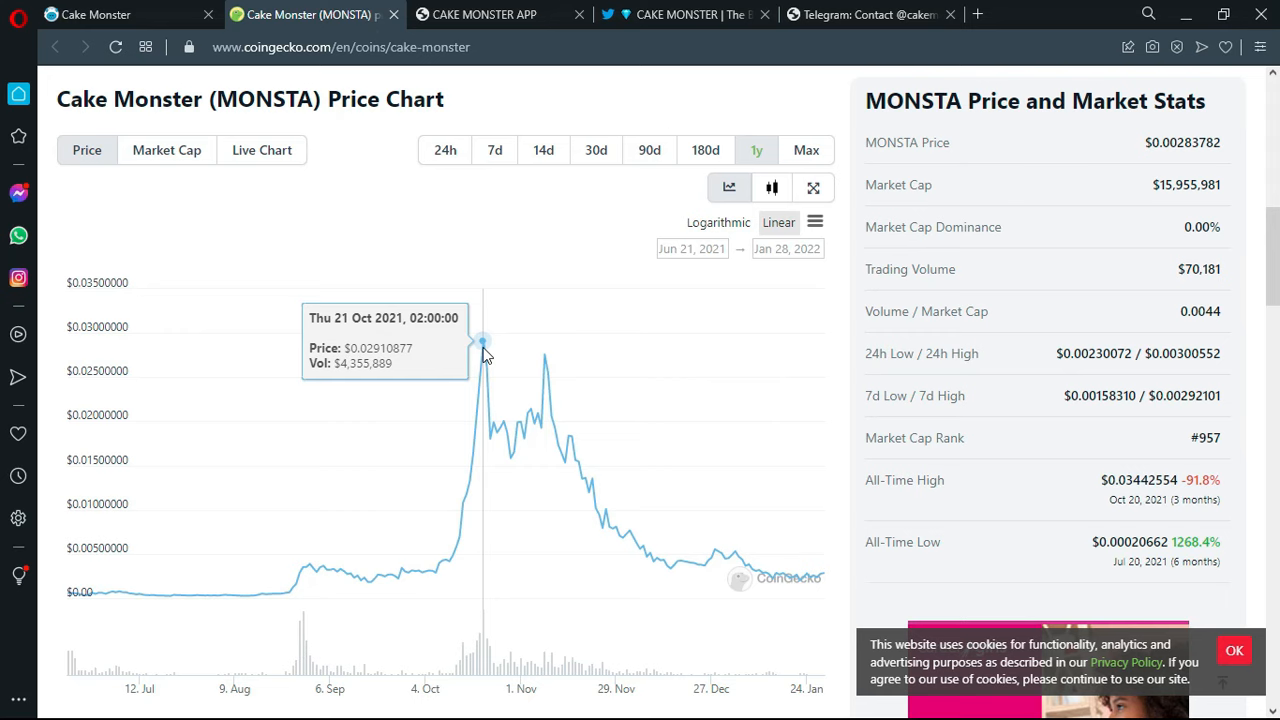
mouse_move(528, 380)
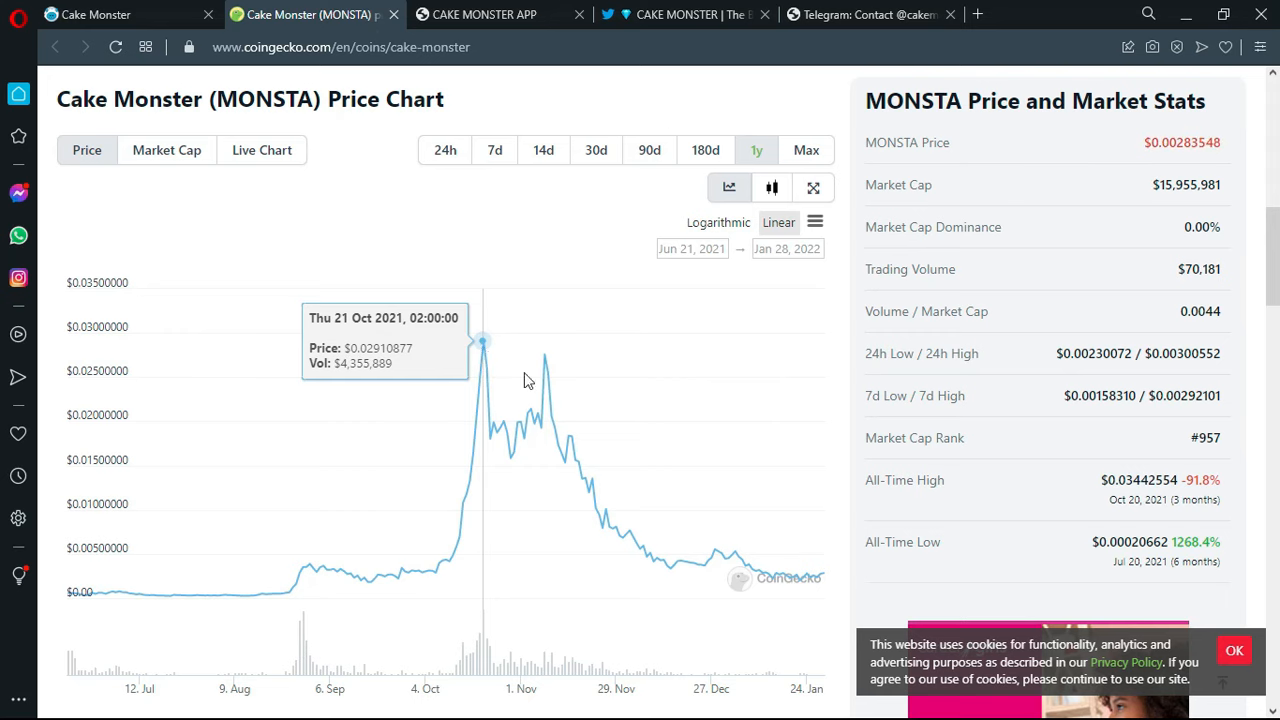
mouse_move(824, 580)
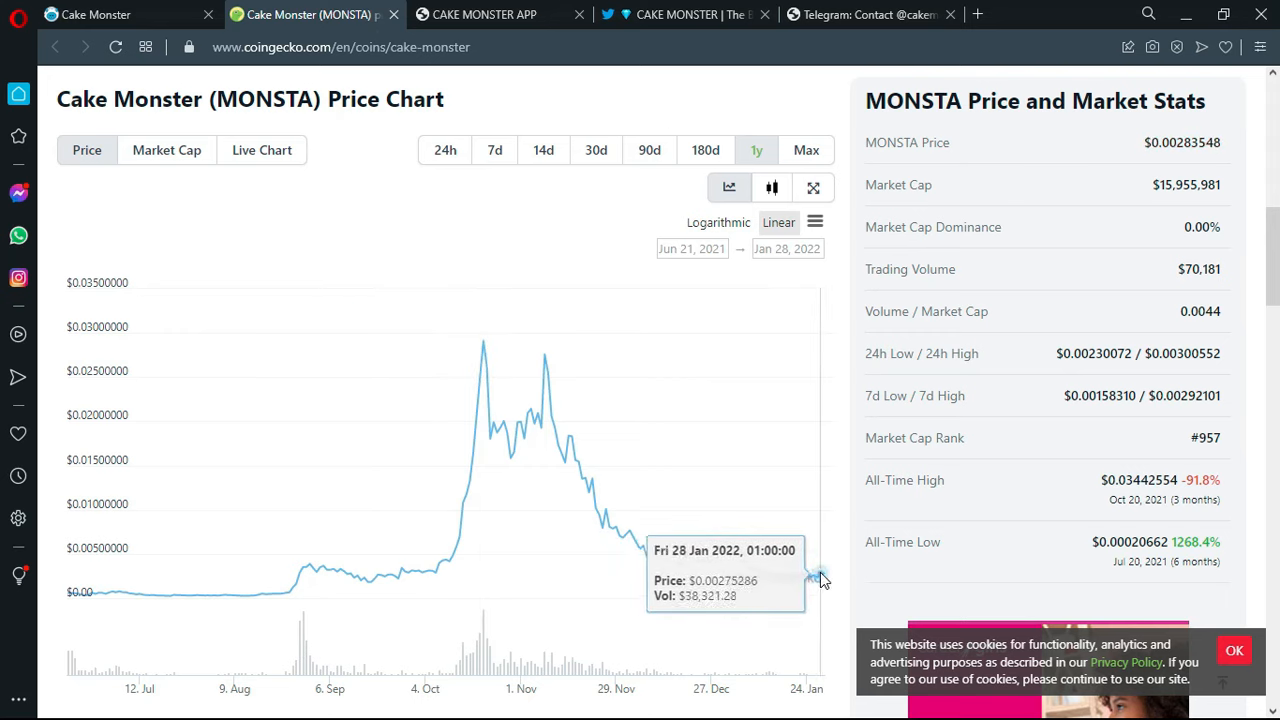
mouse_move(836, 584)
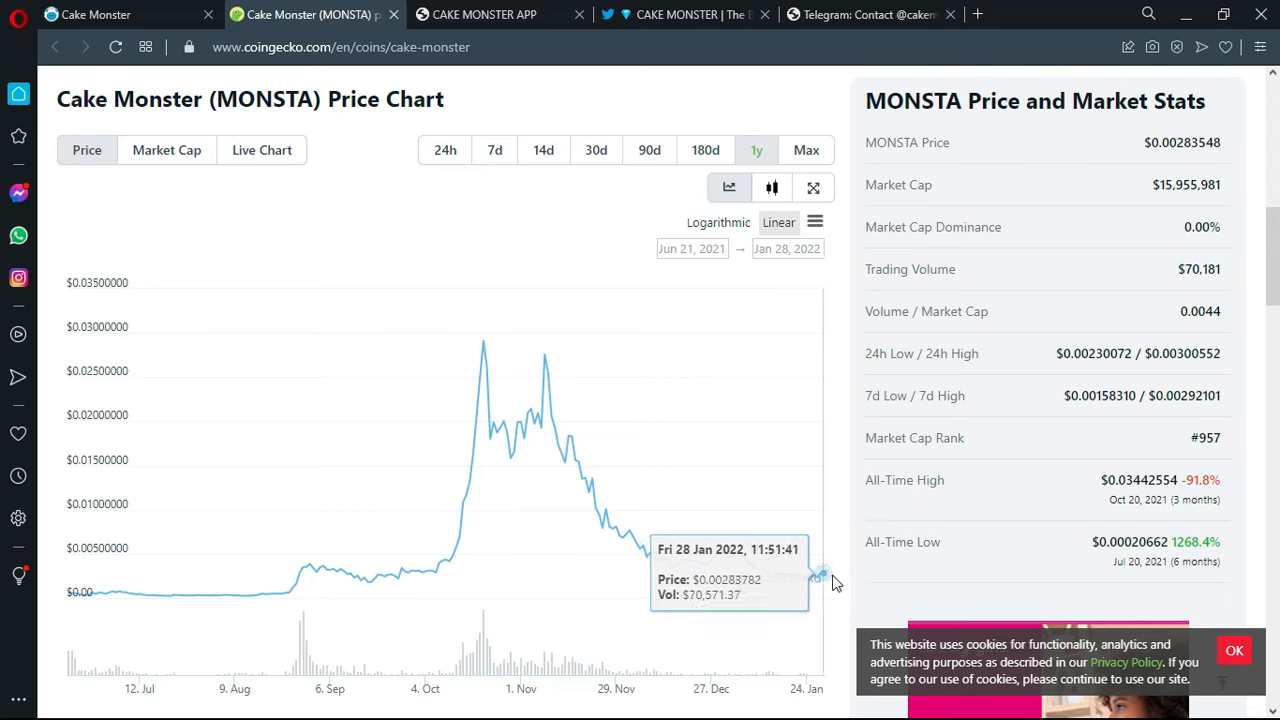
mouse_move(840, 520)
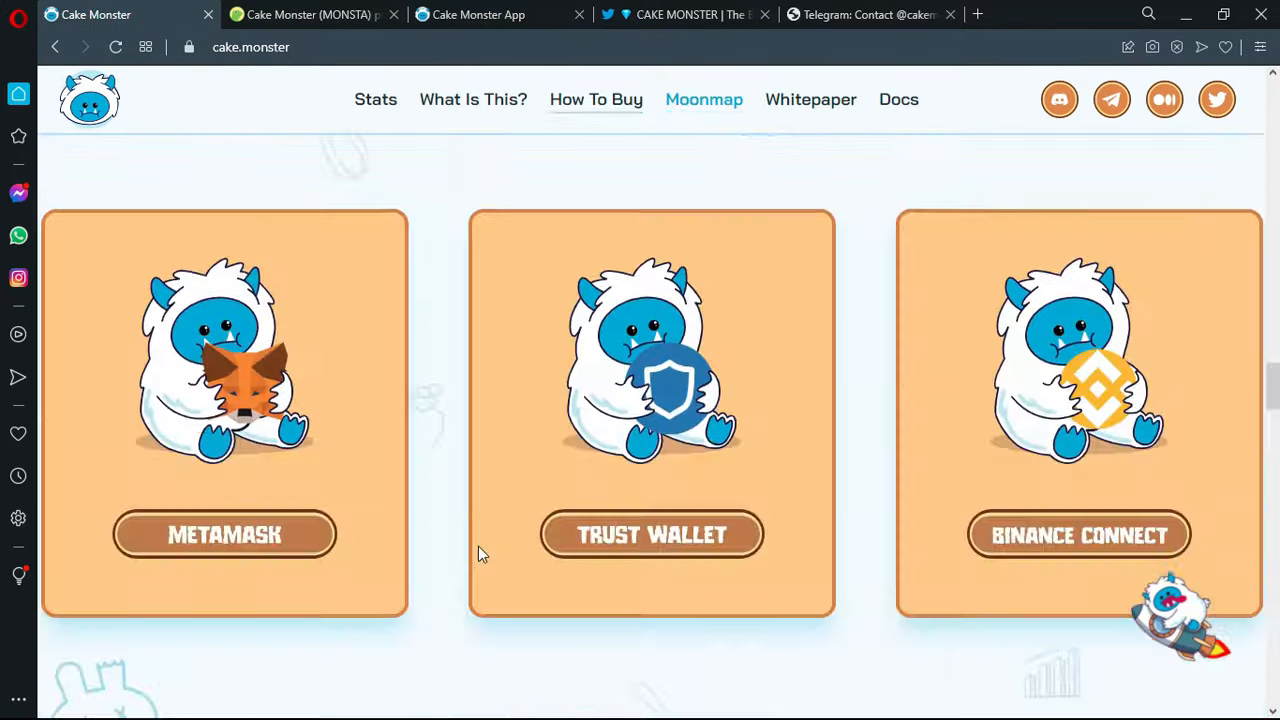
scroll(up, 3)
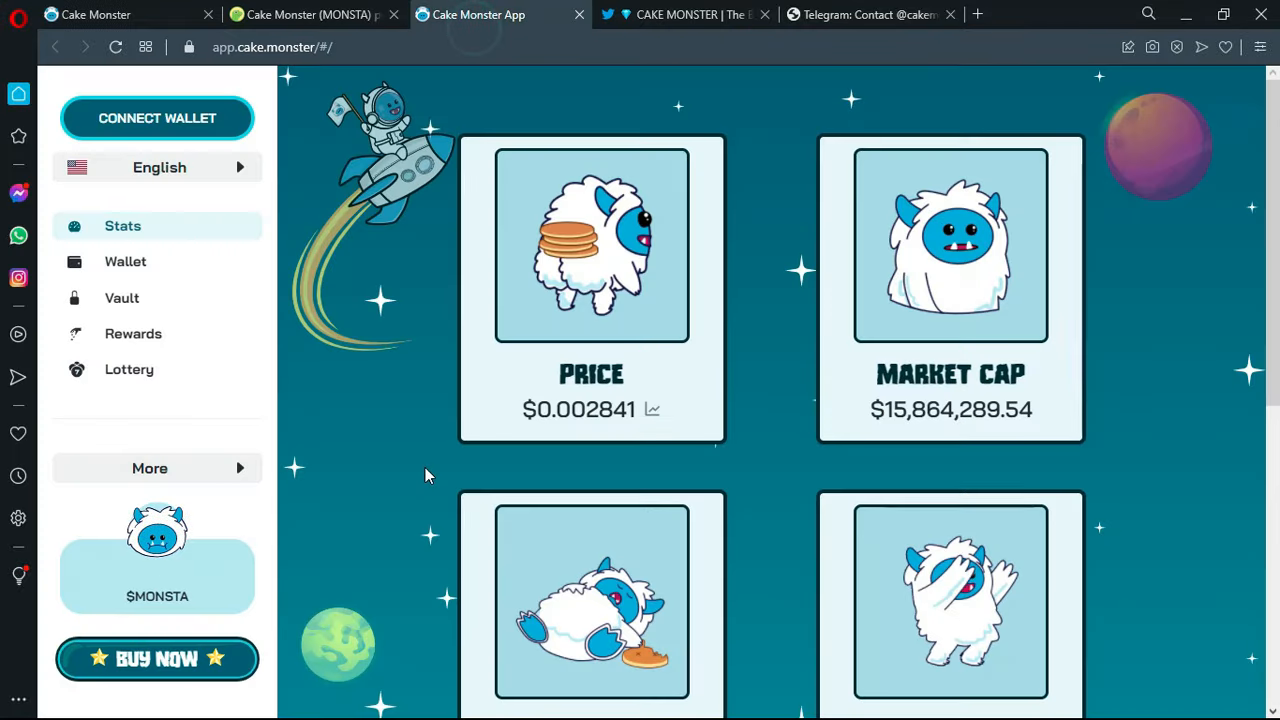
- Review the app's price $0.002841, market cap, holders, liquidity, supply and burned stats
scroll(down, 3)
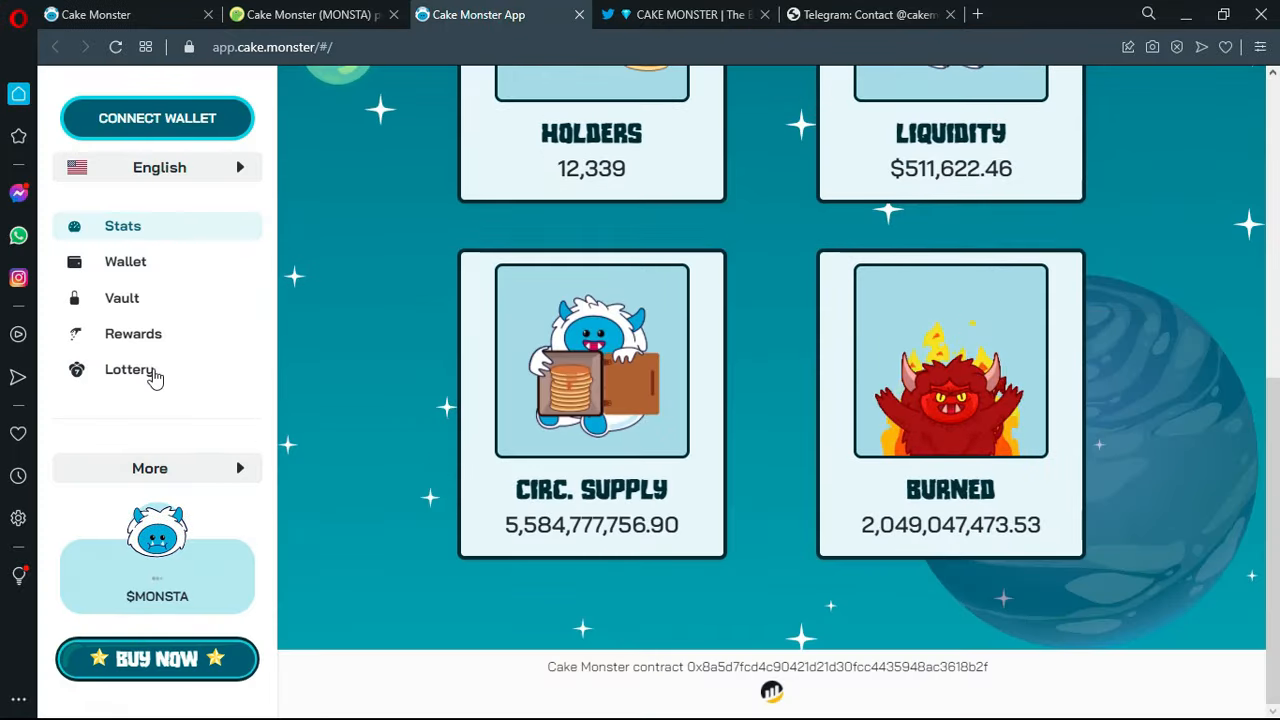
scroll(up, 3)
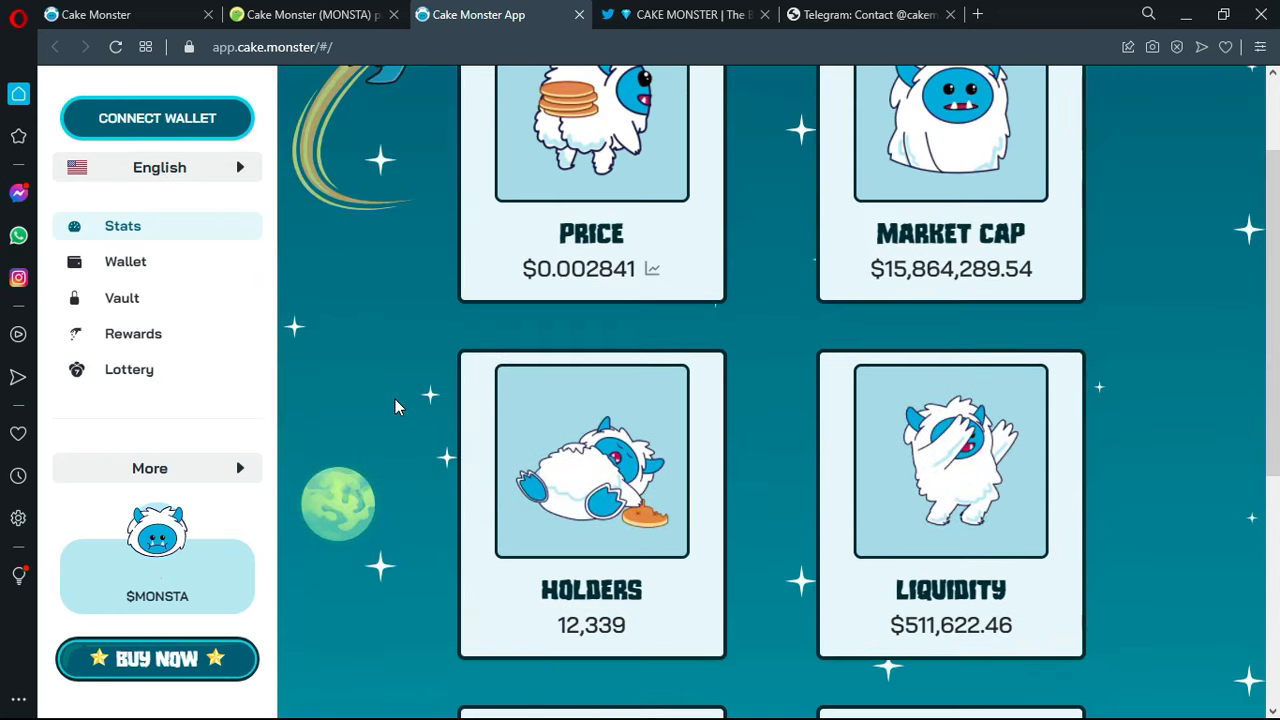
scroll(down, 3)
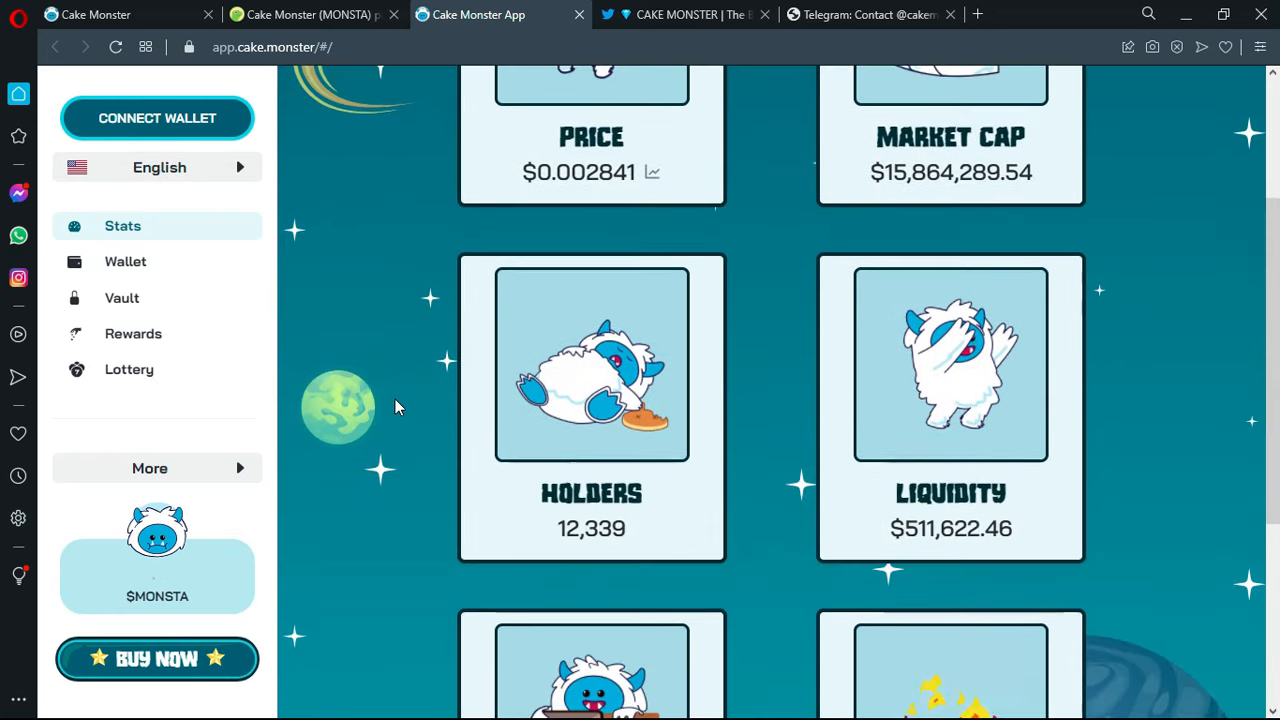
scroll(down, 3)
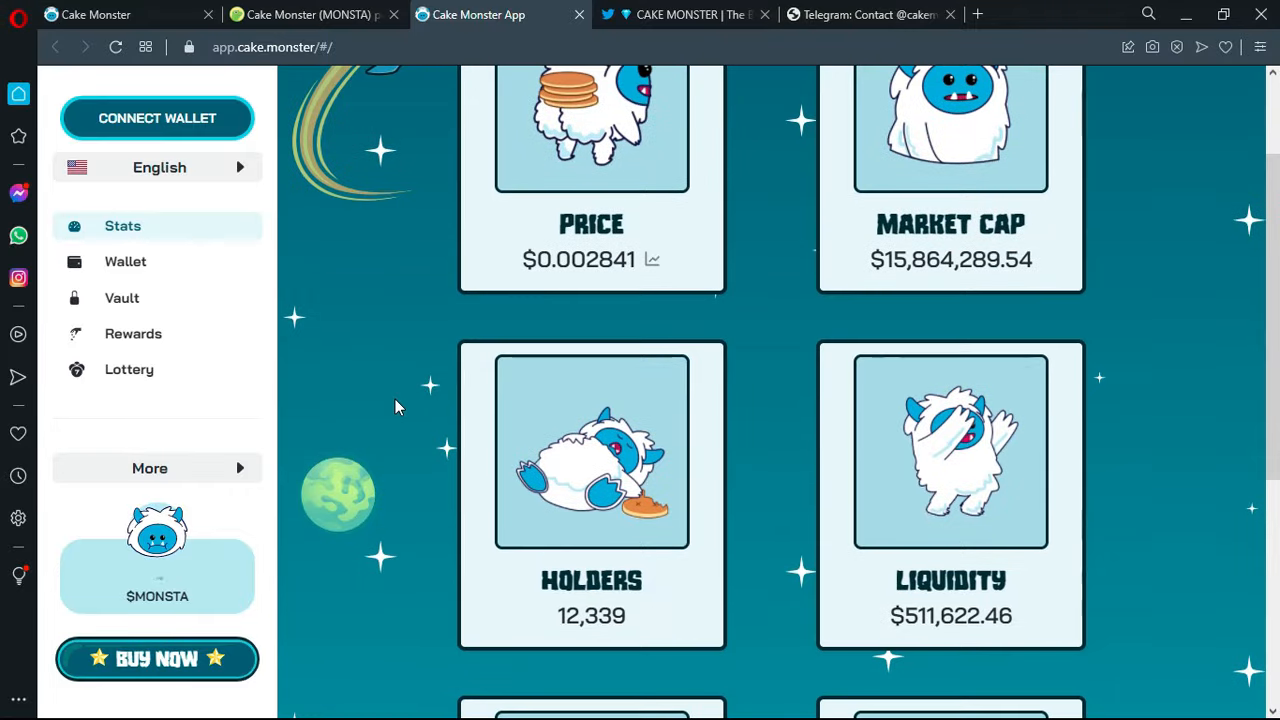
scroll(down, 3)
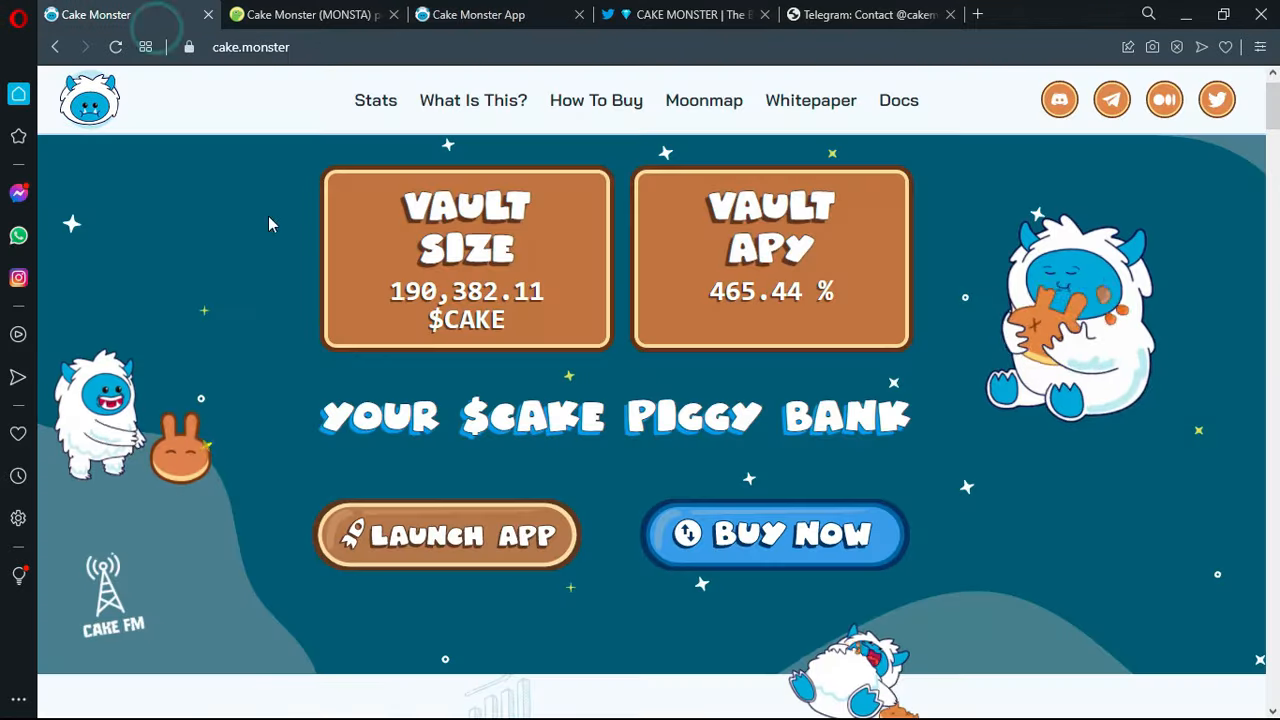
mouse_move(260, 496)
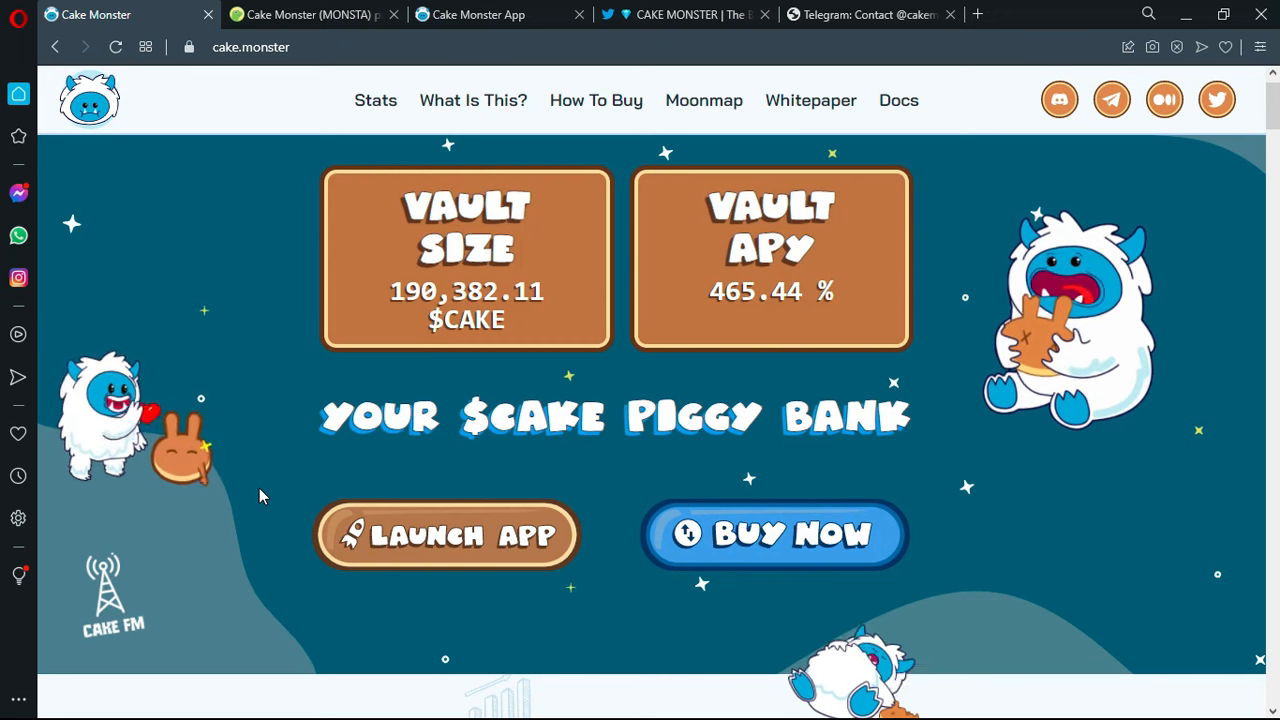